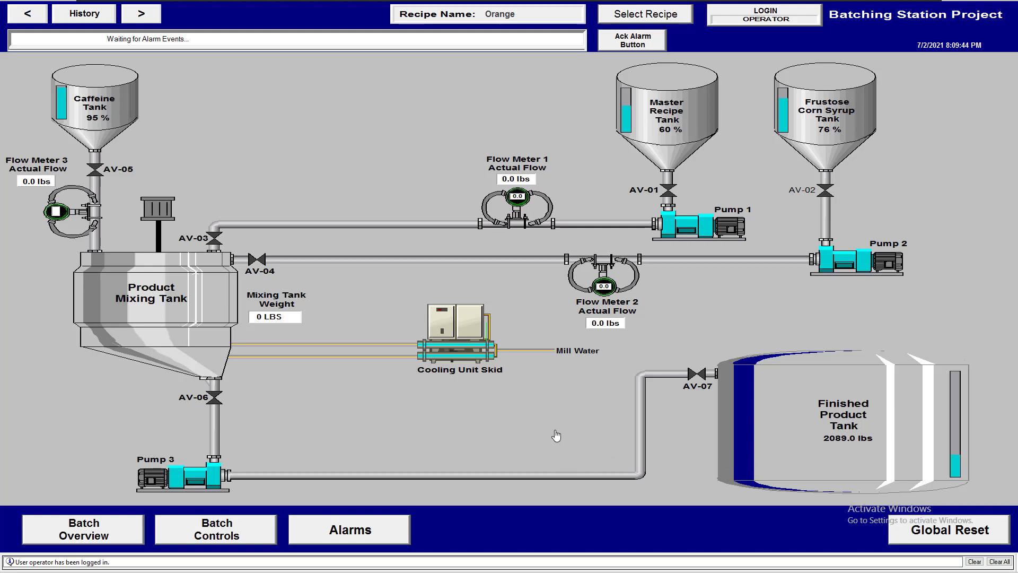
mouse_move(464, 383)
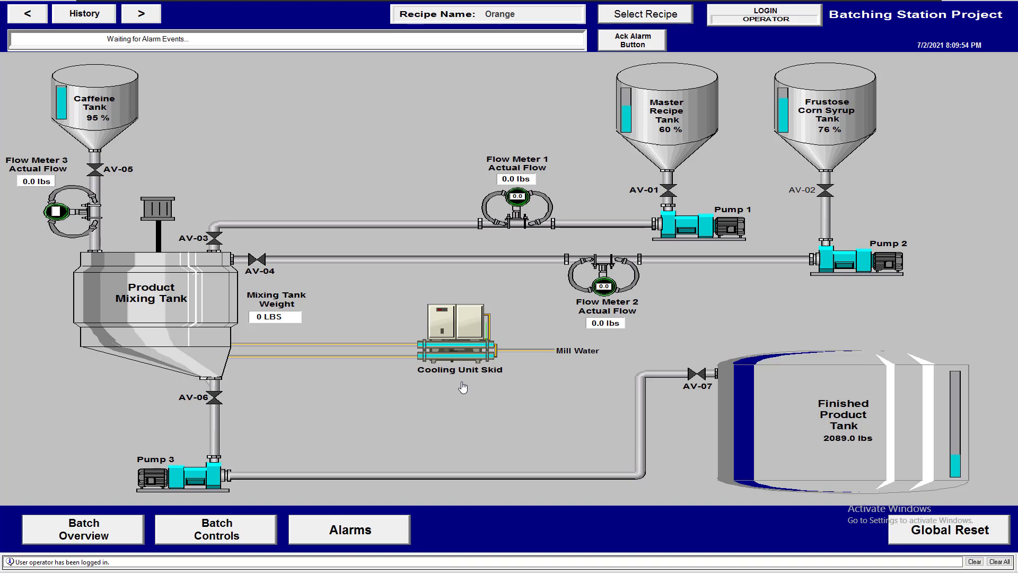
Step: Open the Windows Start menu over the Batching Station HMI display
click(11, 562)
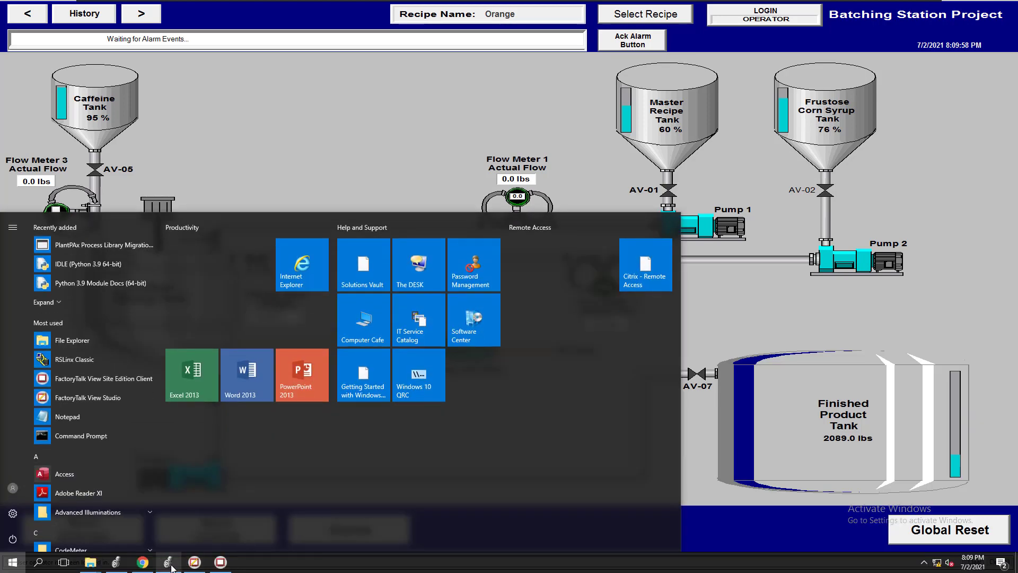
click(167, 561)
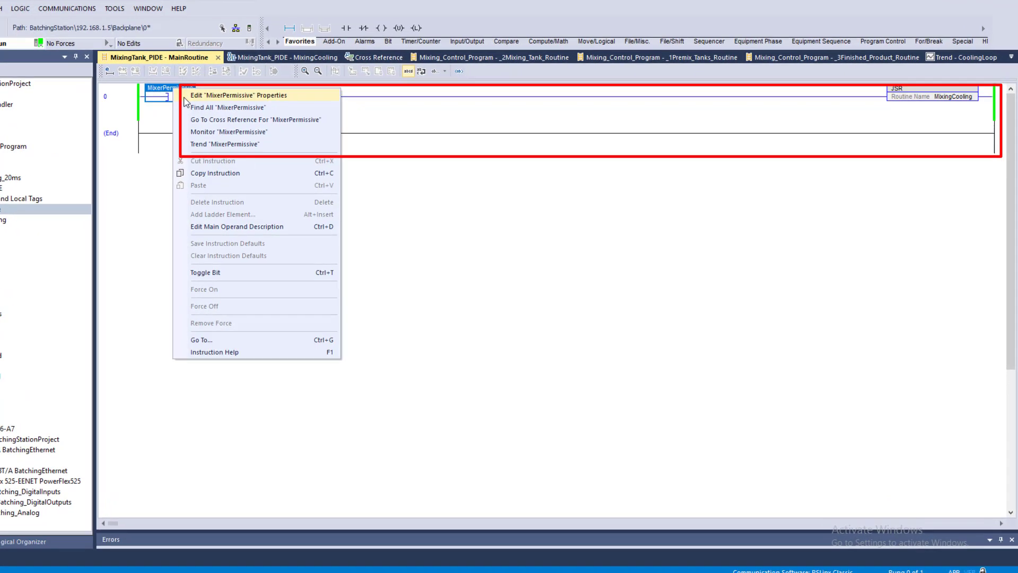
click(254, 120)
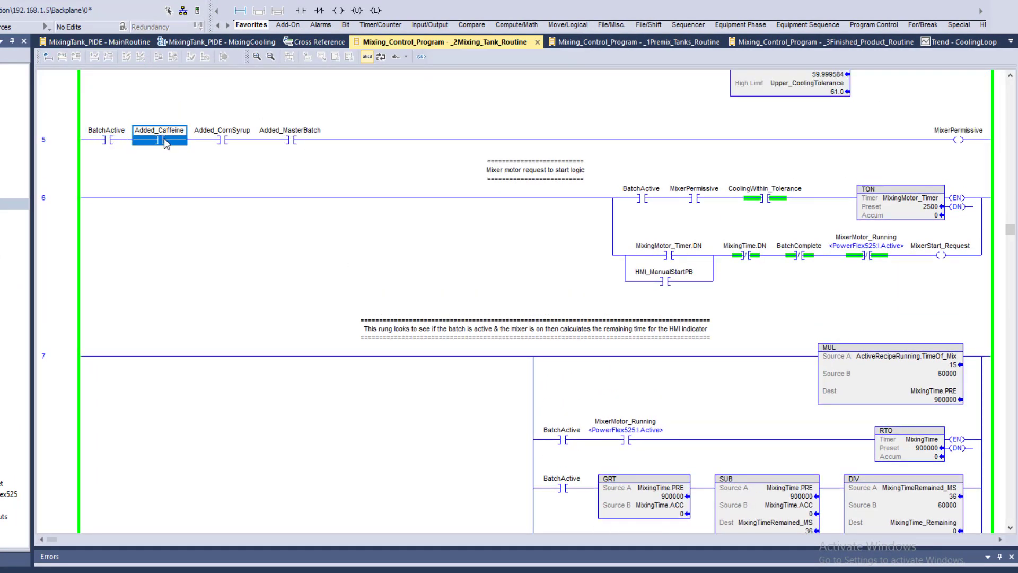
click(290, 138)
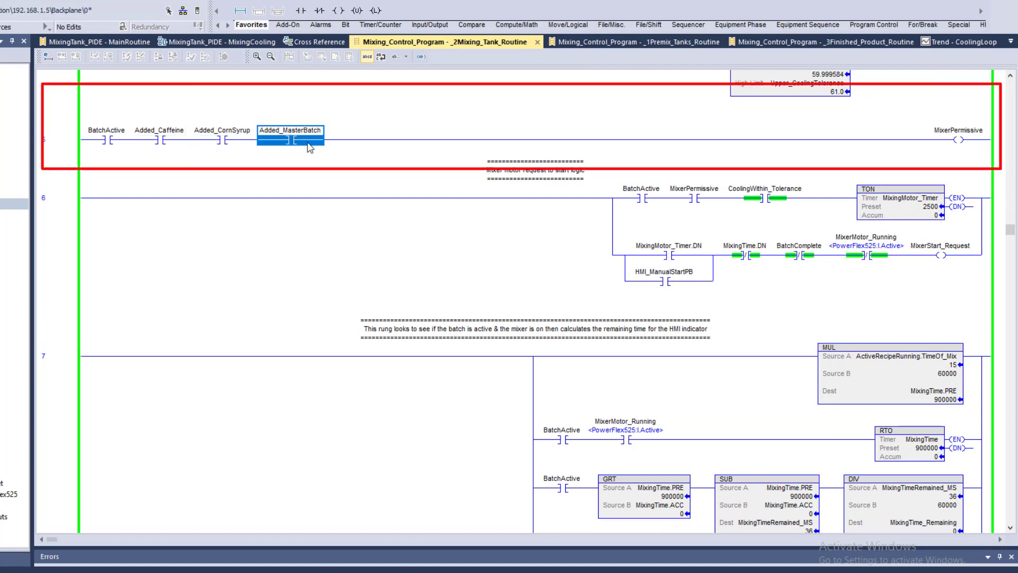
click(958, 139)
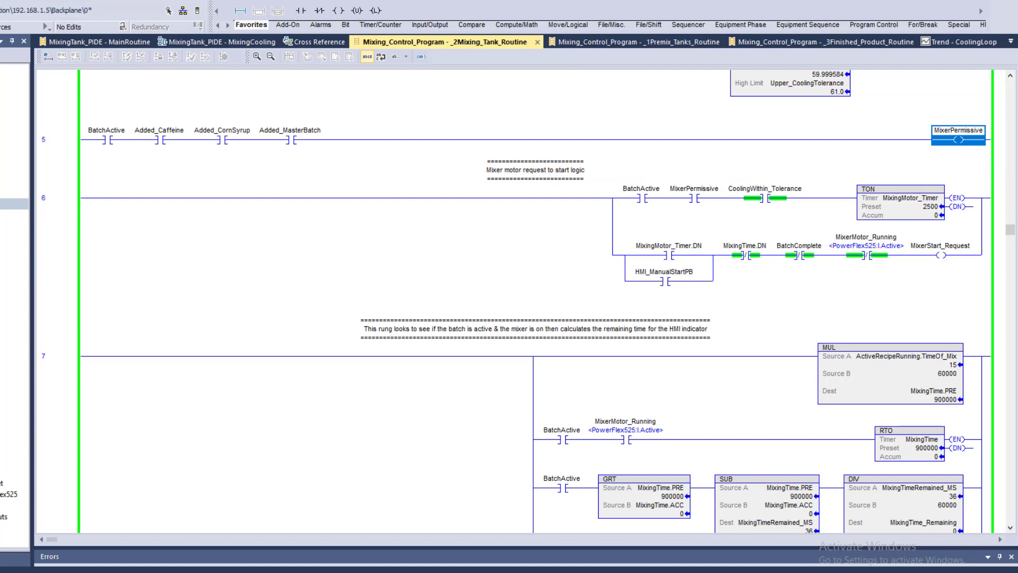
click(97, 41)
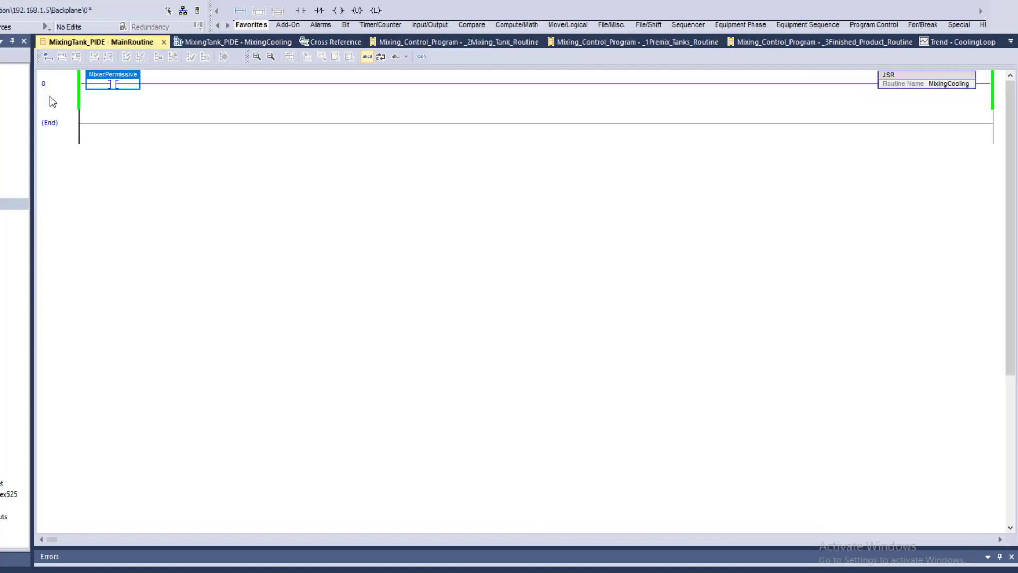
Step: Add a BOOL zzz_SystemSetup branch contact beside MixerPermissive on rung 0 and accept the edits
click(54, 91)
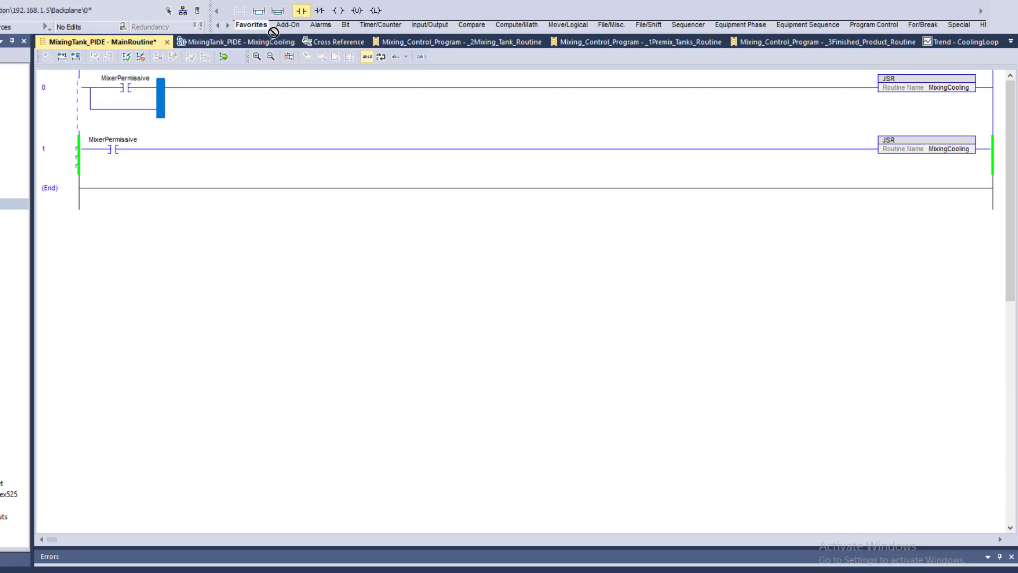
right_click(113, 104)
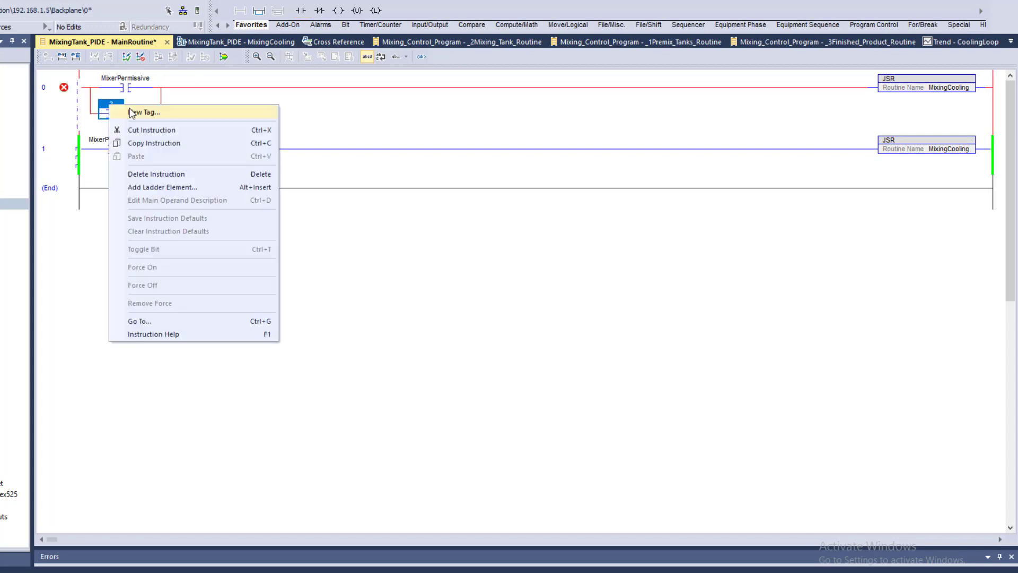
click(144, 112)
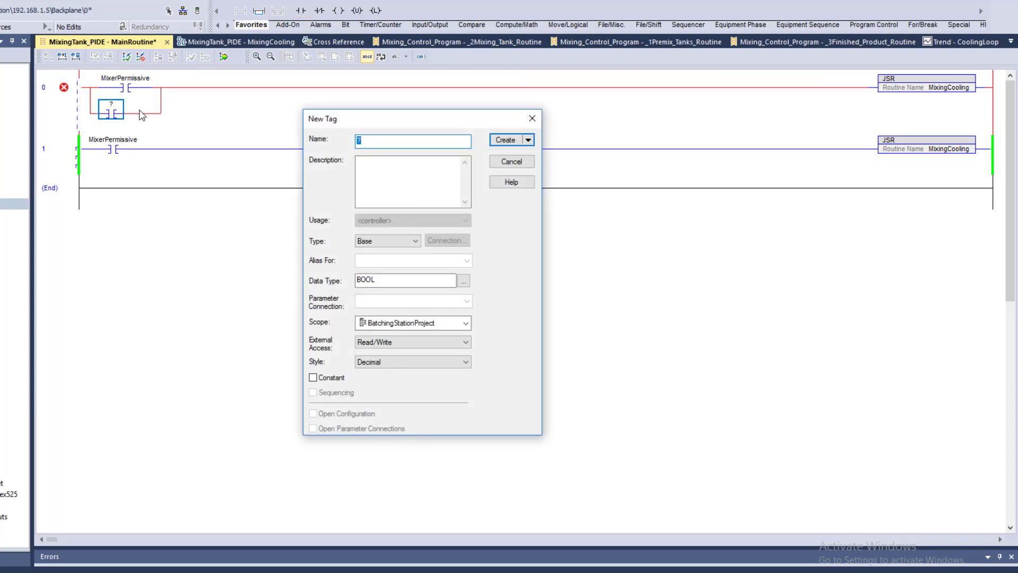
text(zzz_)
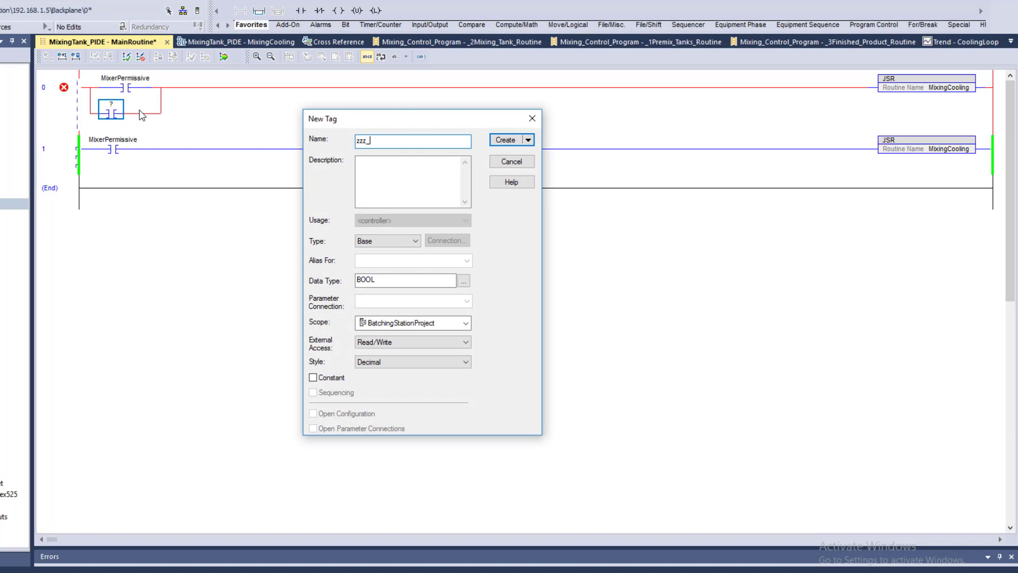
text(Syste)
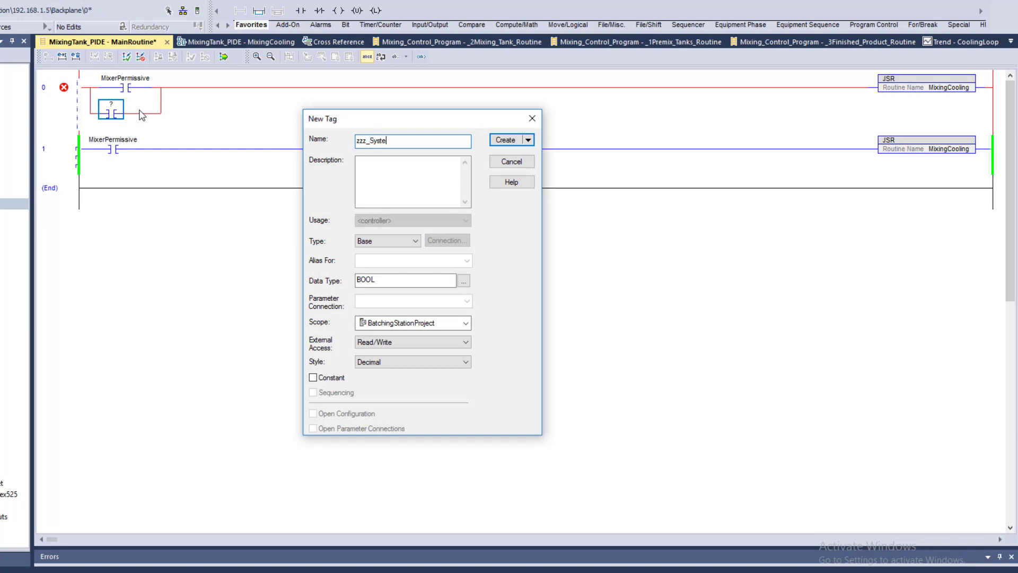
text(mSetup)
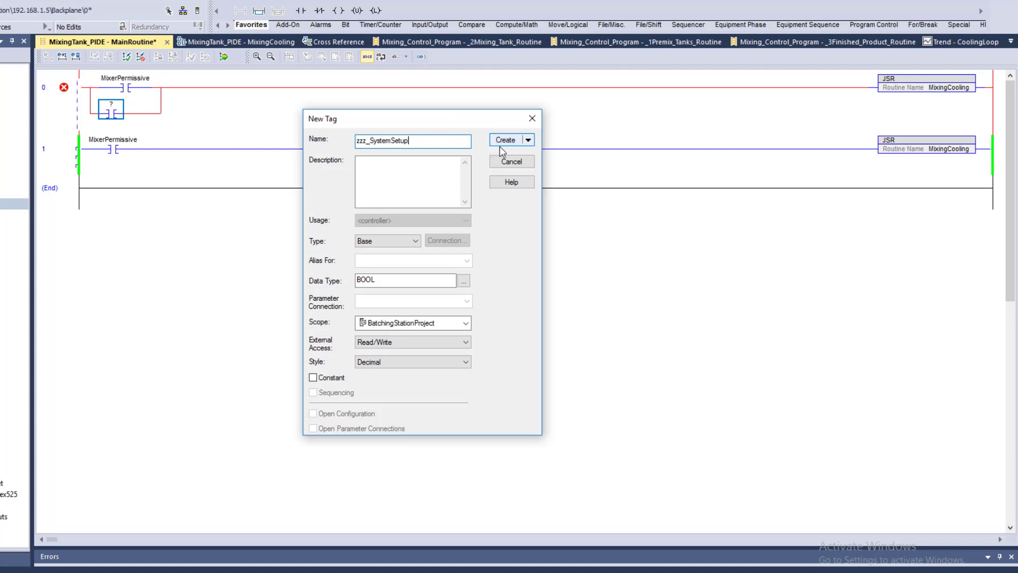
click(507, 140)
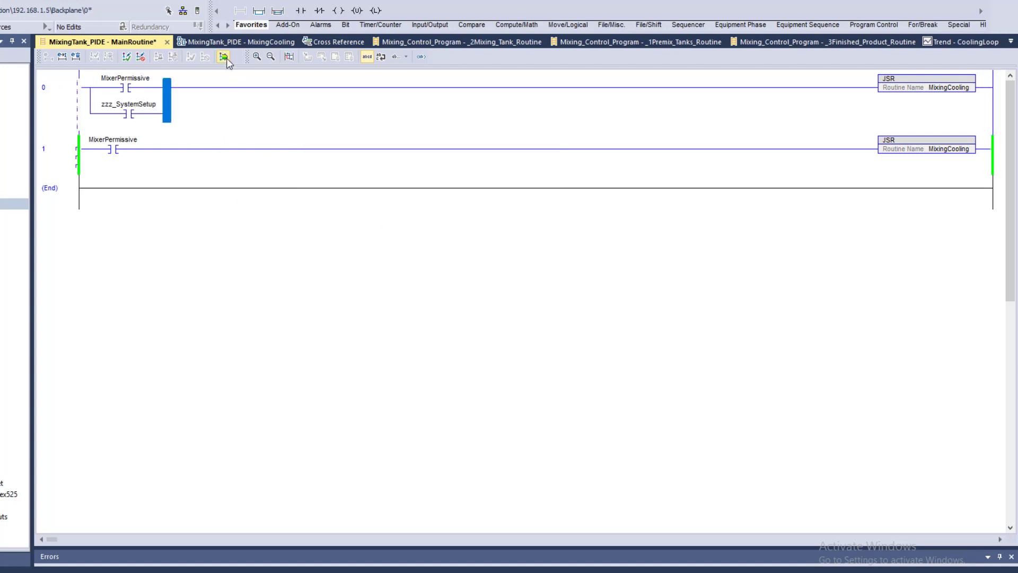
click(226, 57)
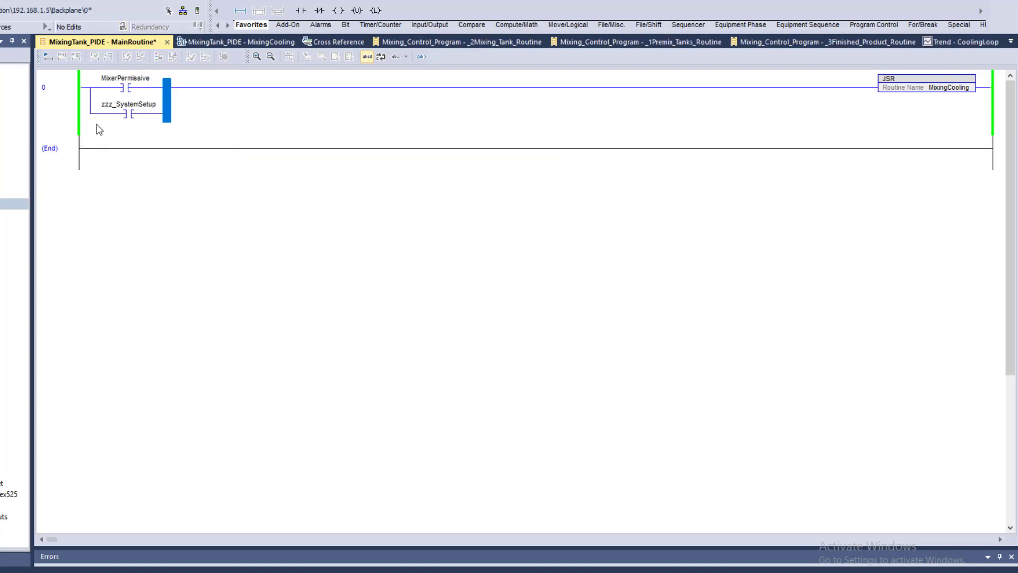
Step: Open the MixingCooling function block routine showing the TankCooling PIDE block
click(128, 113)
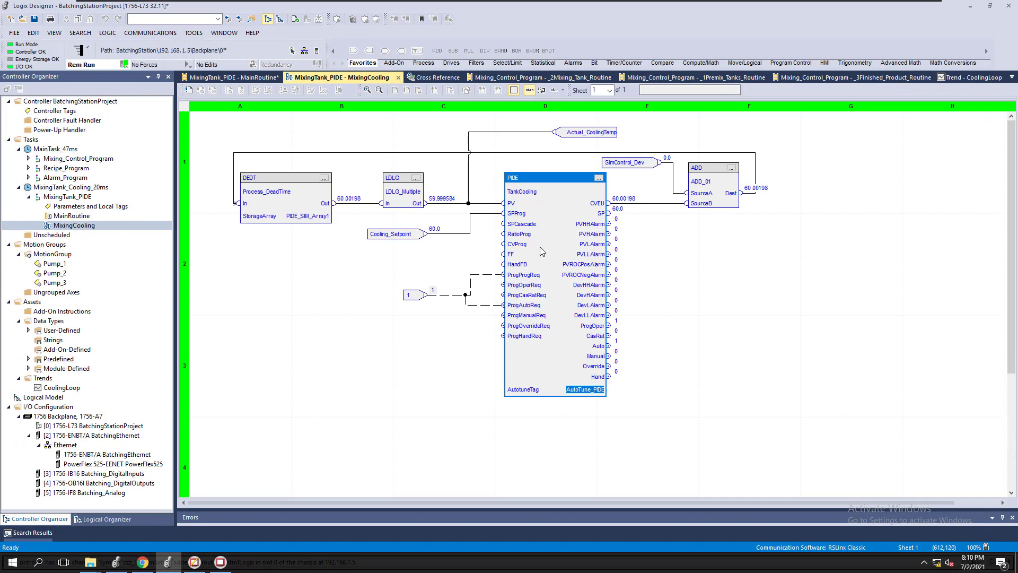
mouse_move(483, 232)
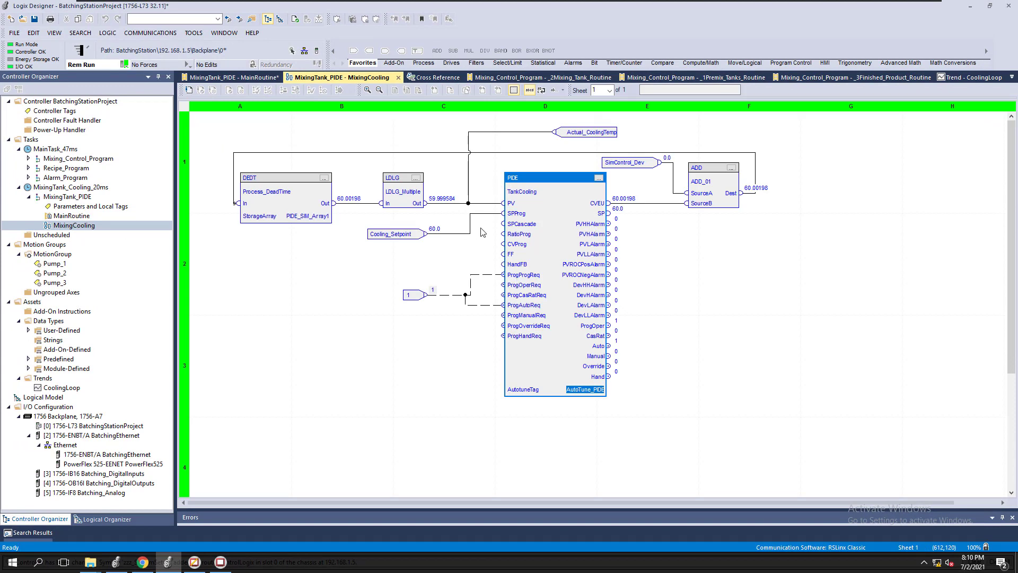
mouse_move(481, 222)
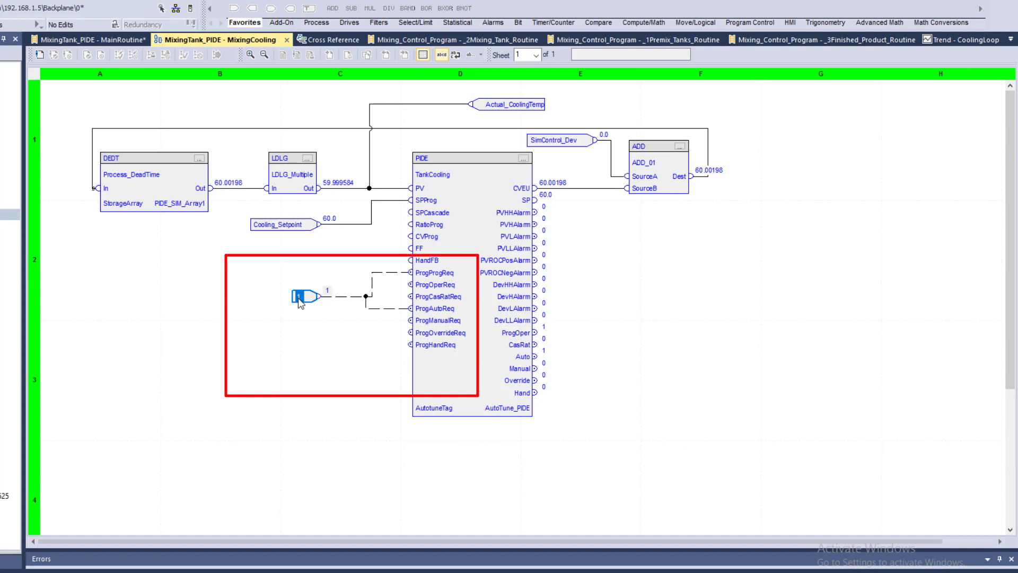
mouse_move(383, 306)
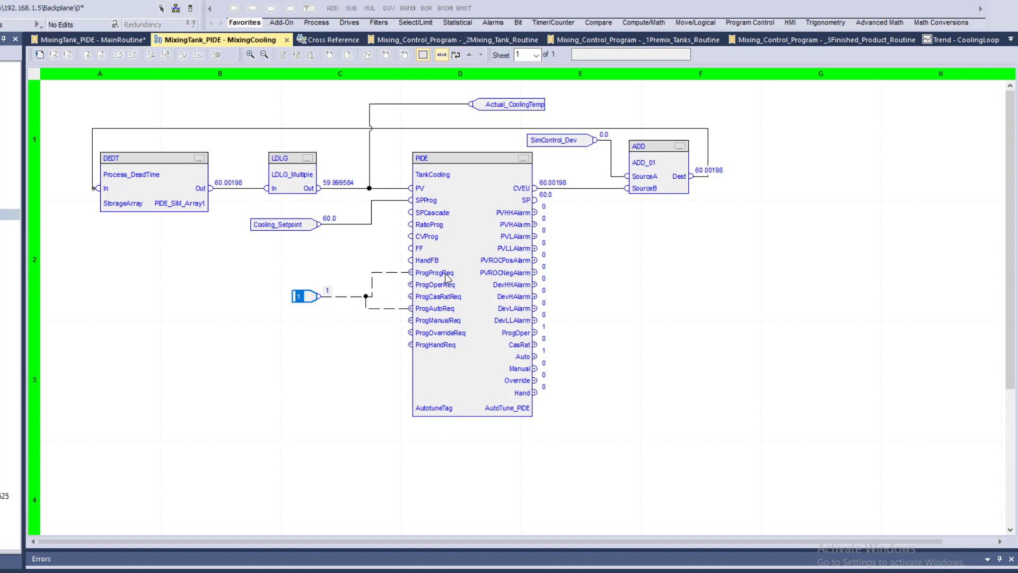
mouse_move(423, 314)
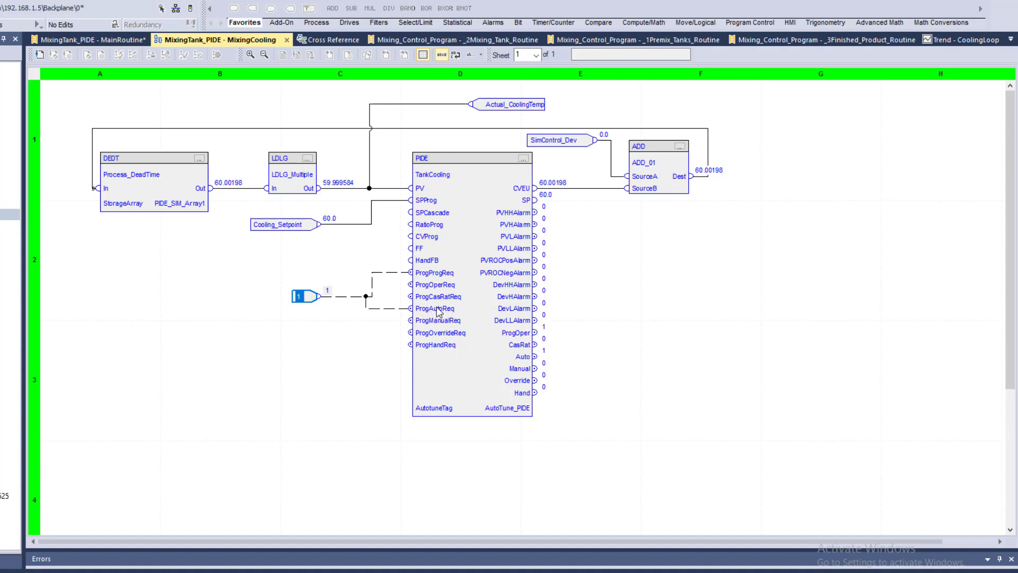
mouse_move(495, 266)
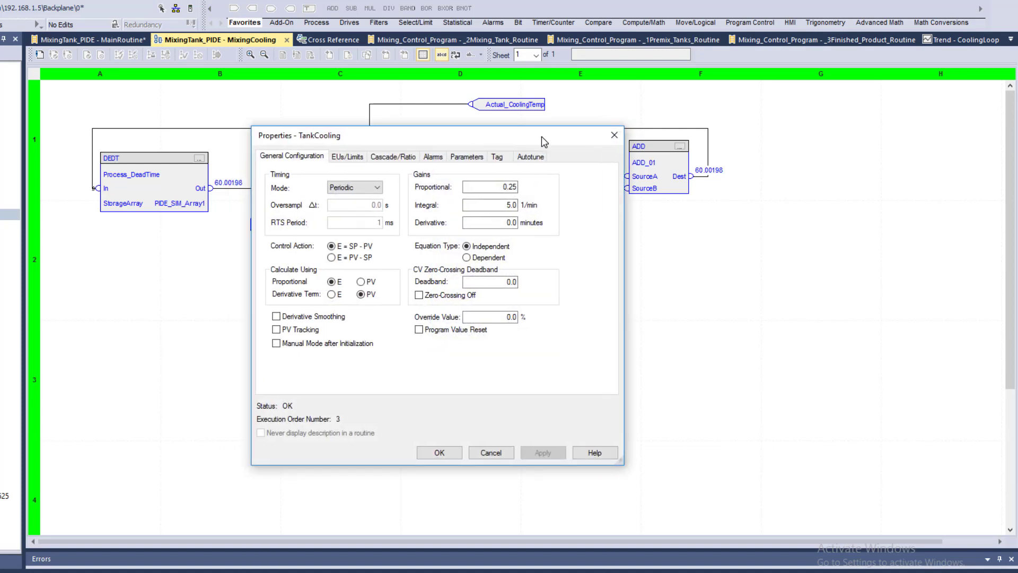
Step: Acquire the AutoTune_PIDE tag and start a TankCooling autotune run
click(833, 159)
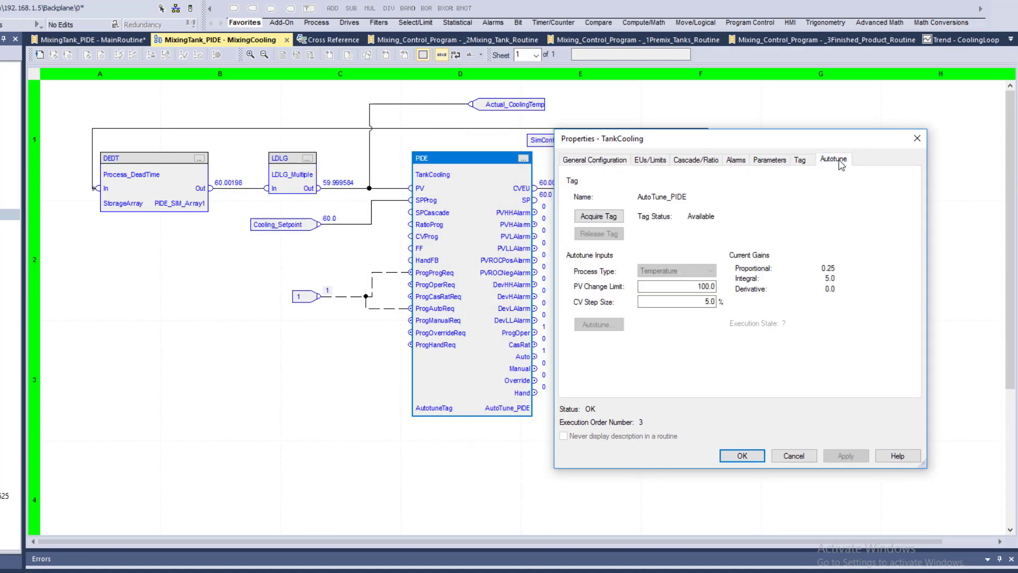
click(596, 216)
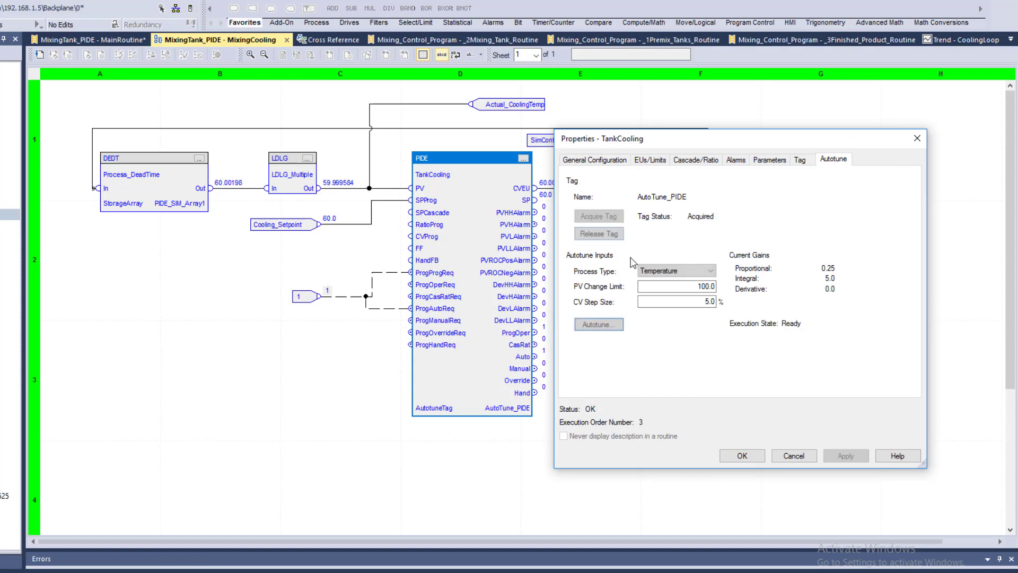
click(598, 324)
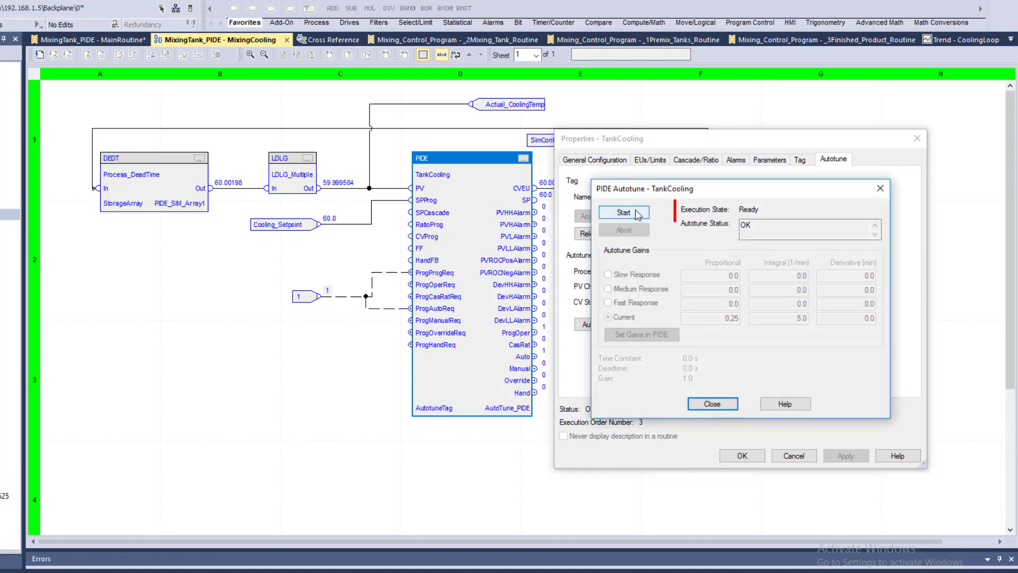
click(623, 212)
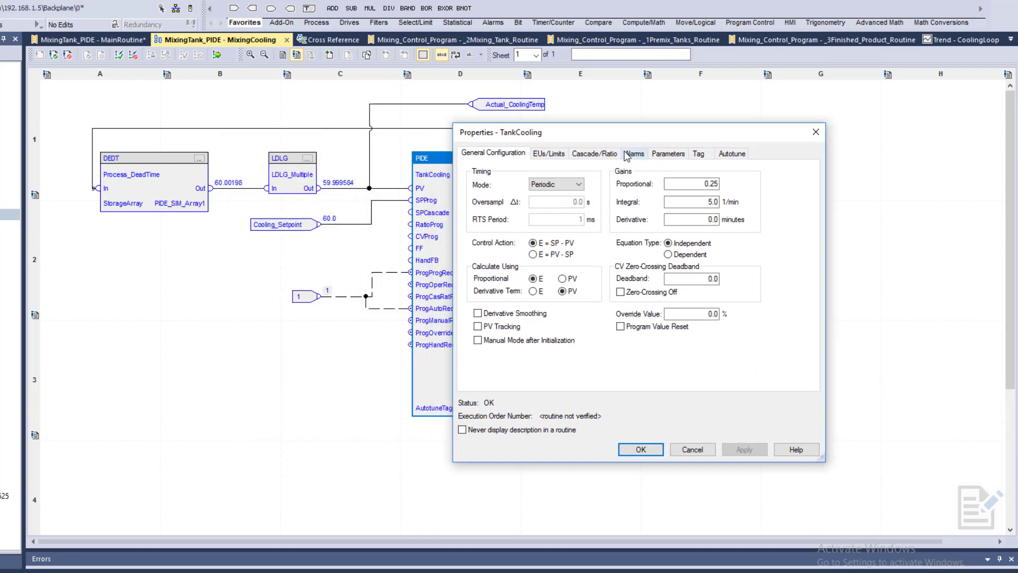
mouse_move(668, 155)
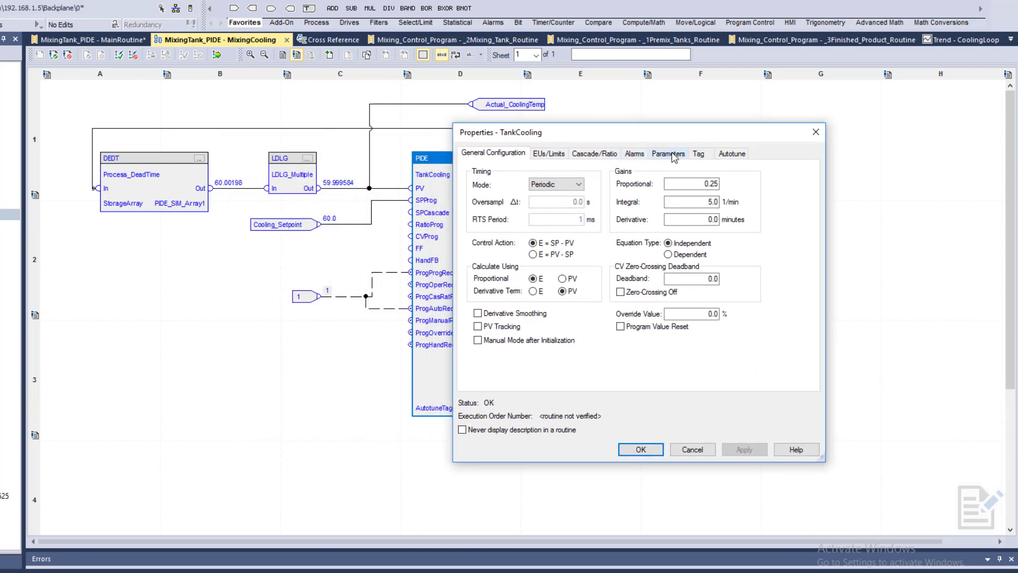
Step: Make OperOperReq and OperManualReq visible as pins on the TankCooling block
click(667, 153)
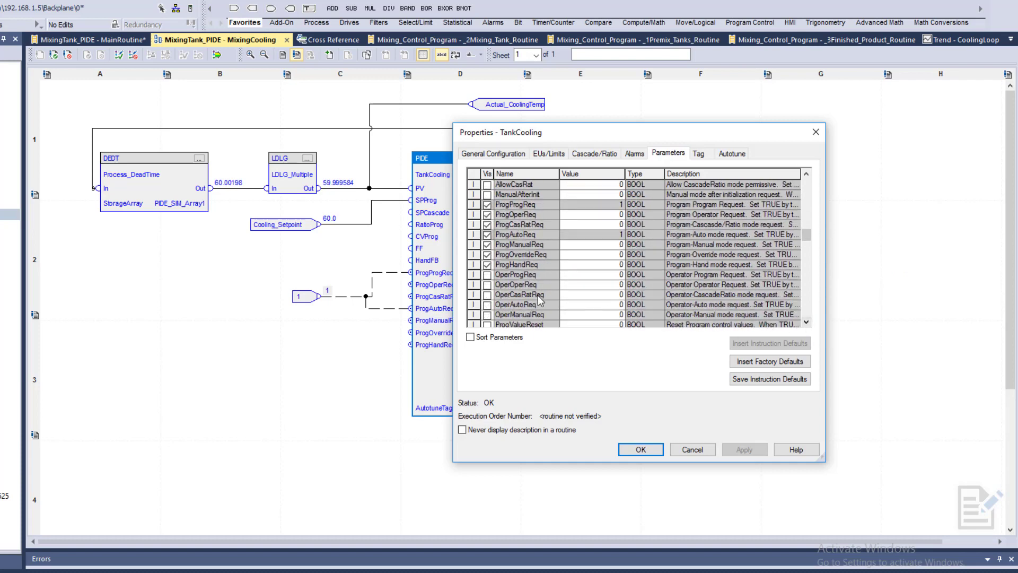
click(487, 275)
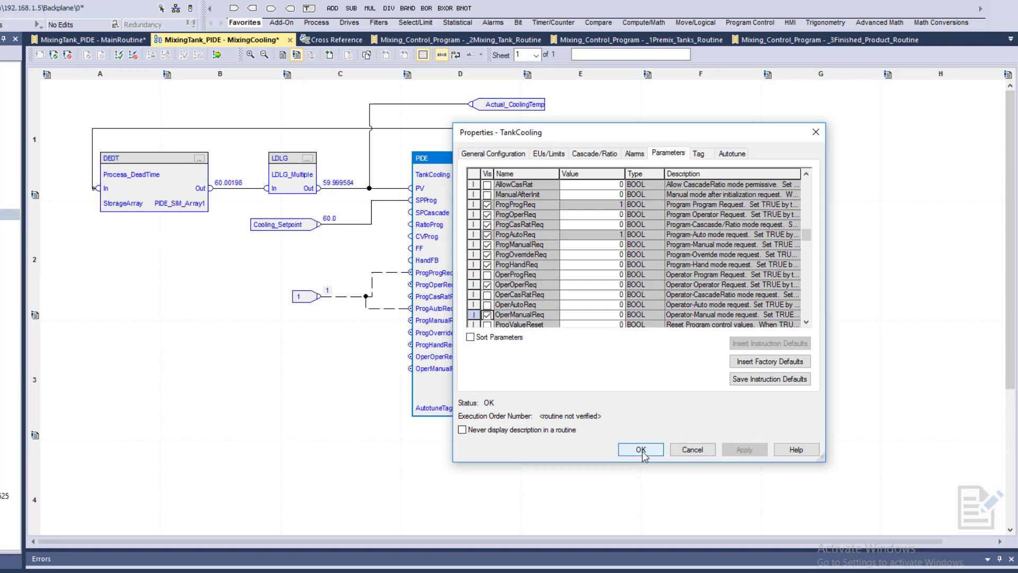
click(640, 449)
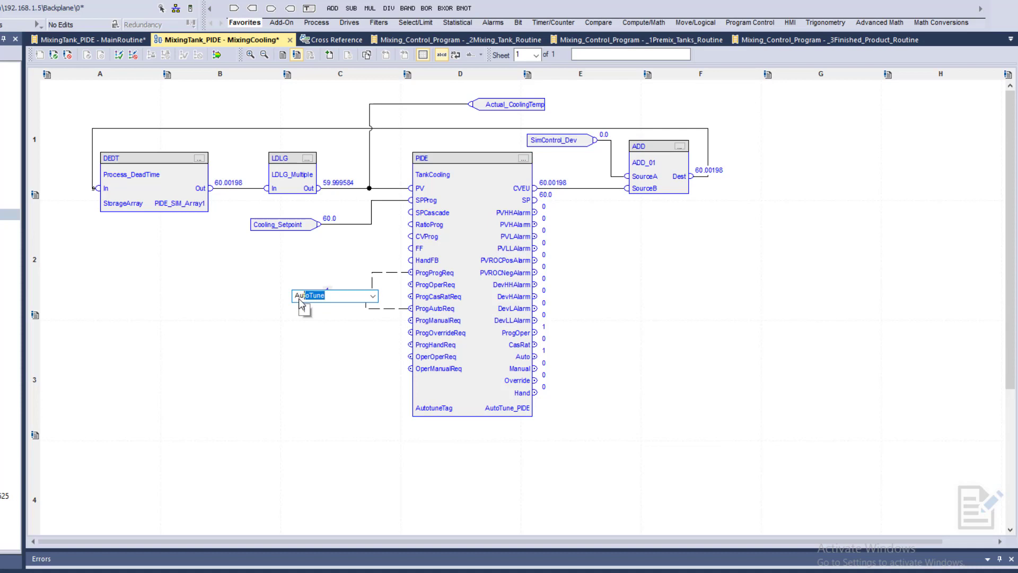
Step: Create the AutoMode tag, add BNOT_01, and rewire its output to the operator request inputs
text(AutoMode)
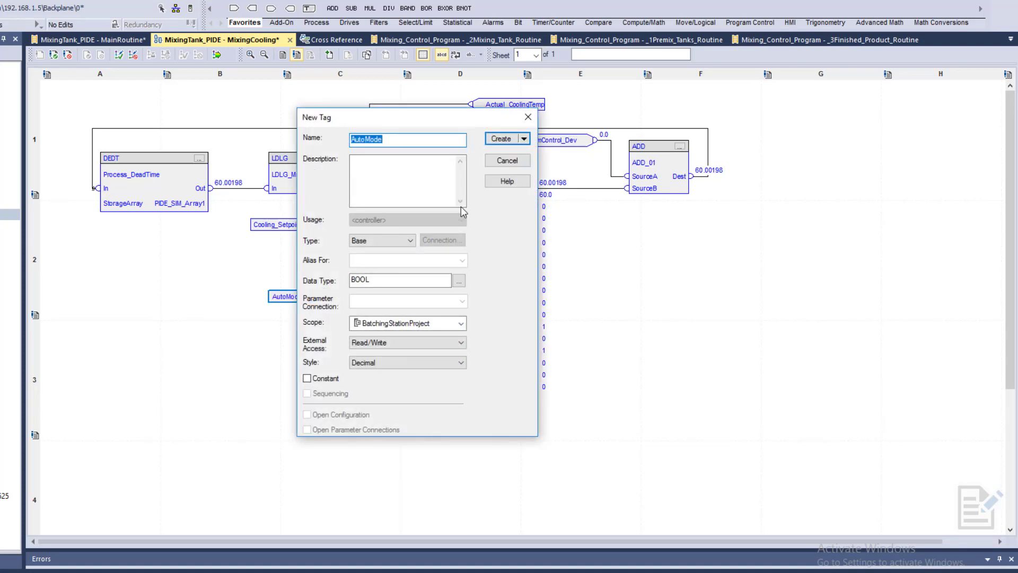
click(501, 138)
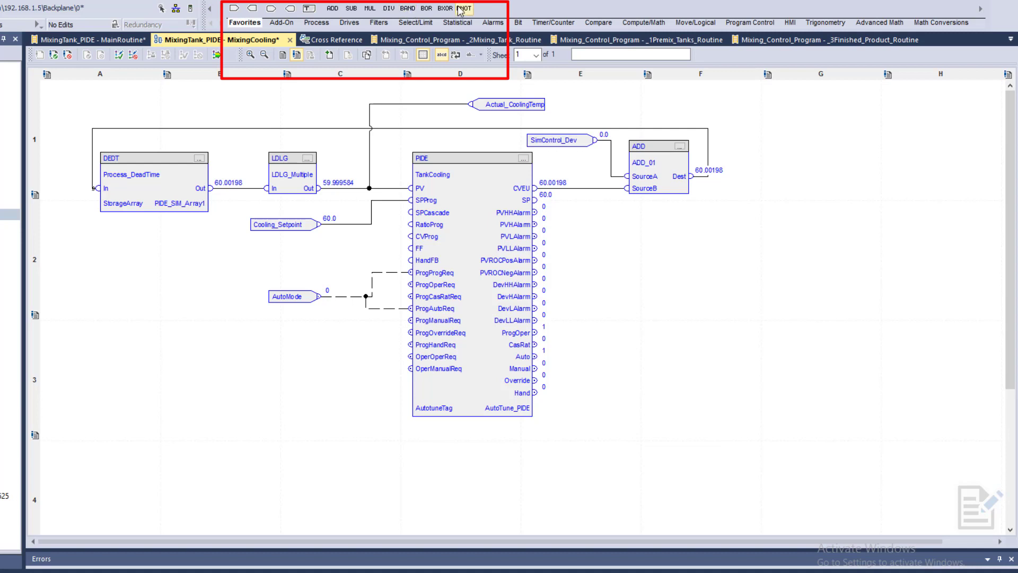
click(464, 9)
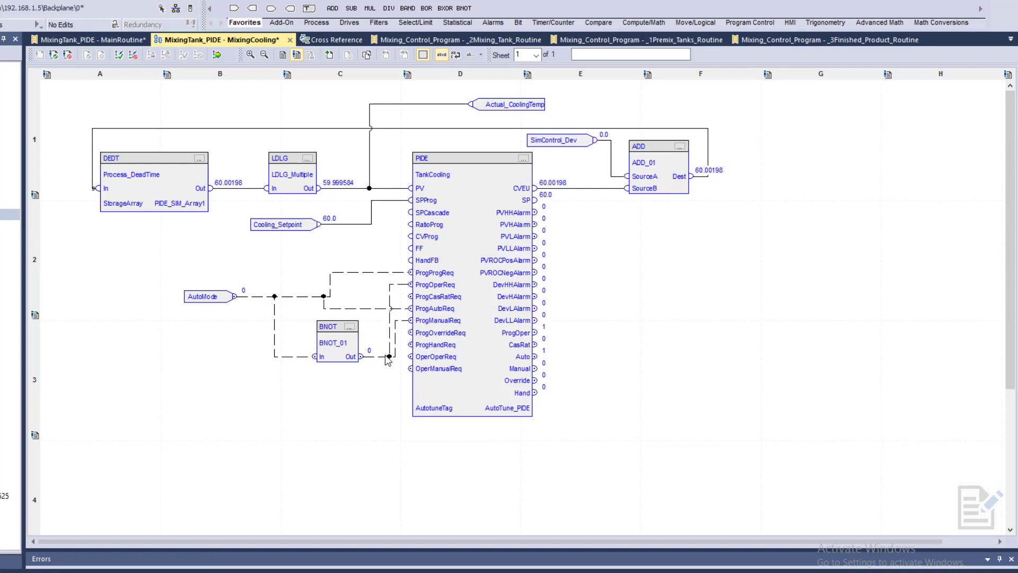
right_click(378, 360)
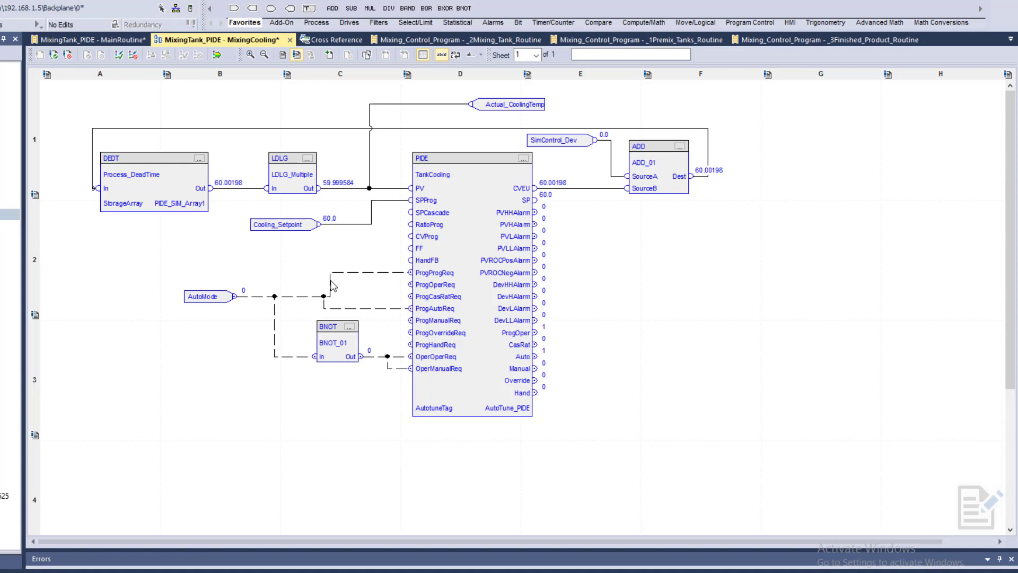
mouse_move(246, 294)
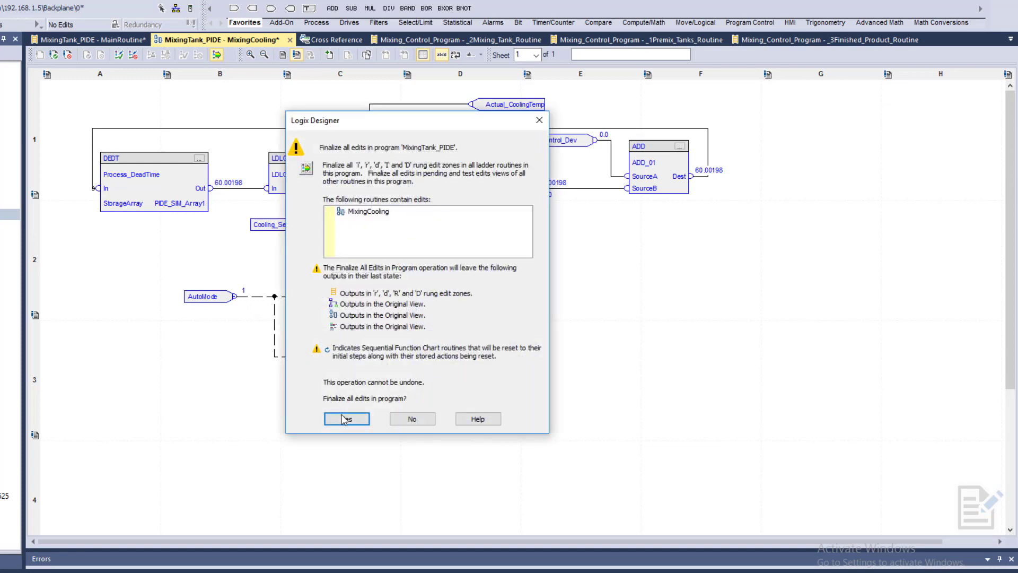
Step: Confirm finalizing all MixingCooling edits into the running program
click(346, 419)
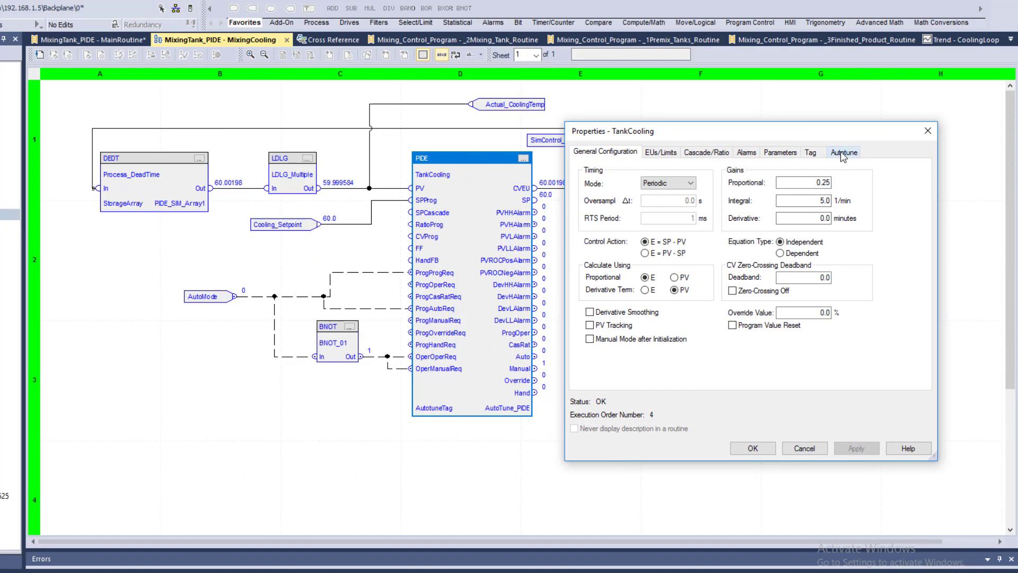
Step: Set the TankCooling setpoint limits to 90 high and 50 low
click(844, 152)
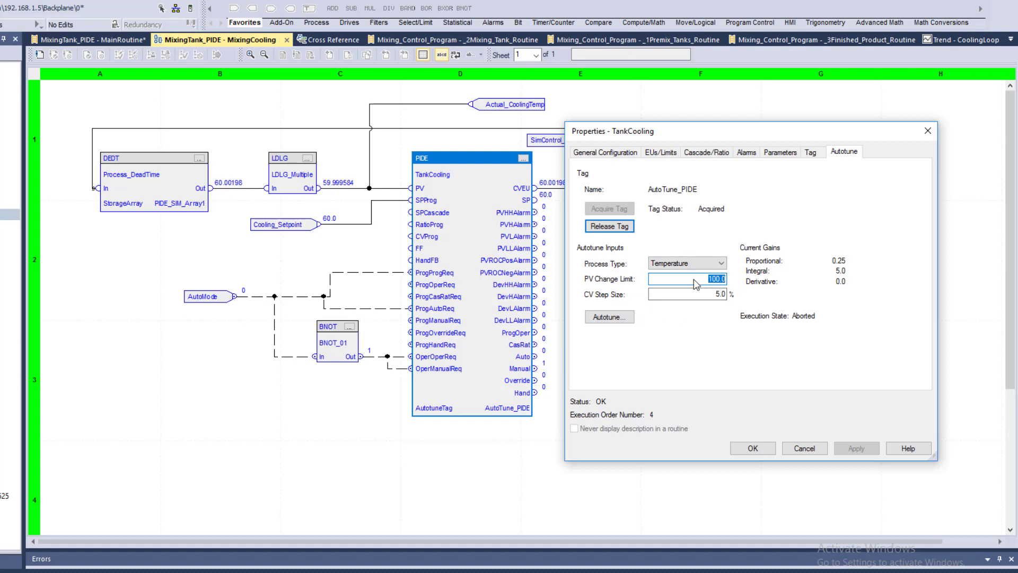
mouse_move(701, 289)
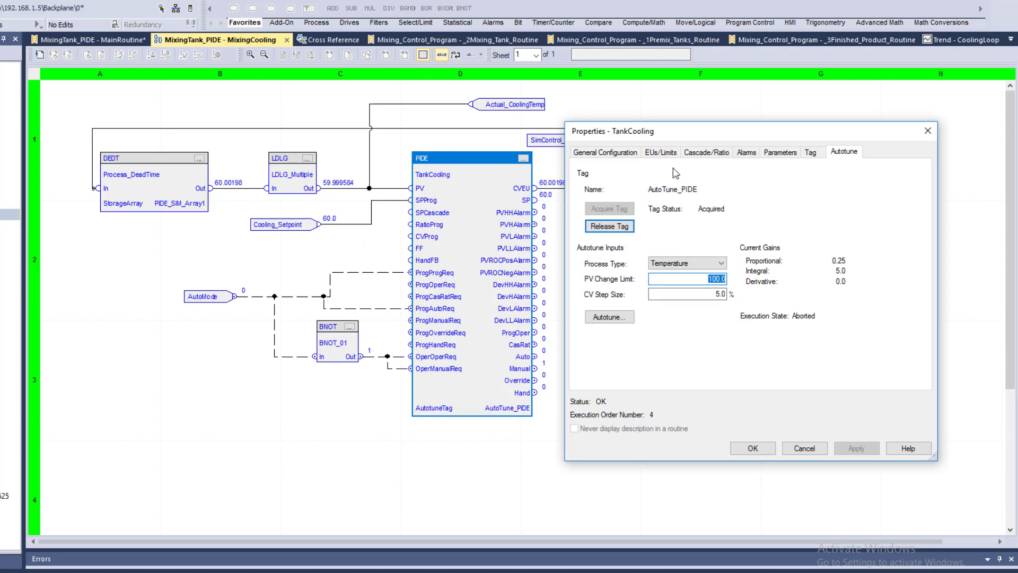
click(660, 152)
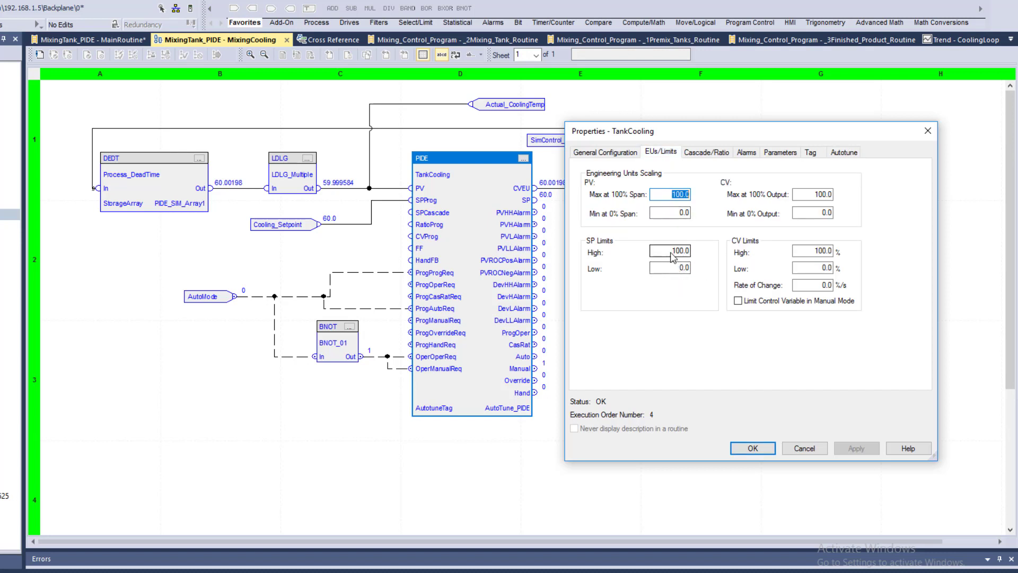
click(678, 251)
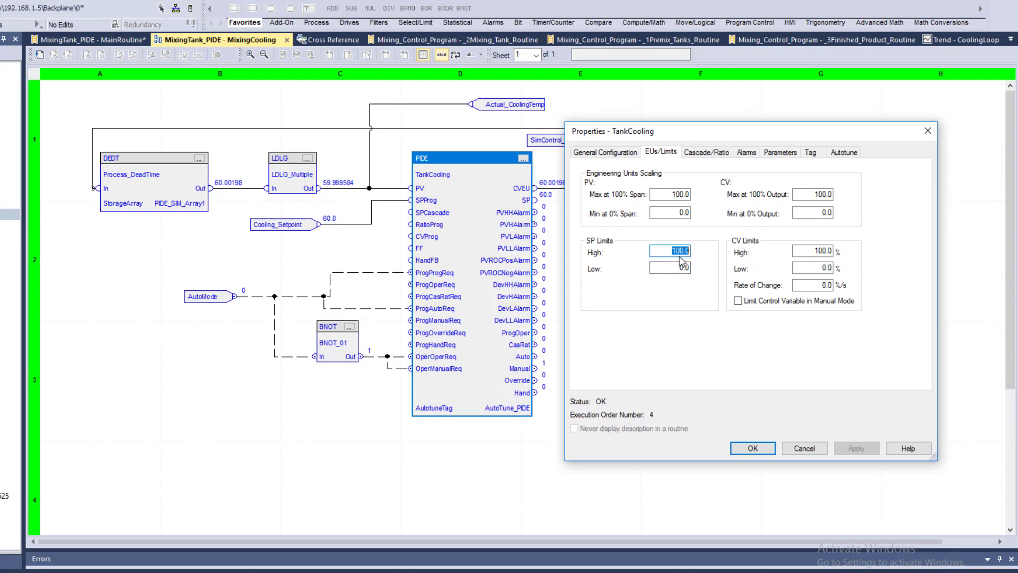
mouse_move(679, 262)
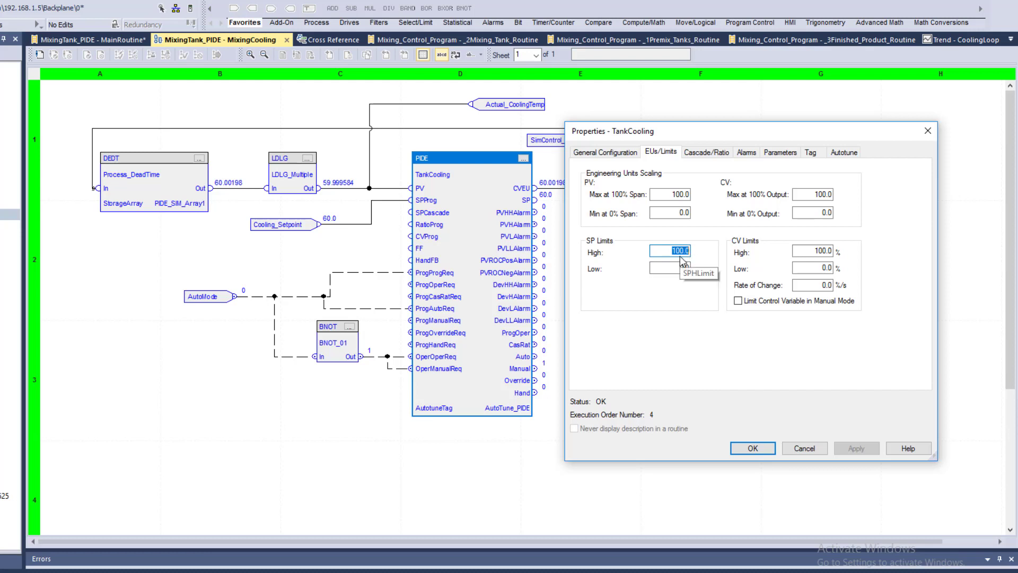
mouse_move(684, 268)
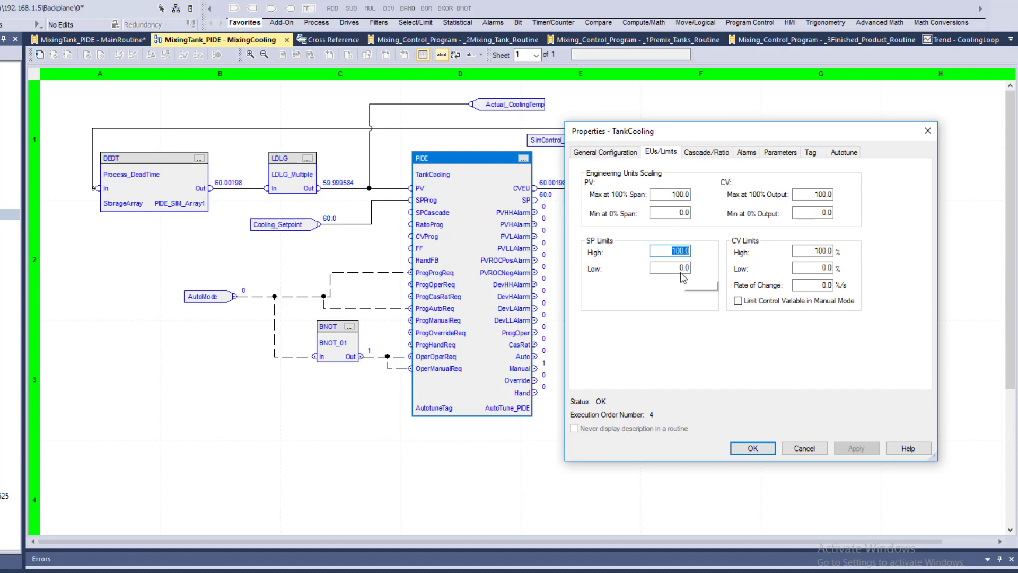
mouse_move(679, 268)
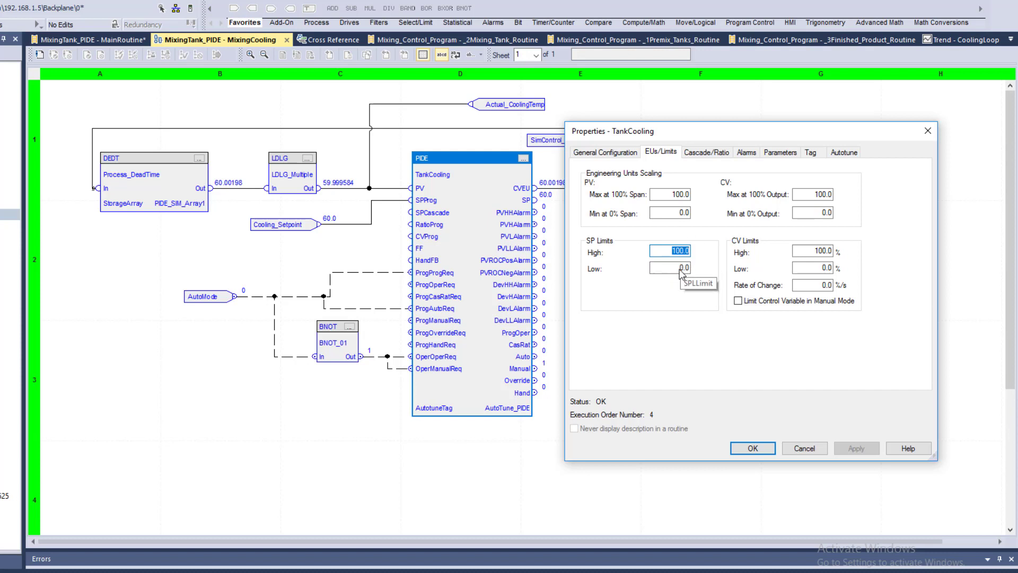
click(671, 268)
text(50)
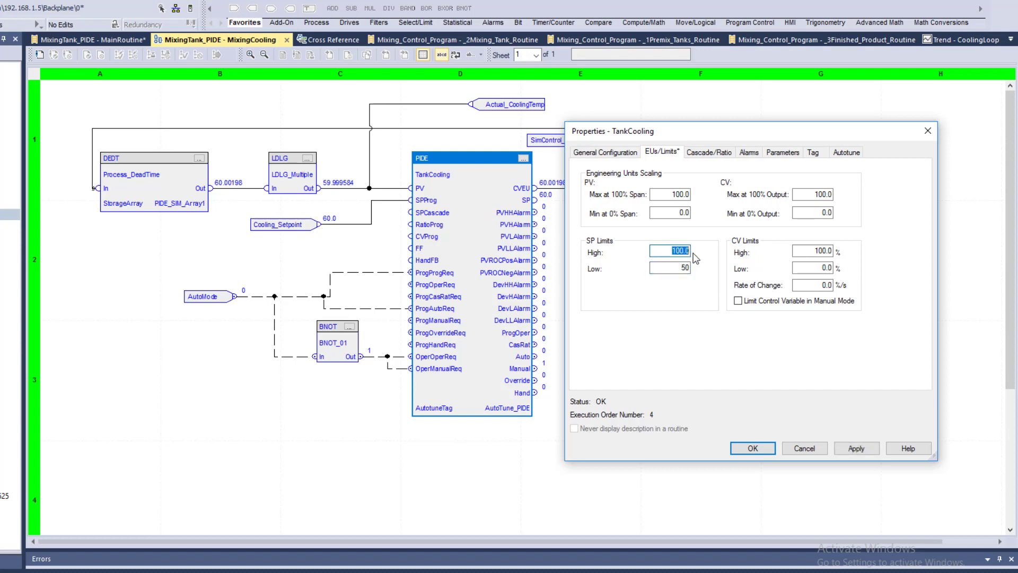
text(90)
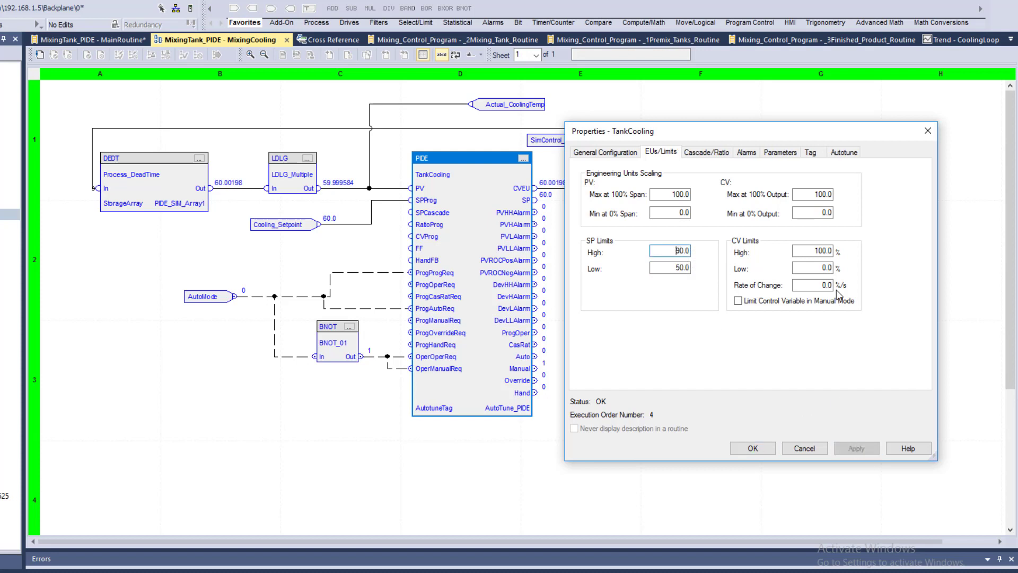
Step: Set the autotune PV change limit to 90 and apply the changes
click(841, 152)
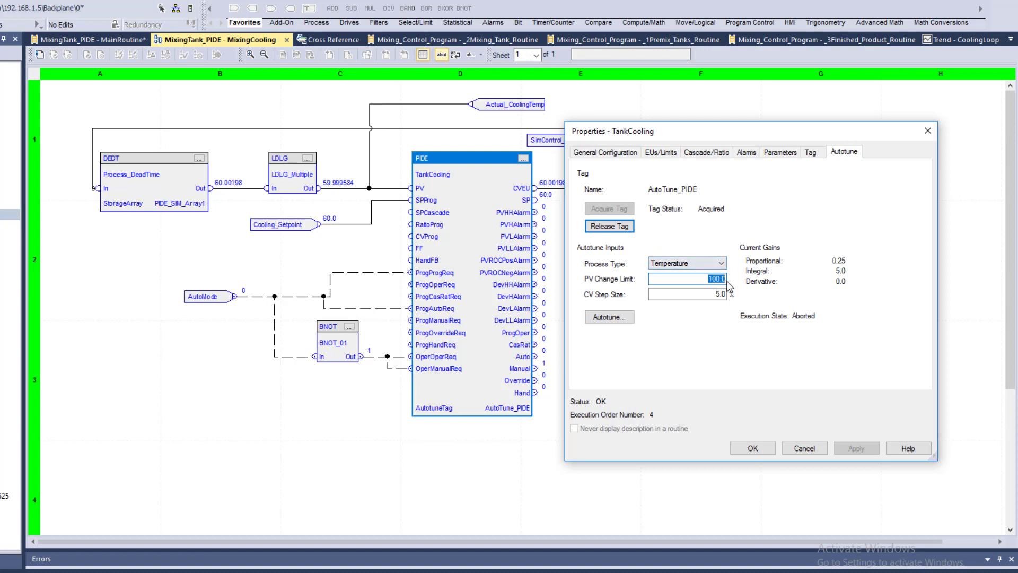
text(90)
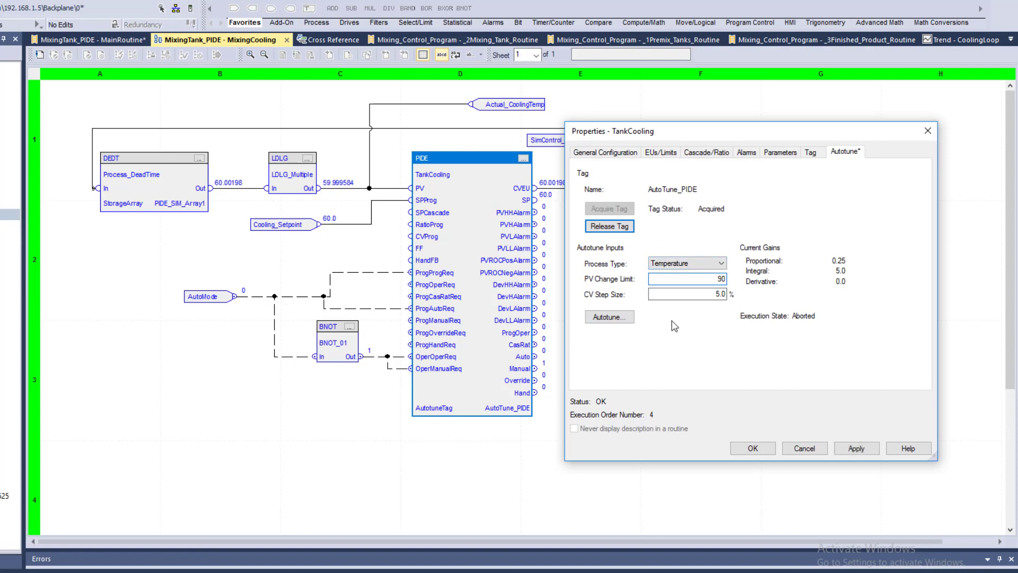
mouse_move(856, 448)
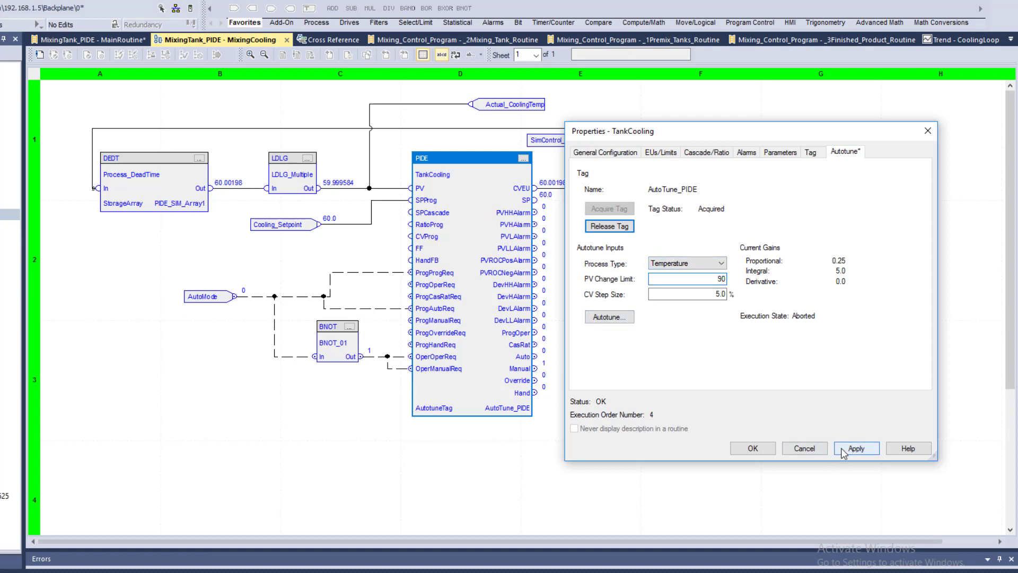
click(855, 448)
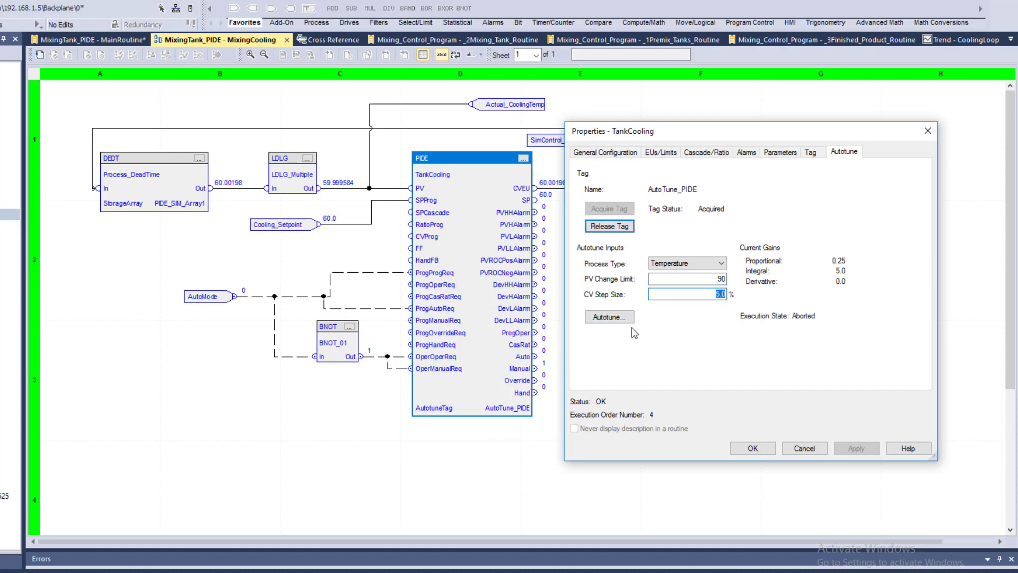
Step: Run the TankCooling autotune and load the slow-response gains into the PIDE block
click(608, 317)
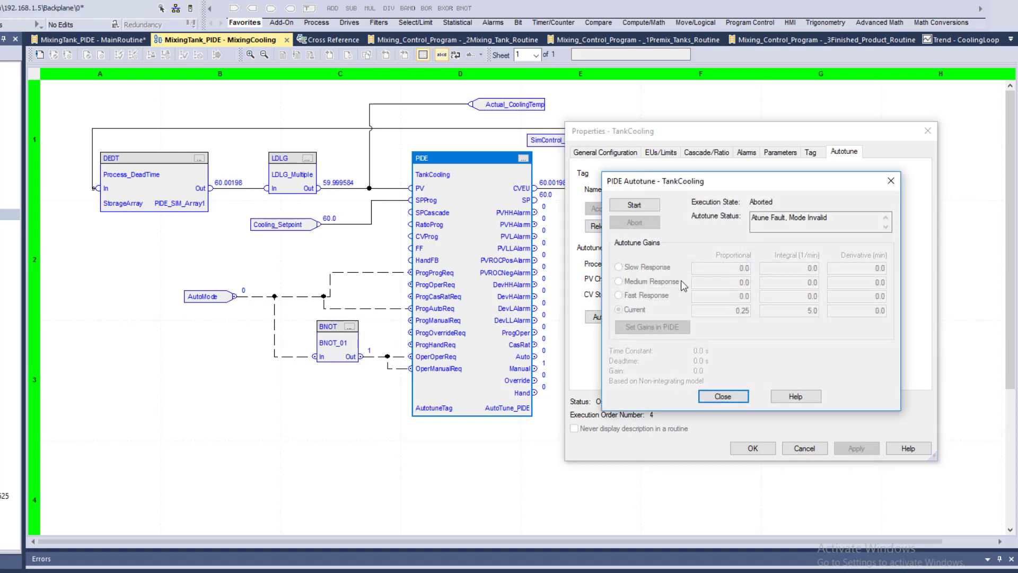
mouse_move(677, 254)
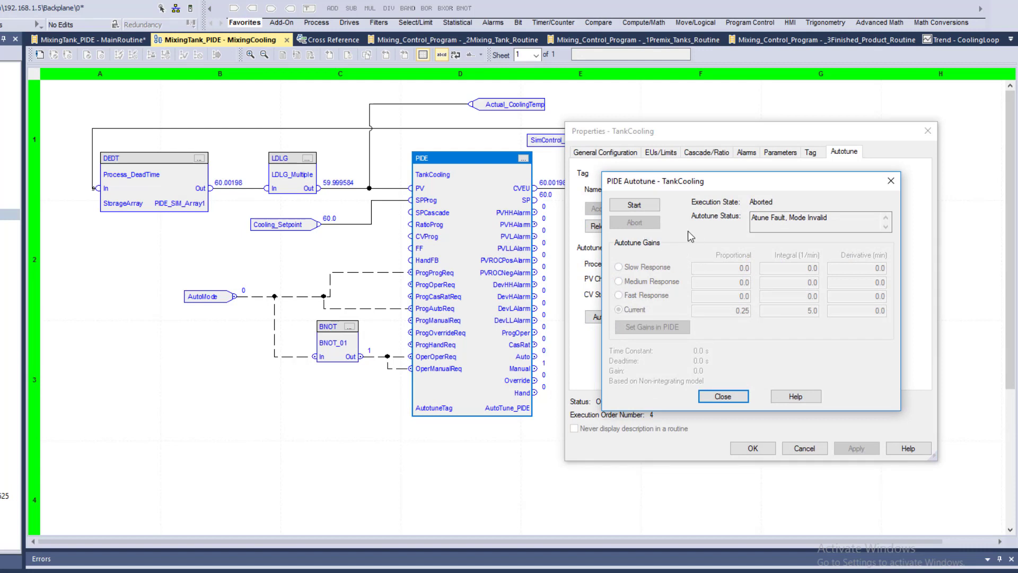
mouse_move(634, 205)
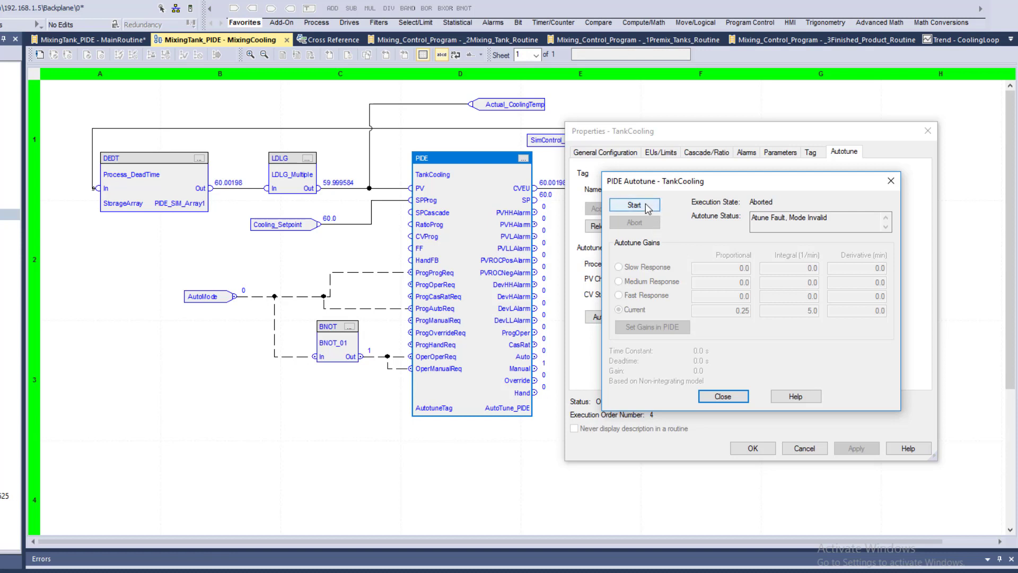
click(634, 205)
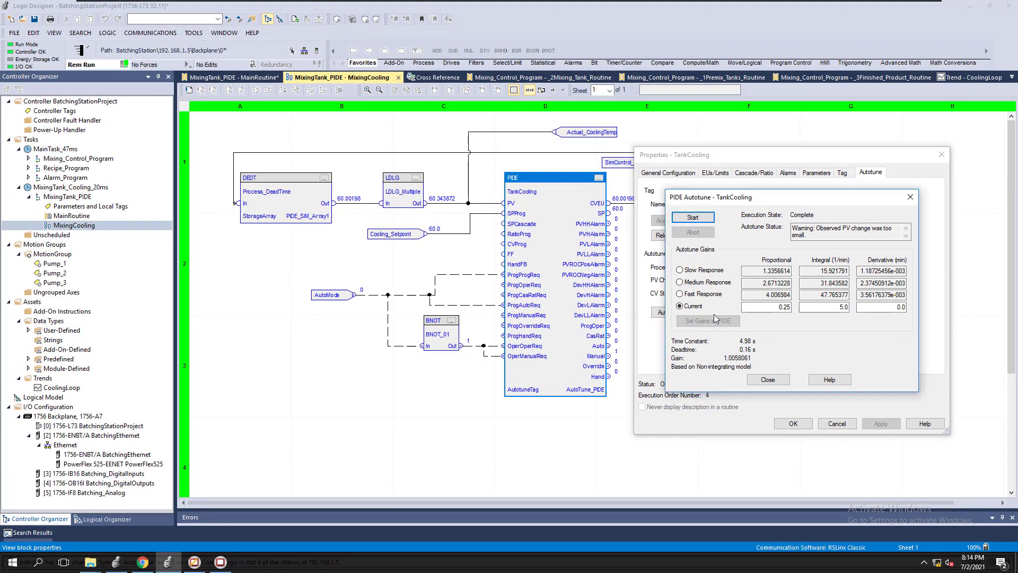
click(679, 270)
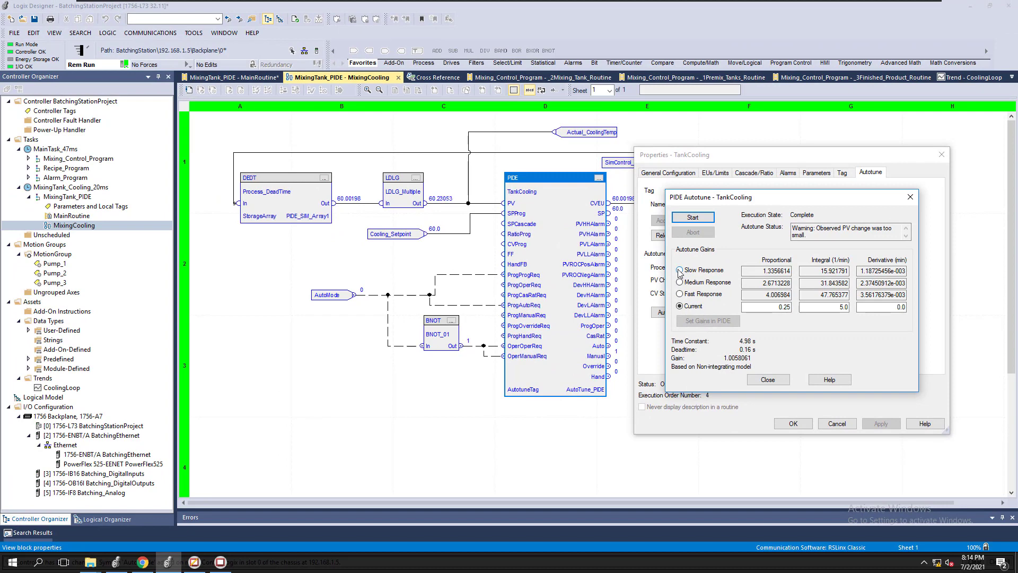
click(680, 269)
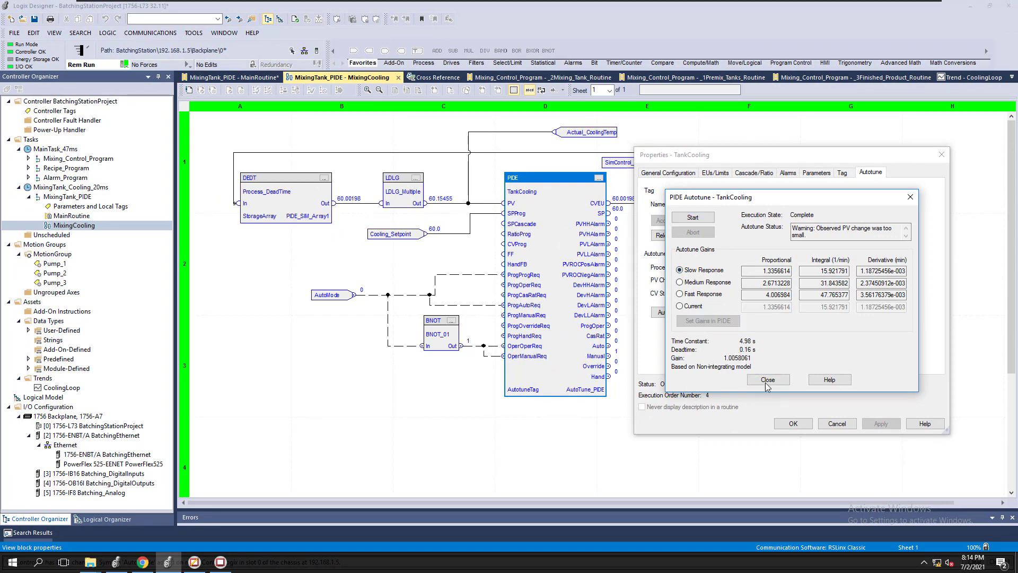
click(767, 379)
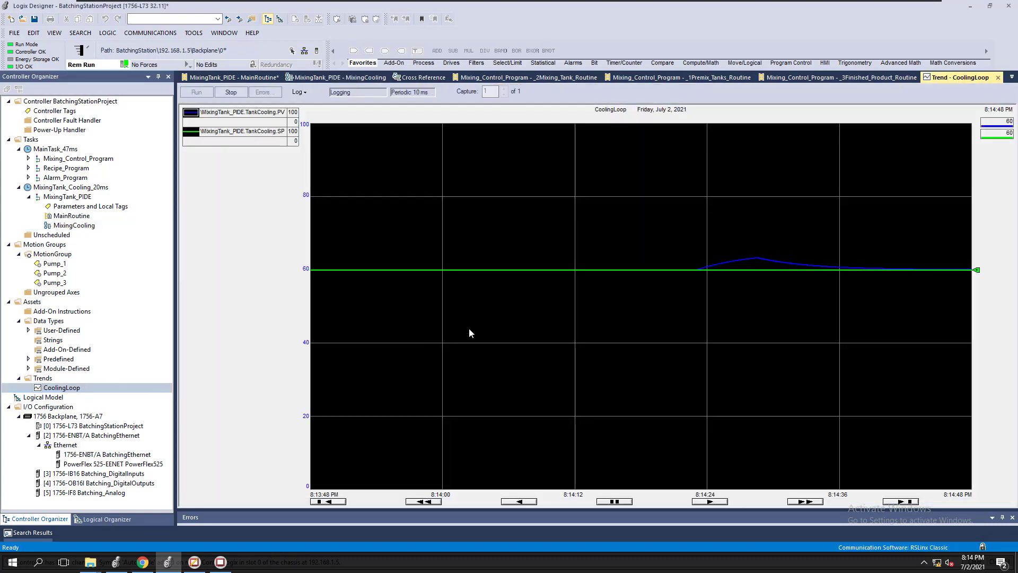
mouse_move(437, 248)
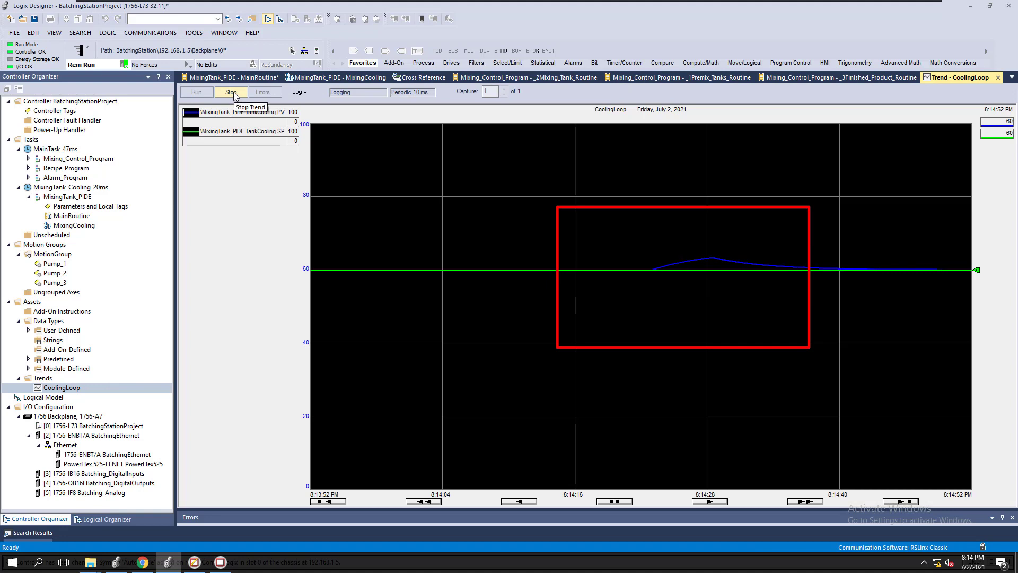
Step: Stop CoolingLoop trend logging once the PV settles back at setpoint 60
click(231, 92)
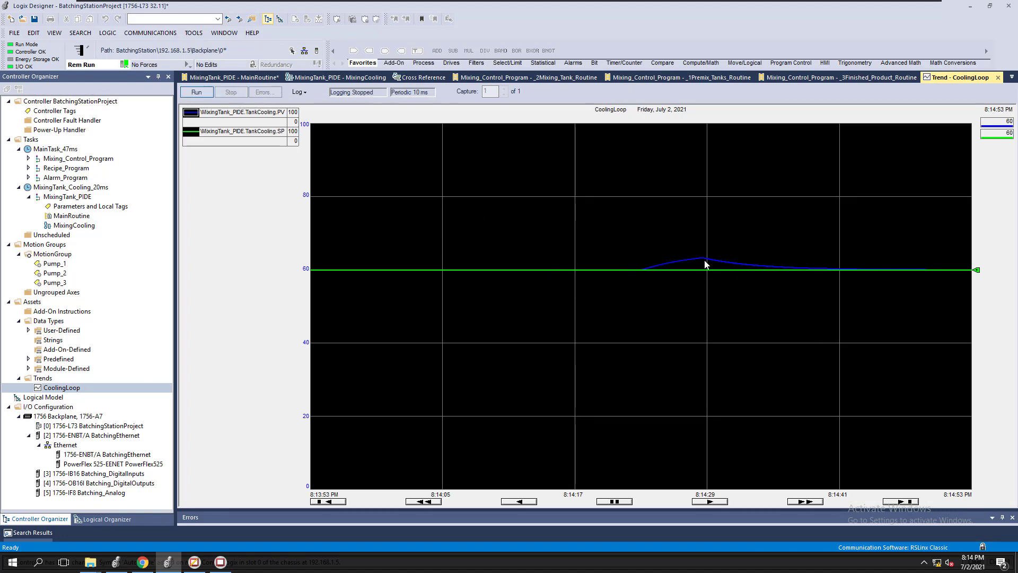
mouse_move(713, 263)
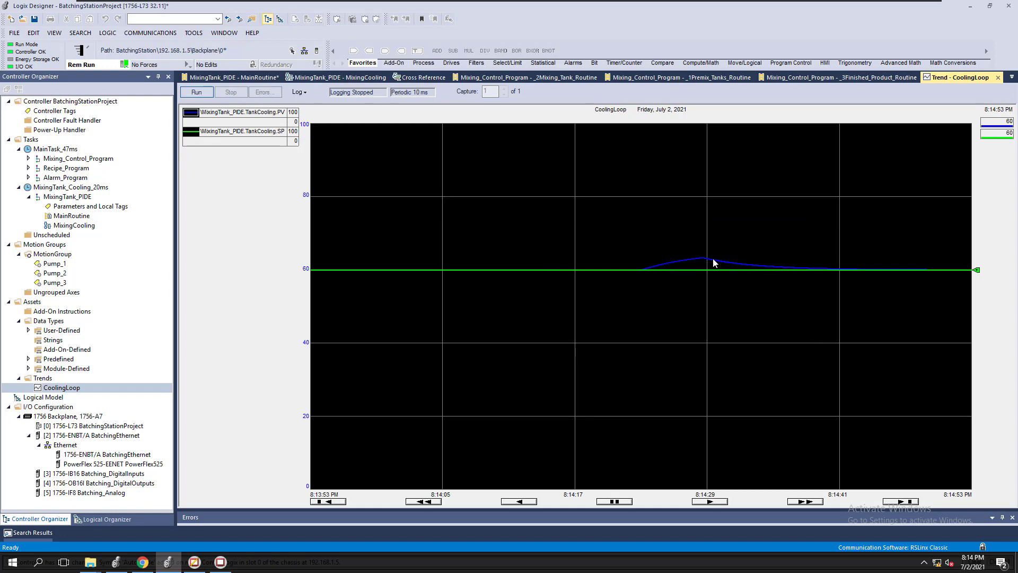
mouse_move(790, 271)
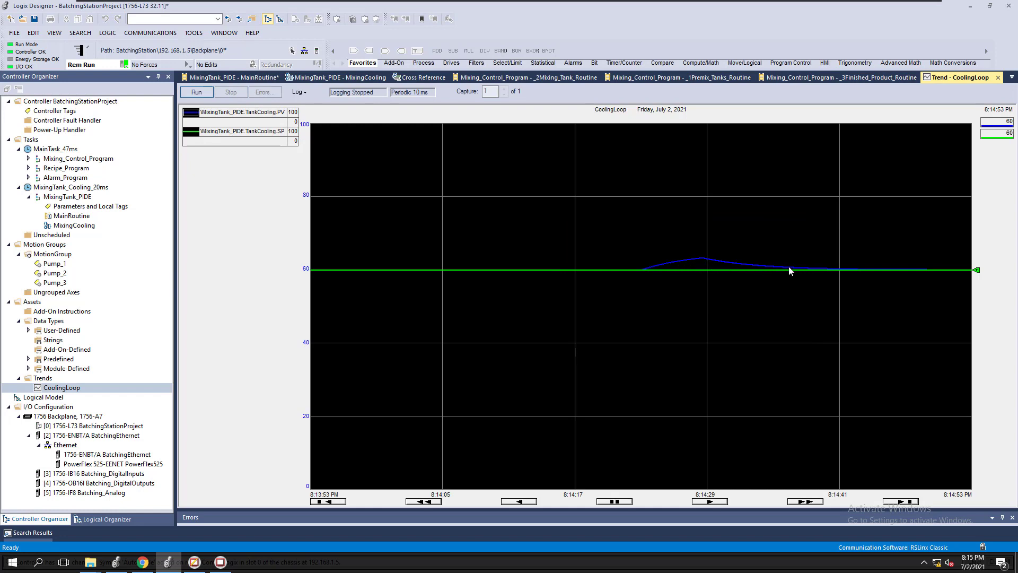
mouse_move(727, 269)
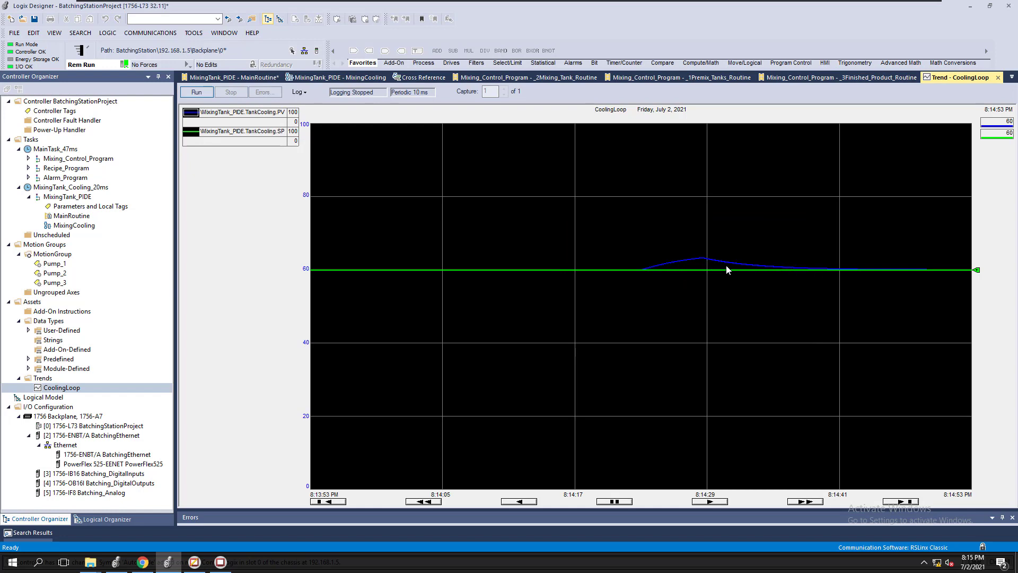
mouse_move(700, 260)
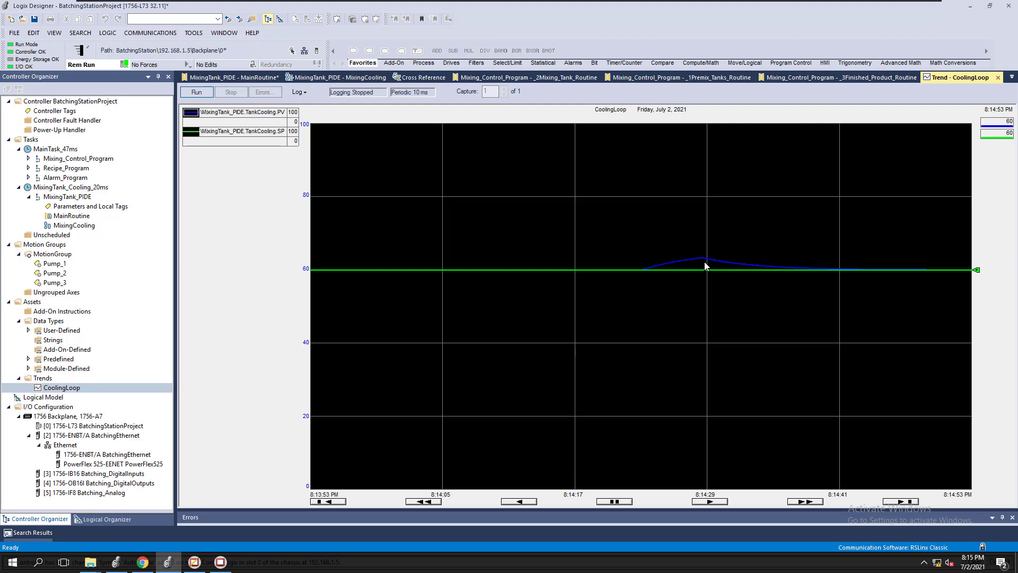
mouse_move(891, 277)
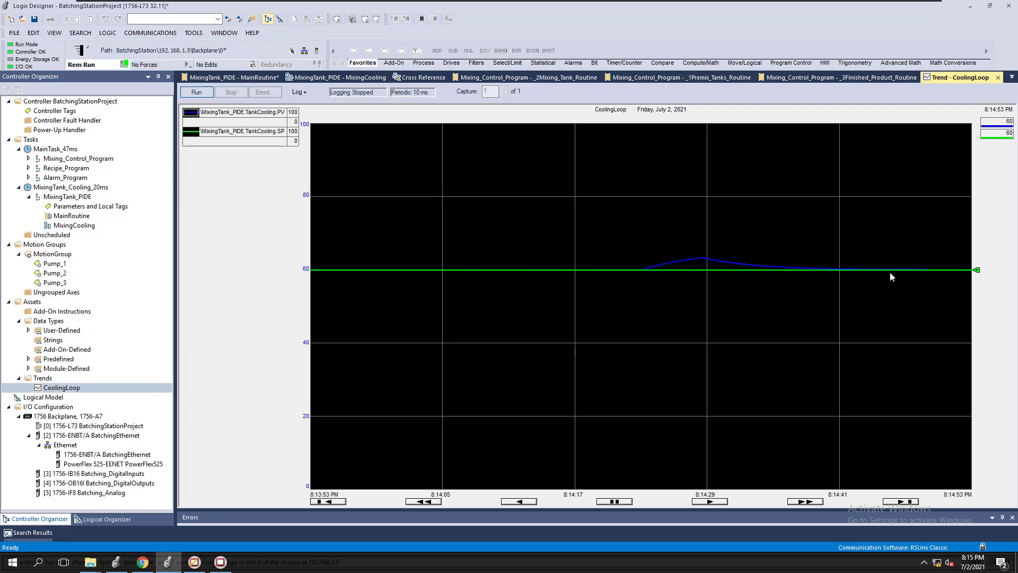
mouse_move(833, 277)
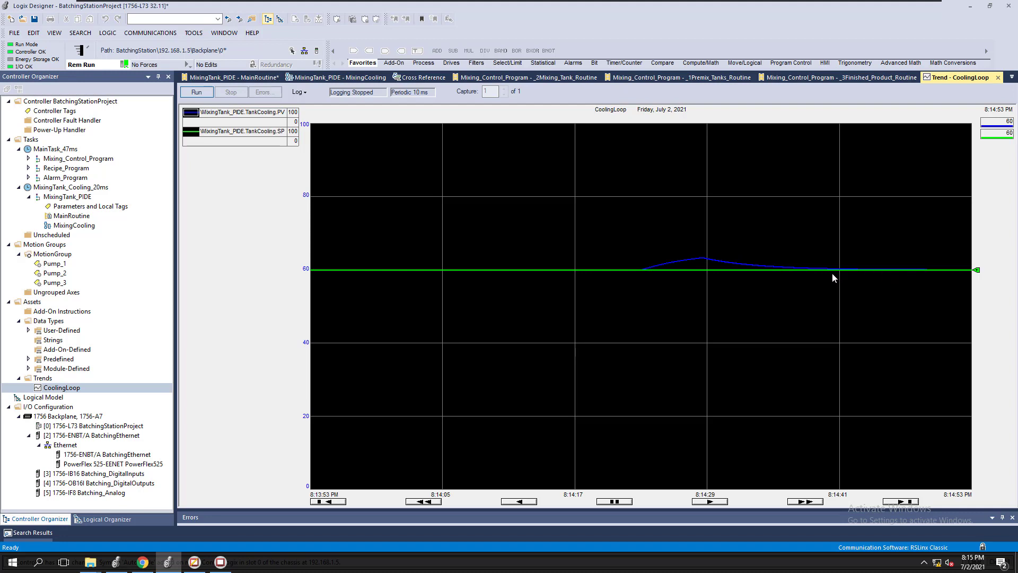
mouse_move(816, 276)
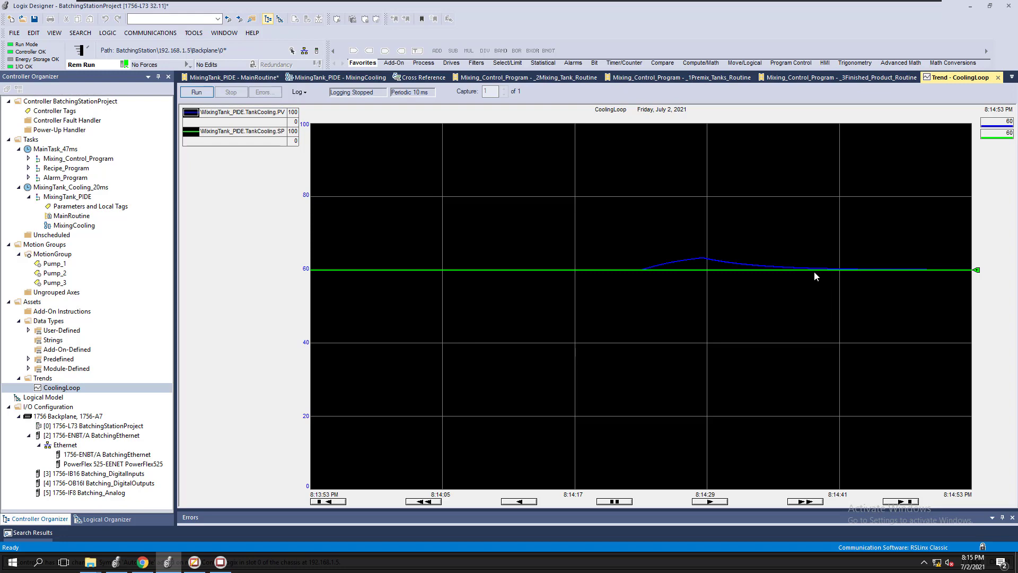
mouse_move(67, 231)
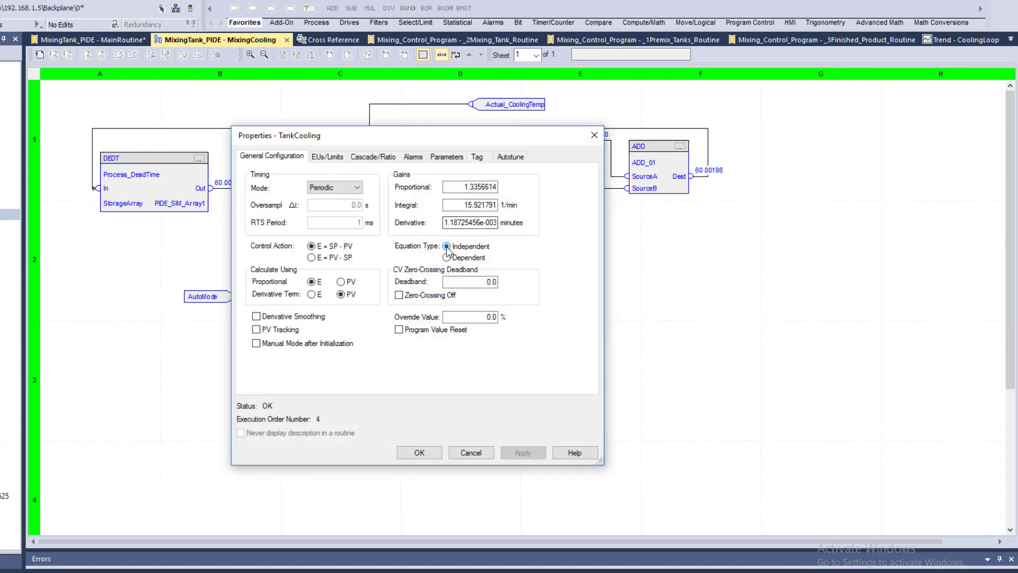
Step: Inspect TankCooling's integral and derivative gains, cancel without changes, and return to the CoolingLoop trend
triple_click(469, 187)
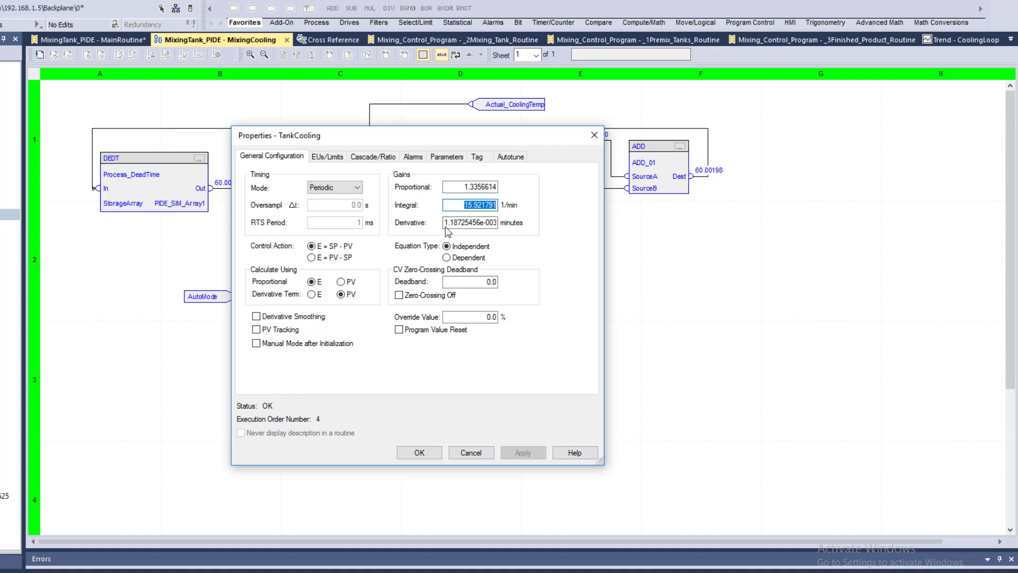
mouse_move(446, 228)
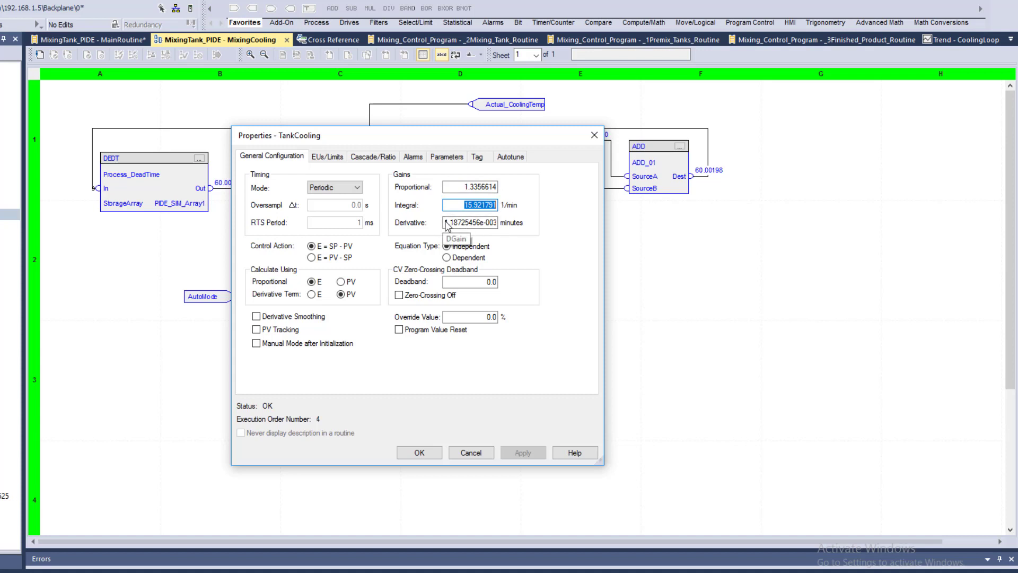
click(469, 222)
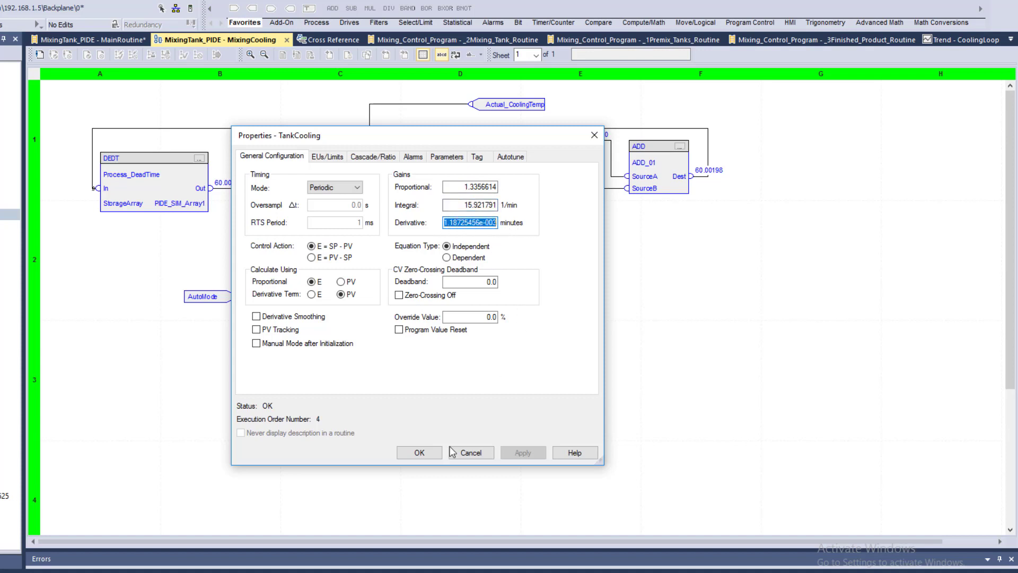
click(468, 453)
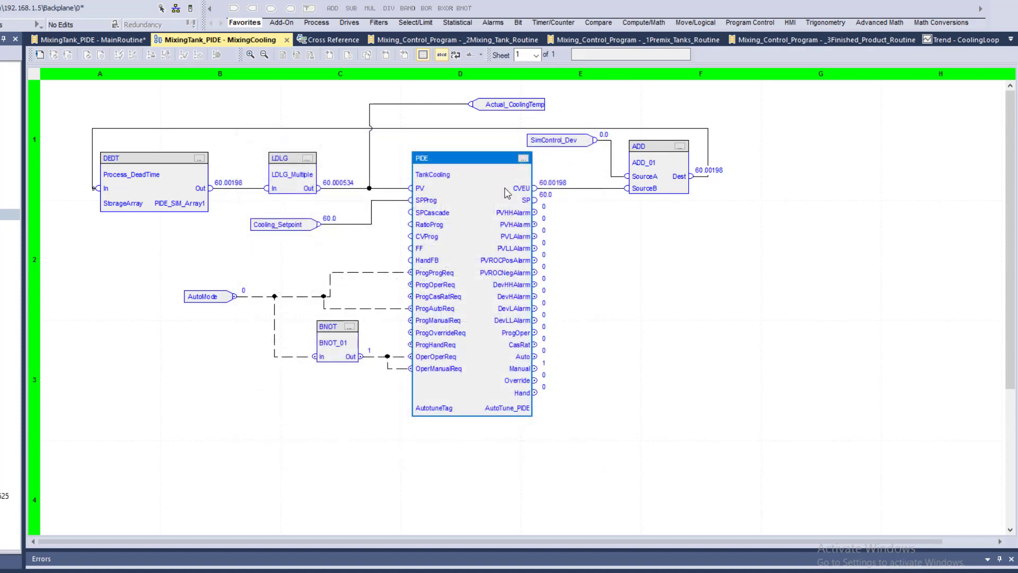
mouse_move(58, 160)
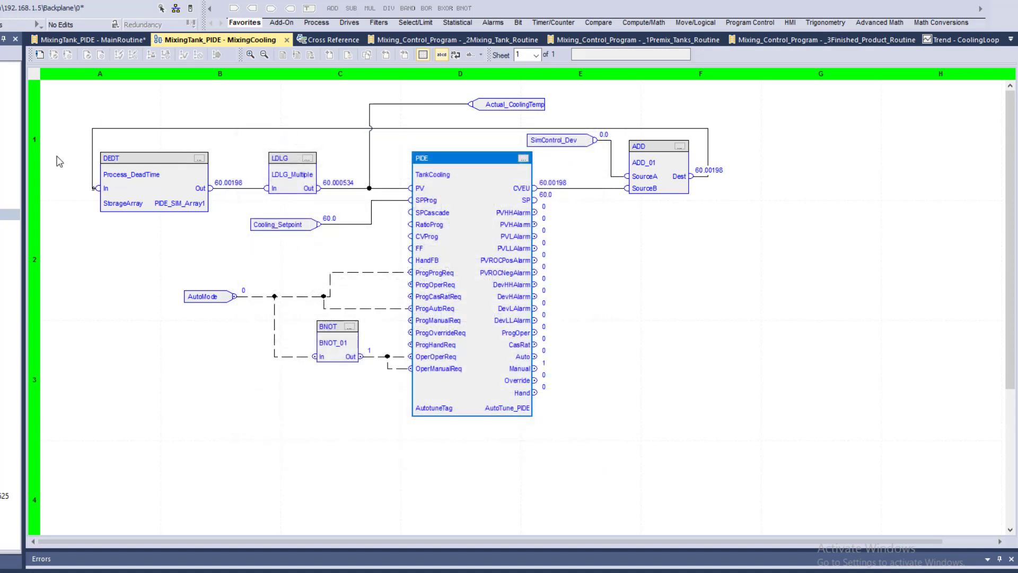
click(959, 40)
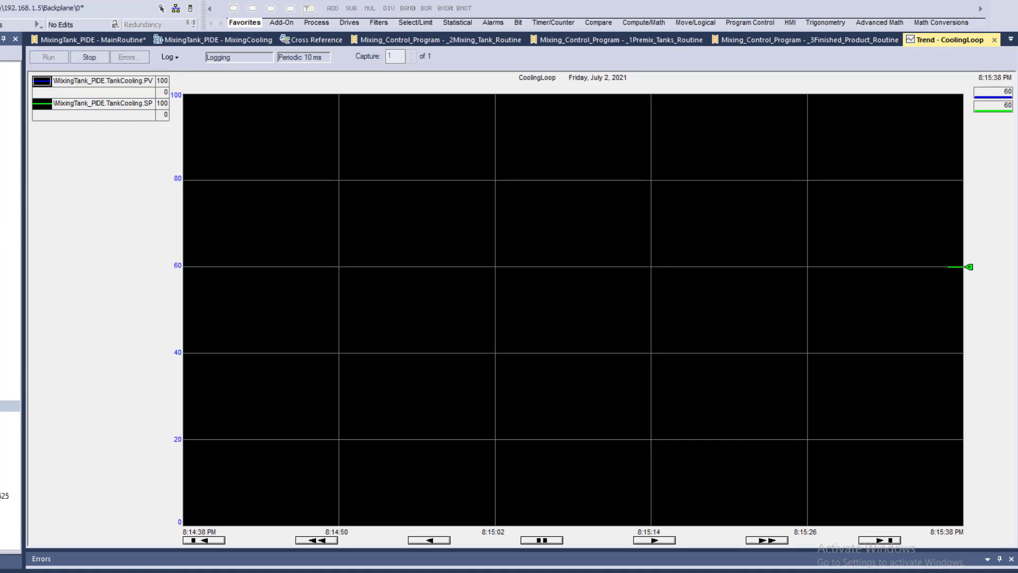
Step: Enter the SimControl_Dev disturbance of 10 in MixingCooling and watch the CoolingLoop trend
click(214, 40)
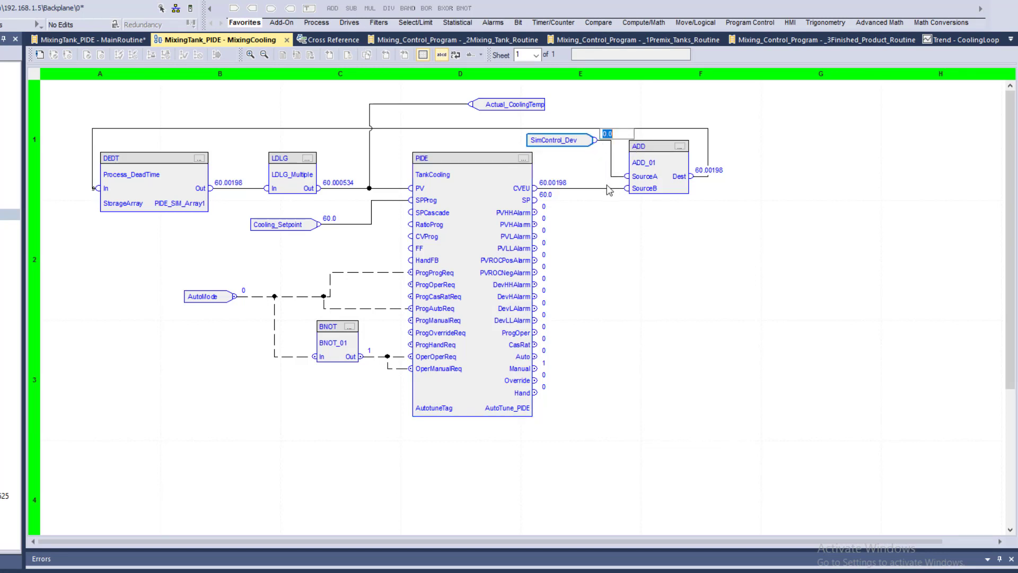
text(1)
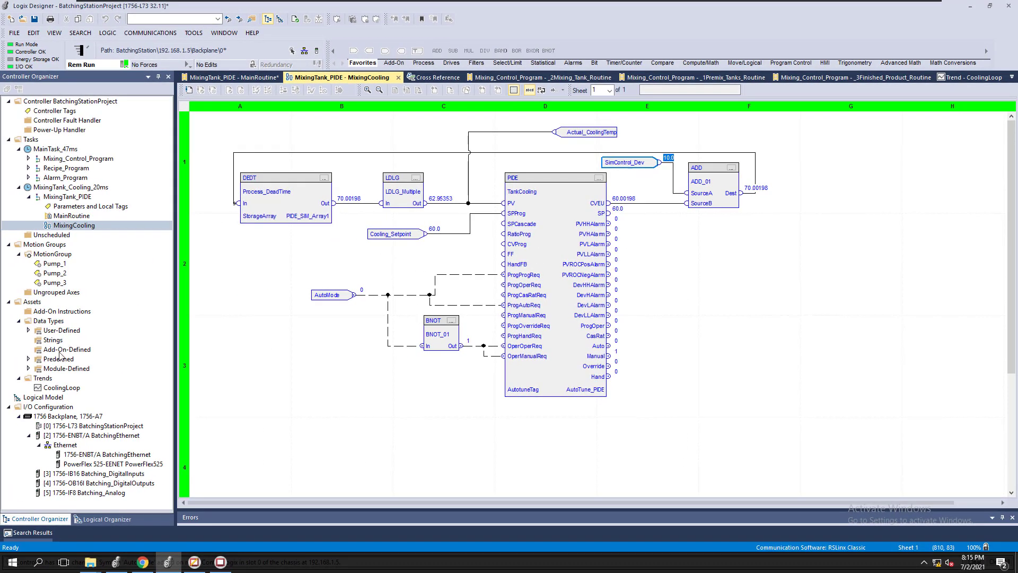
click(961, 77)
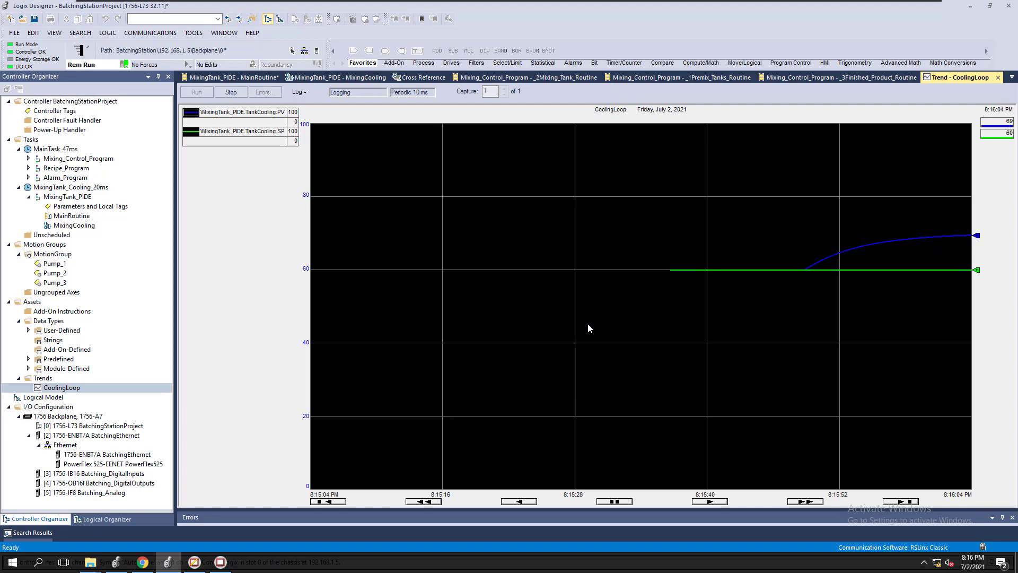
mouse_move(930, 247)
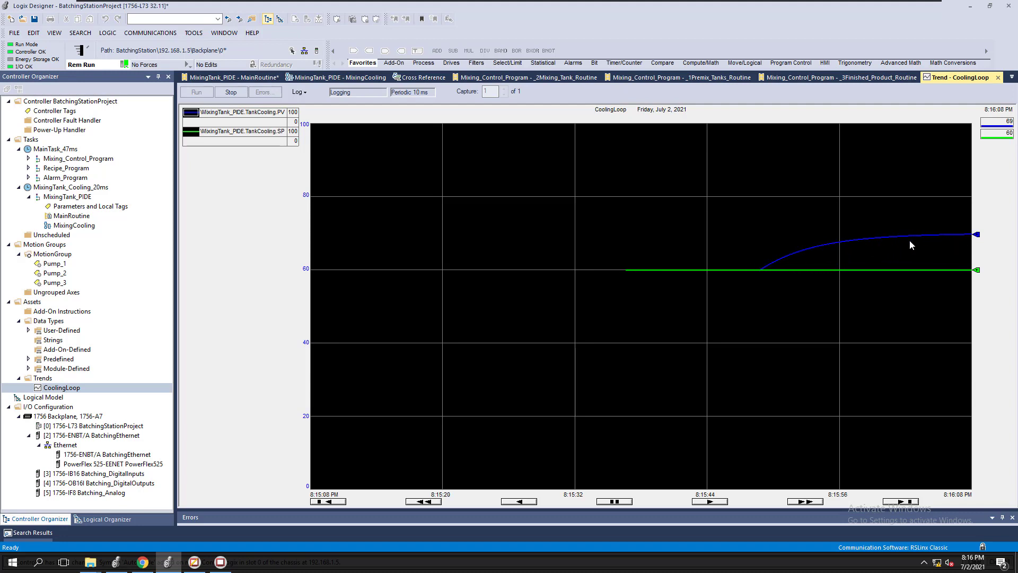
Step: Turn AutoMode on in MixingCooling and watch PV fall back toward 60 on the trend
click(339, 78)
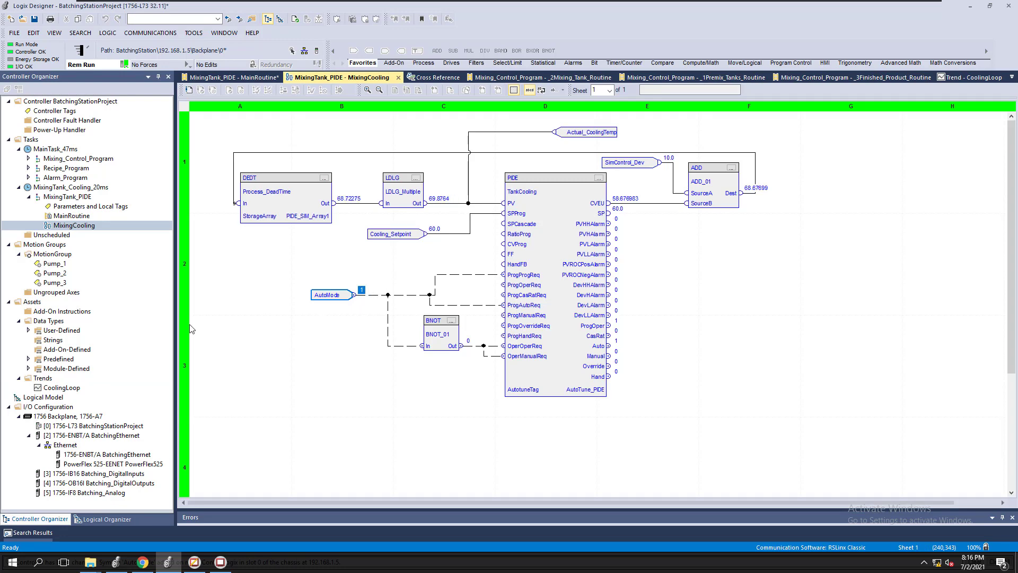
click(960, 77)
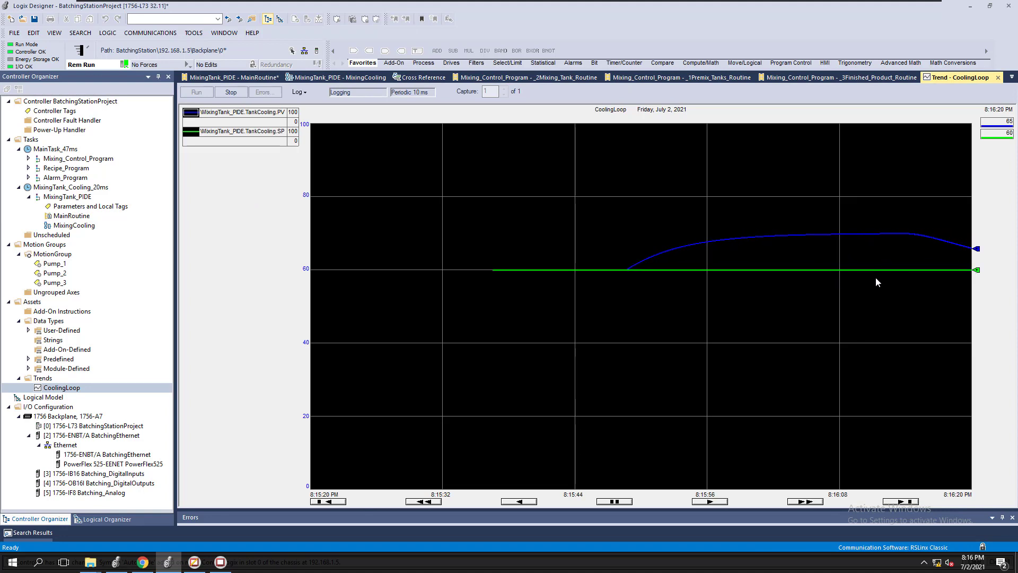
mouse_move(876, 266)
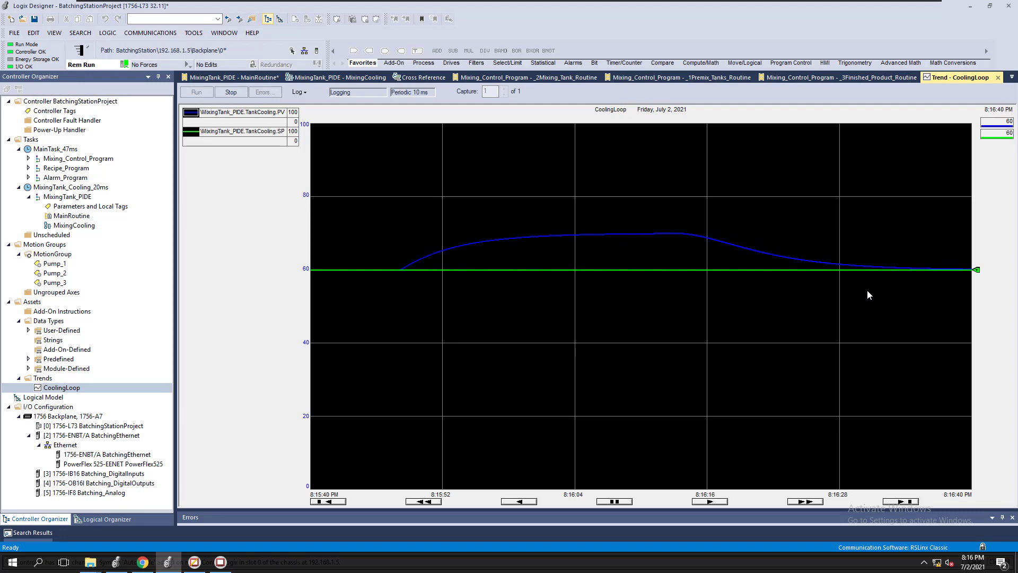
mouse_move(86, 356)
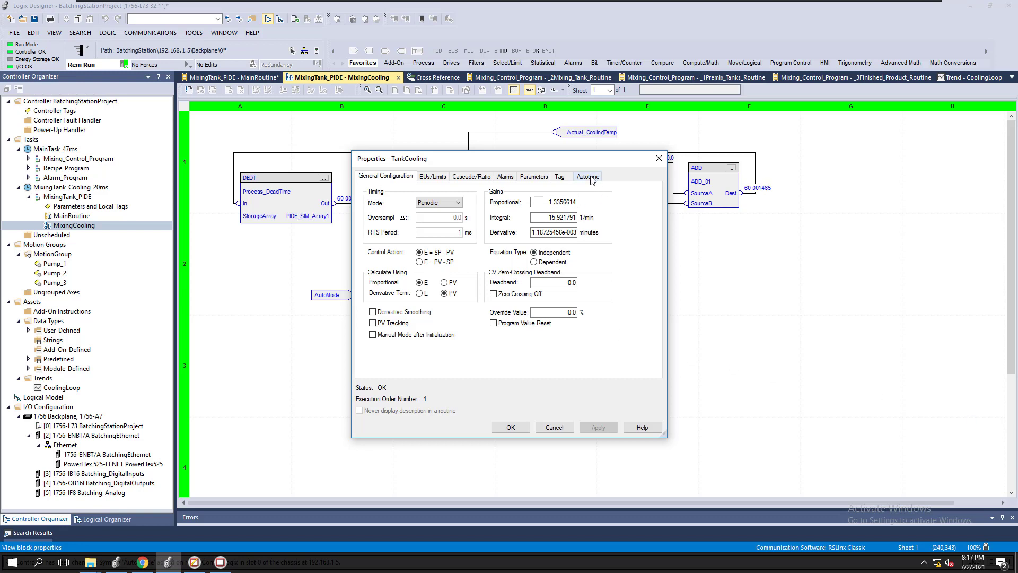
Step: Load the fast-response autotune gains into the TankCooling PIDE block
click(586, 176)
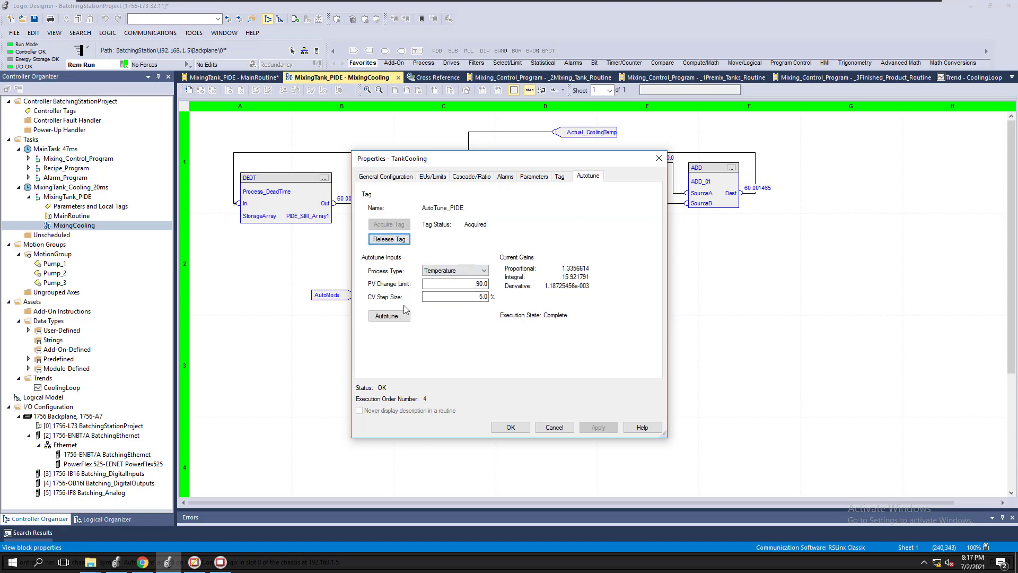
click(388, 316)
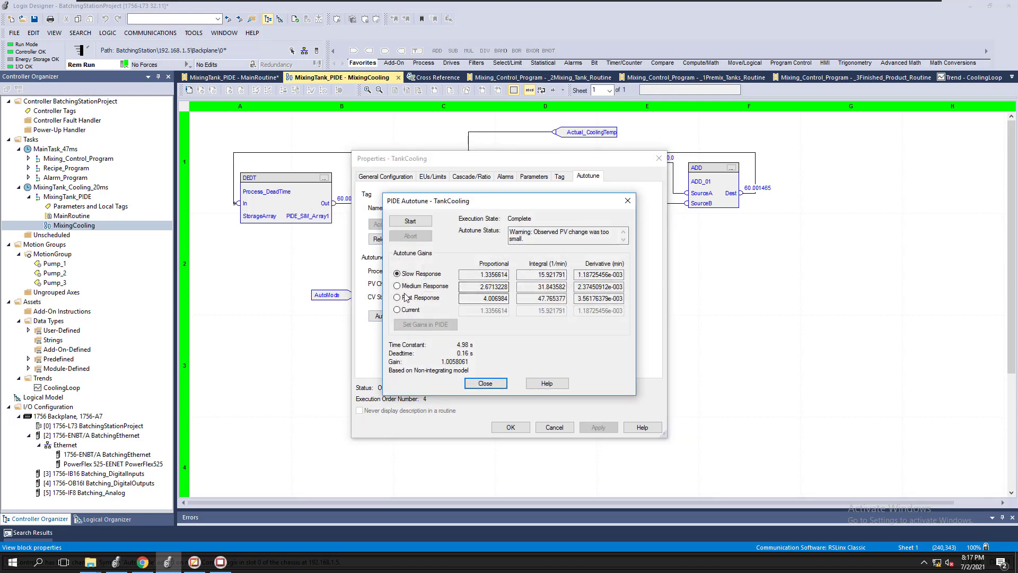
click(396, 286)
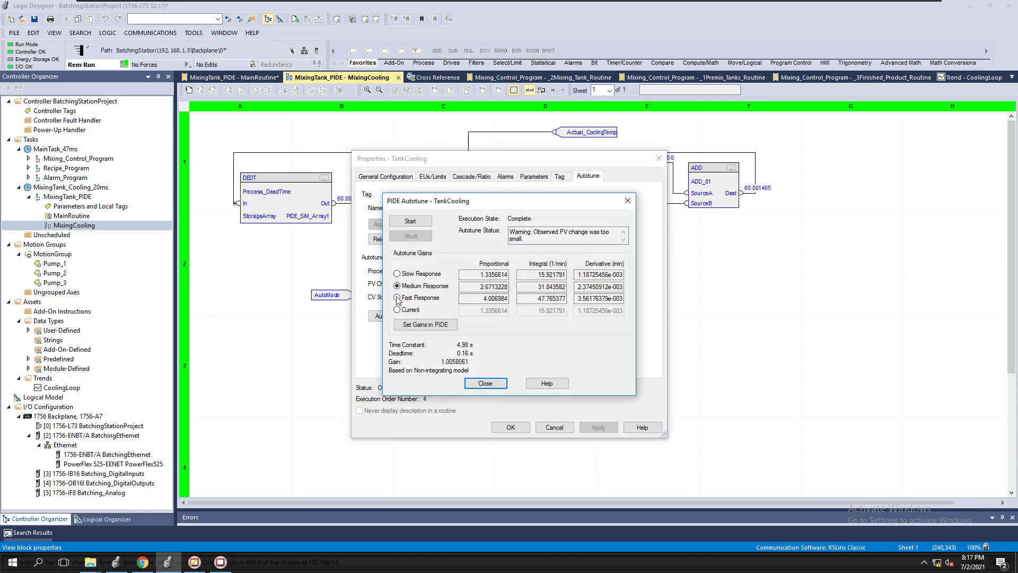
click(396, 297)
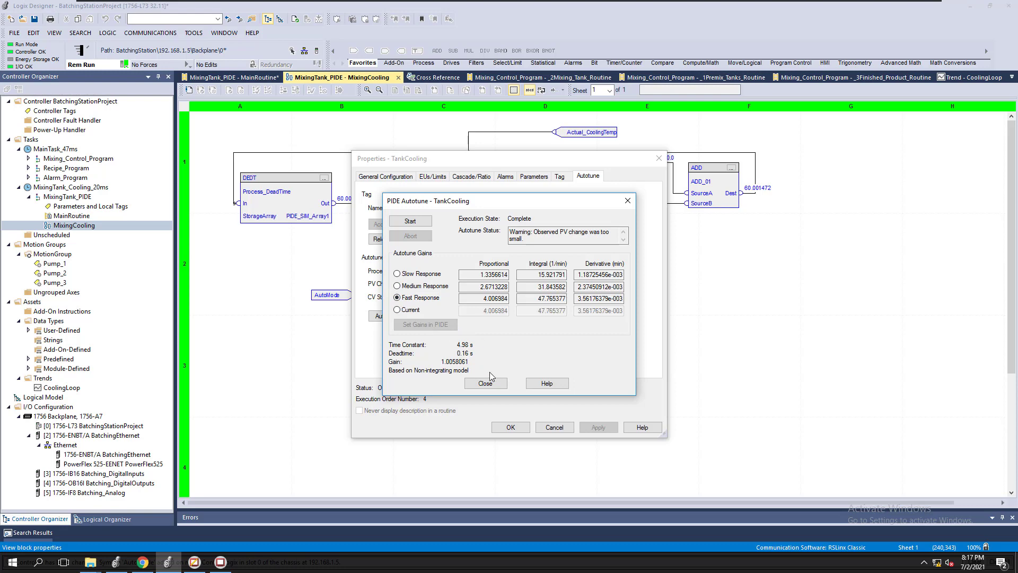
click(485, 383)
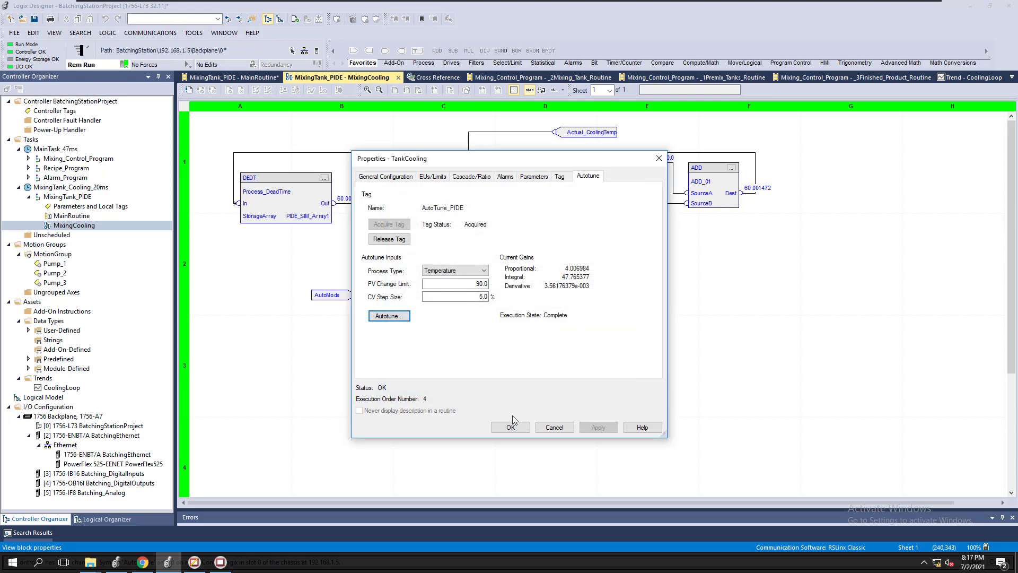
mouse_move(385, 176)
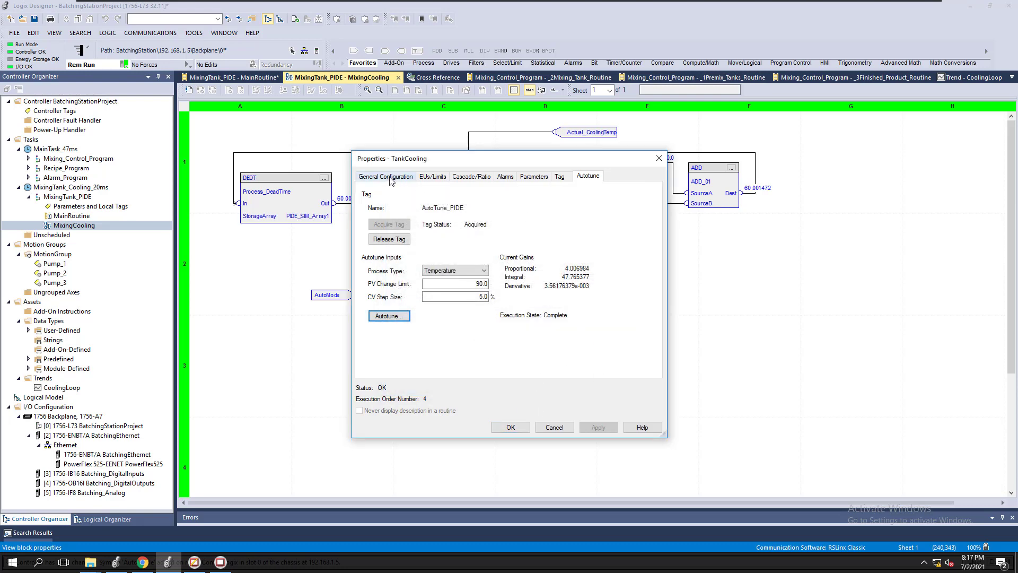
Step: Confirm the new gains (P 4.007, I 47.77), accept the properties, and reset SimControl_Dev to 0
click(384, 176)
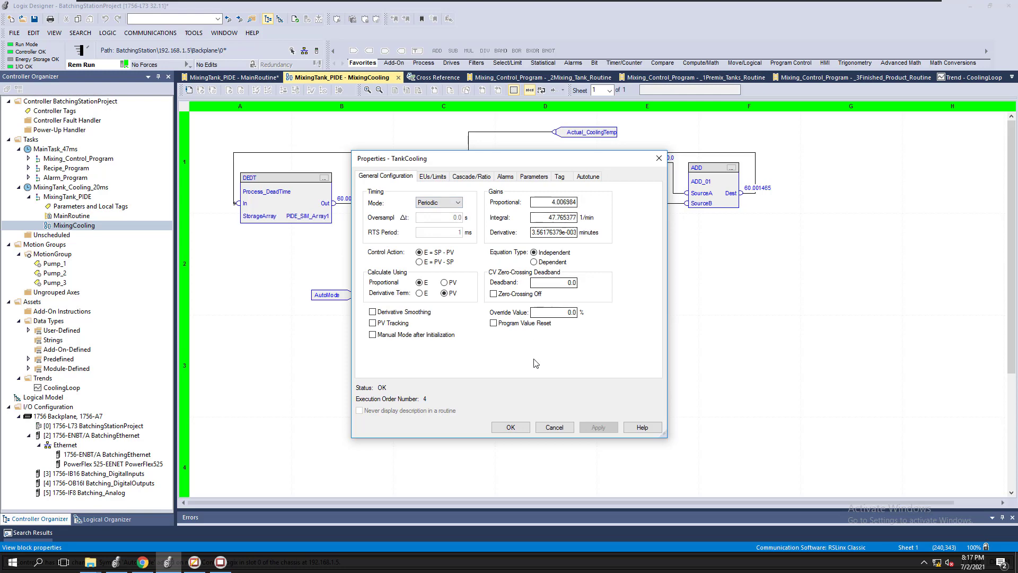
click(510, 428)
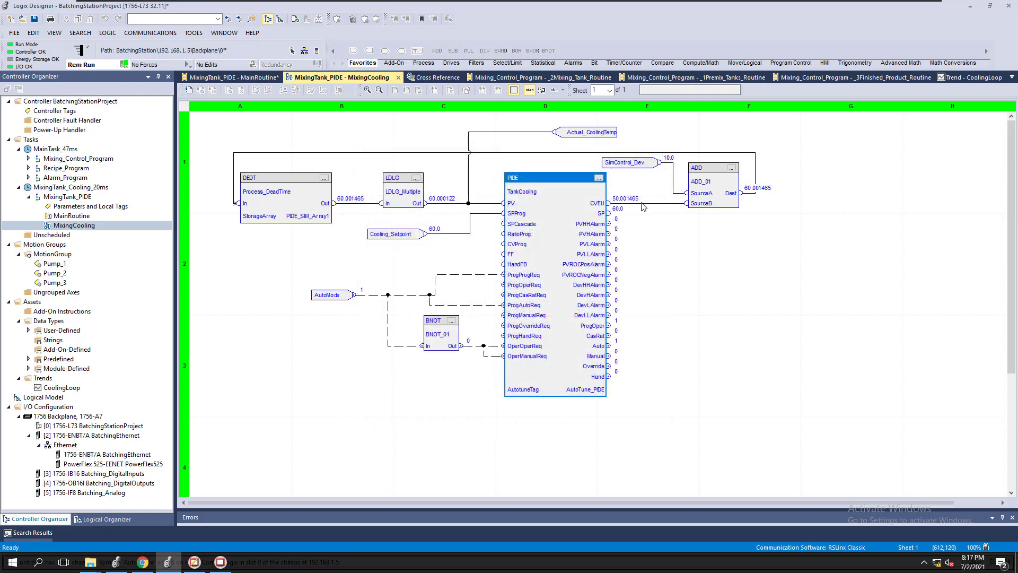
click(669, 157)
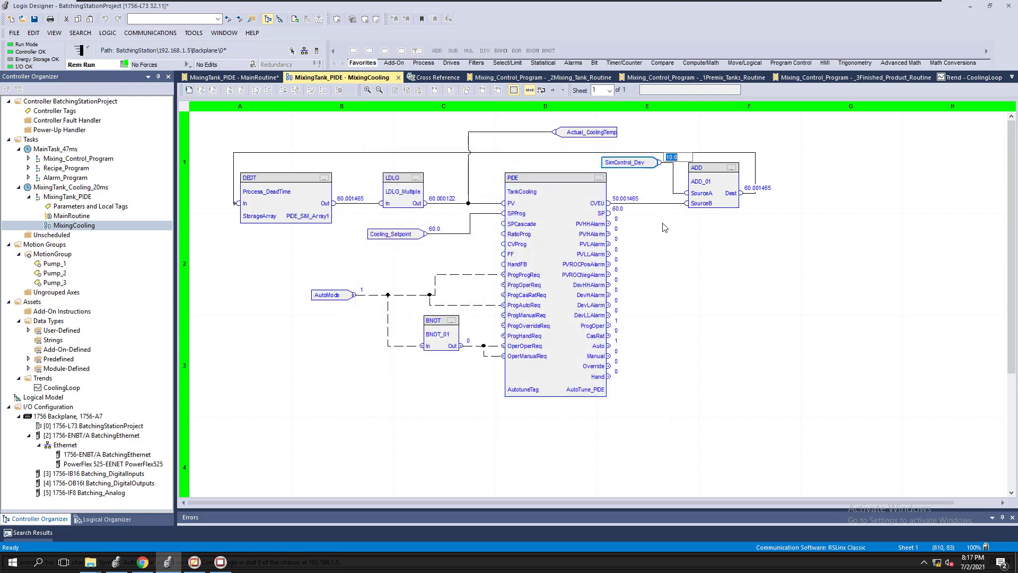
click(957, 78)
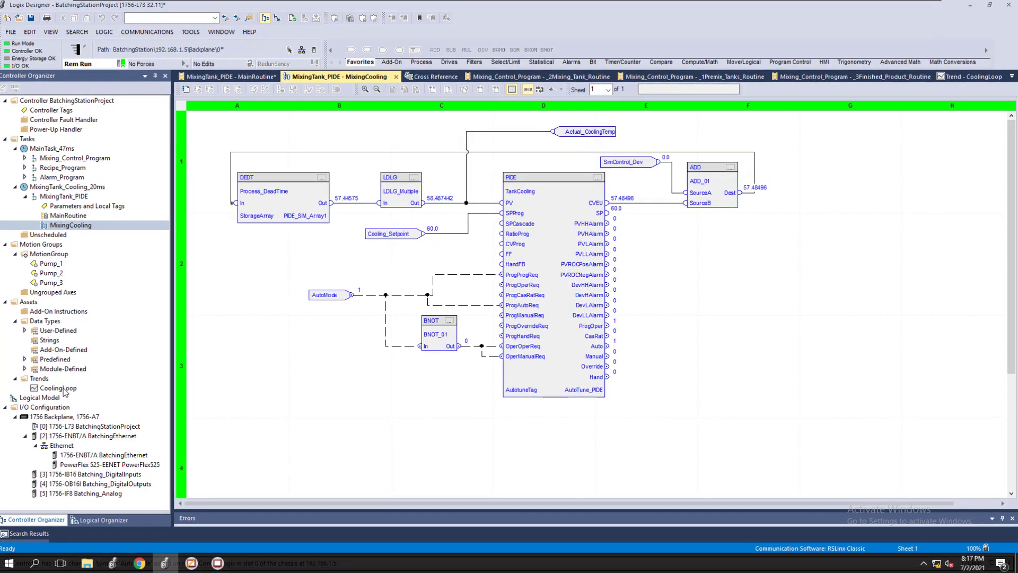
Step: Watch the CoolingLoop trend as PV dips to about 58 and returns toward the 60 setpoint
click(974, 76)
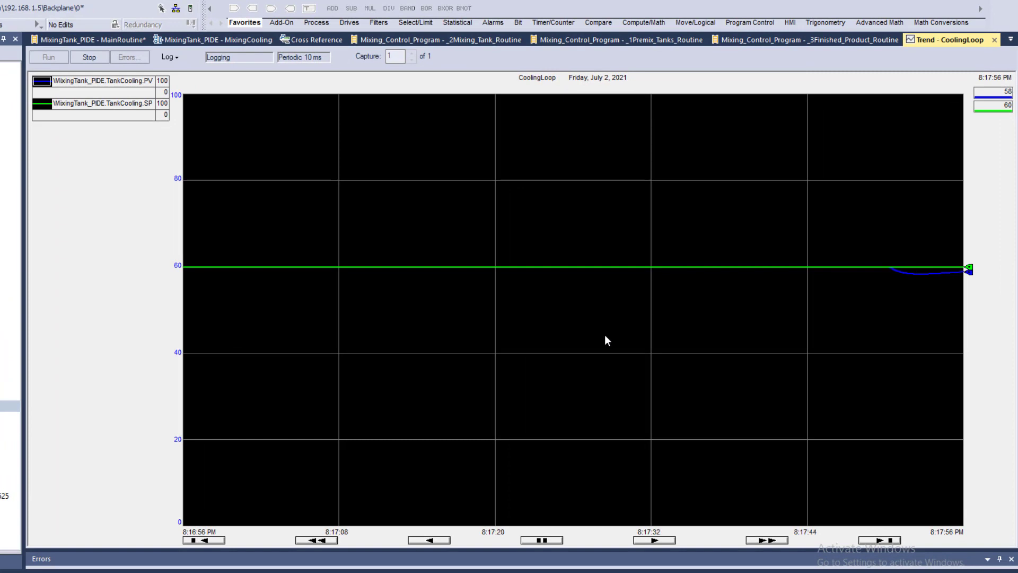
mouse_move(901, 303)
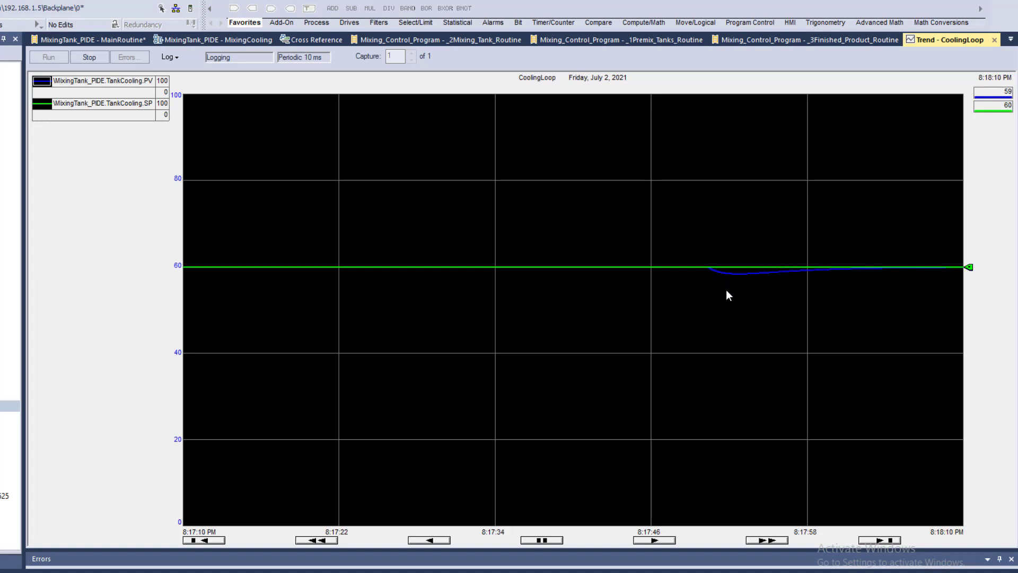
mouse_move(319, 347)
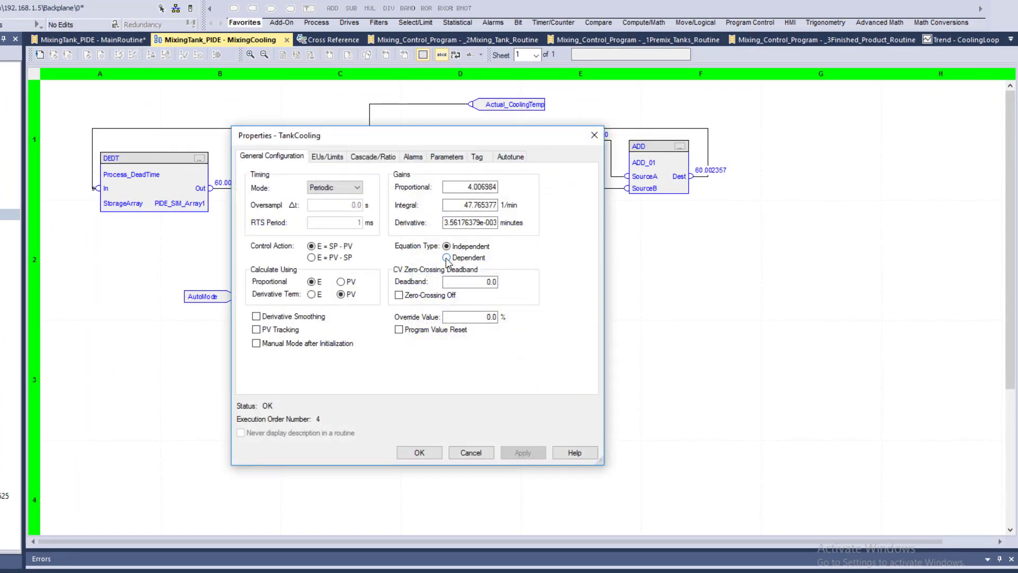
Step: Switch TankCooling's equation type to dependent gains and close its properties
click(447, 258)
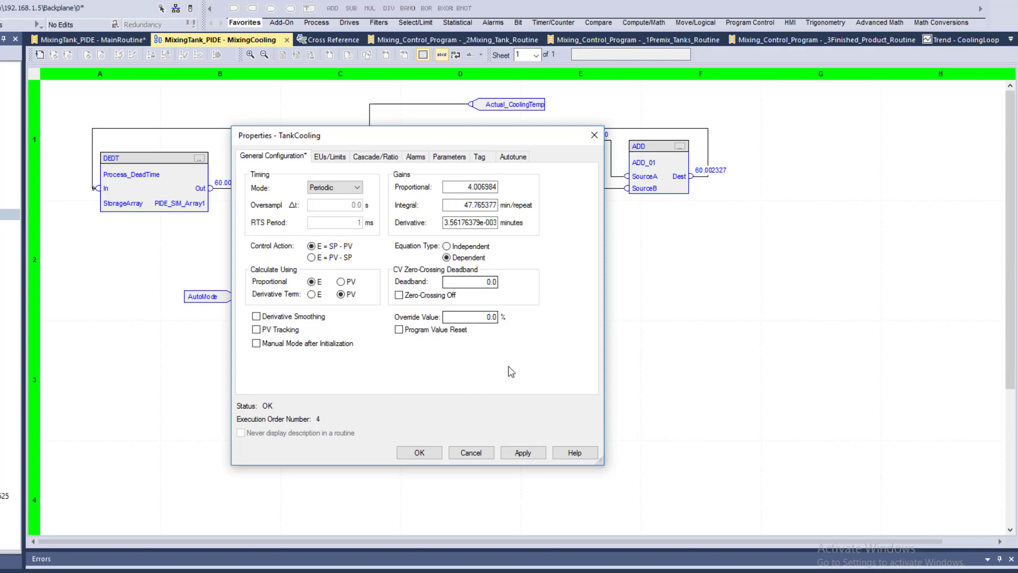
click(510, 155)
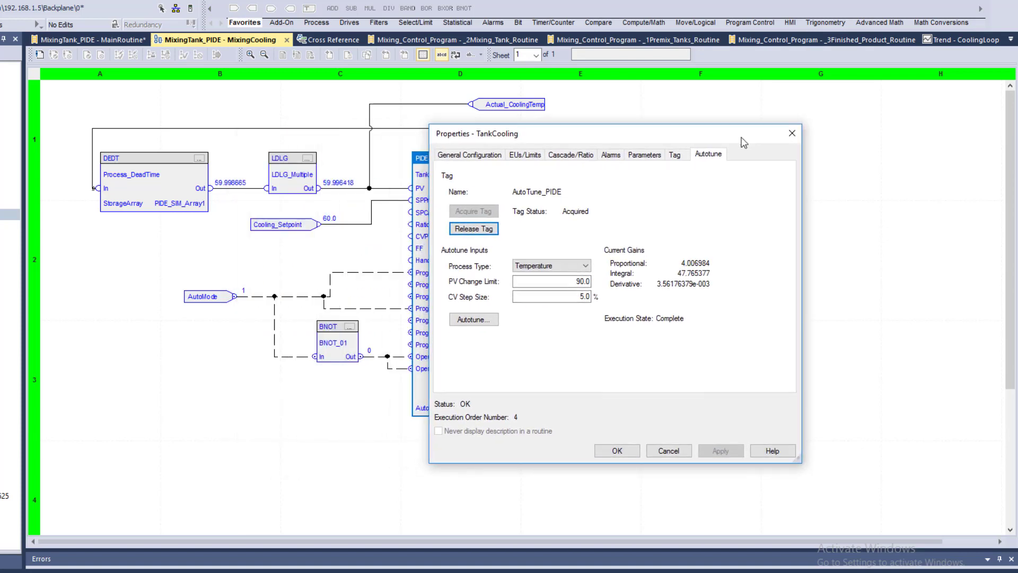
click(615, 450)
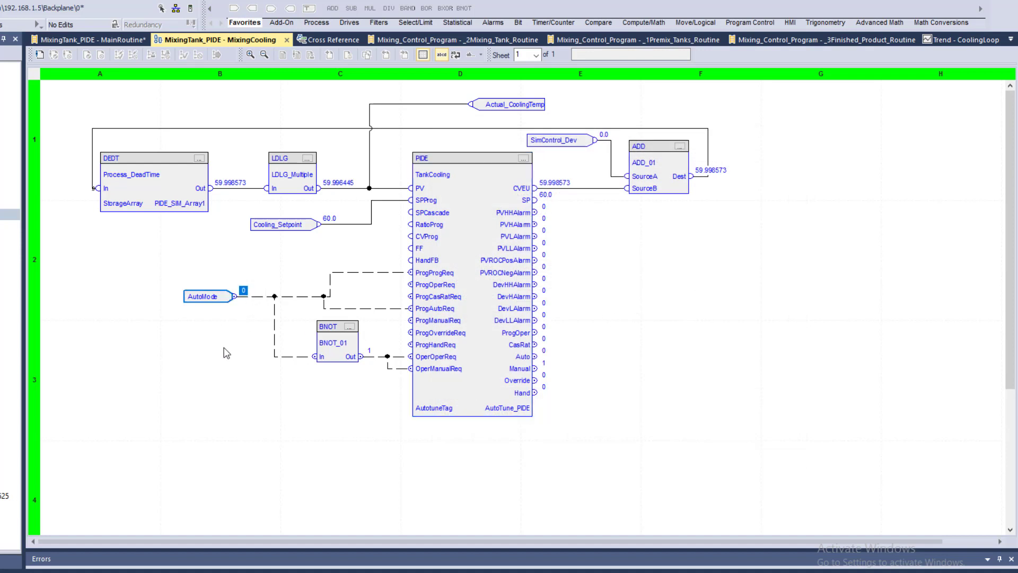
Step: Return to the MixingCooling routine and reopen TankCooling's block properties
click(961, 40)
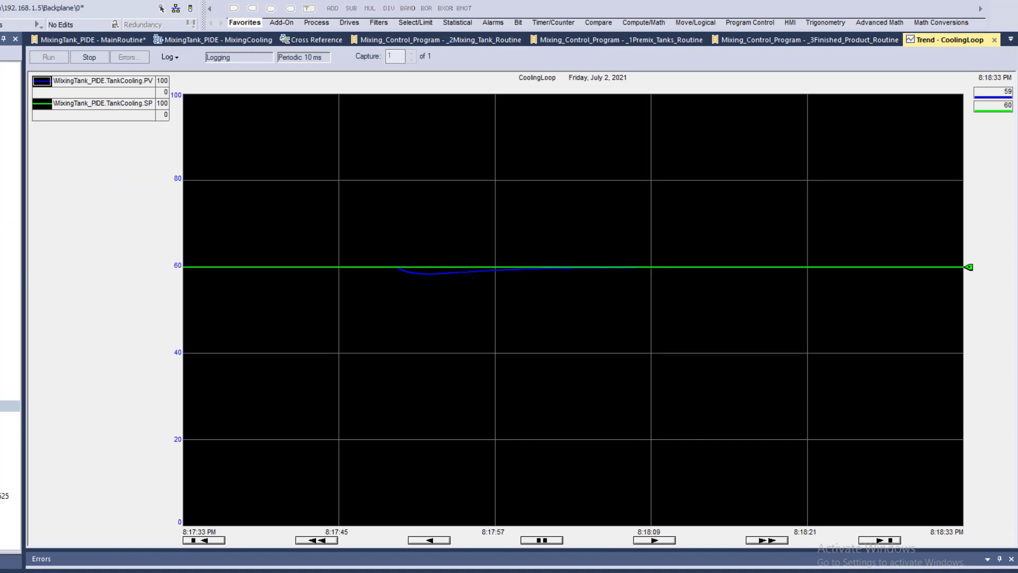
click(217, 40)
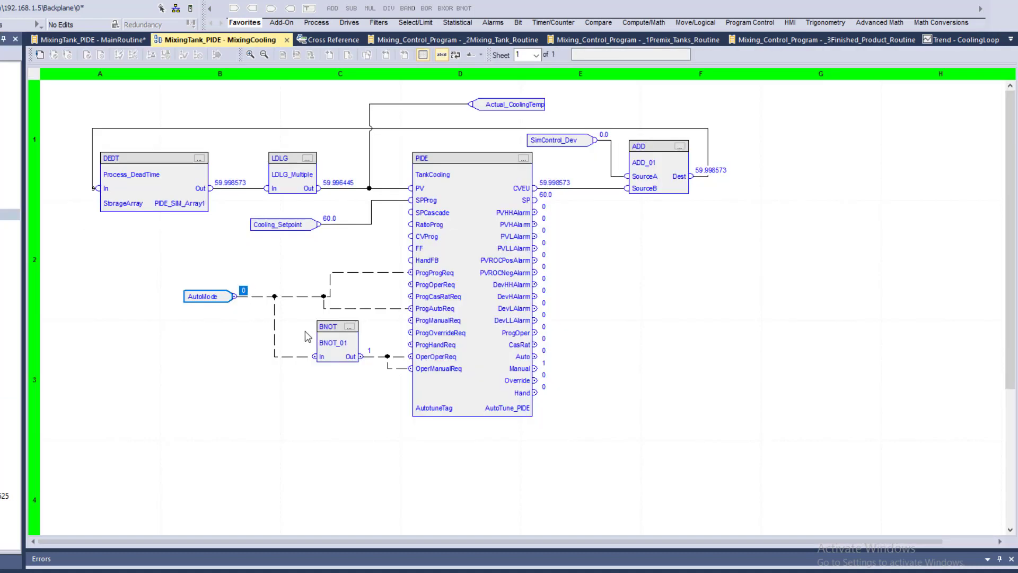
mouse_move(516, 193)
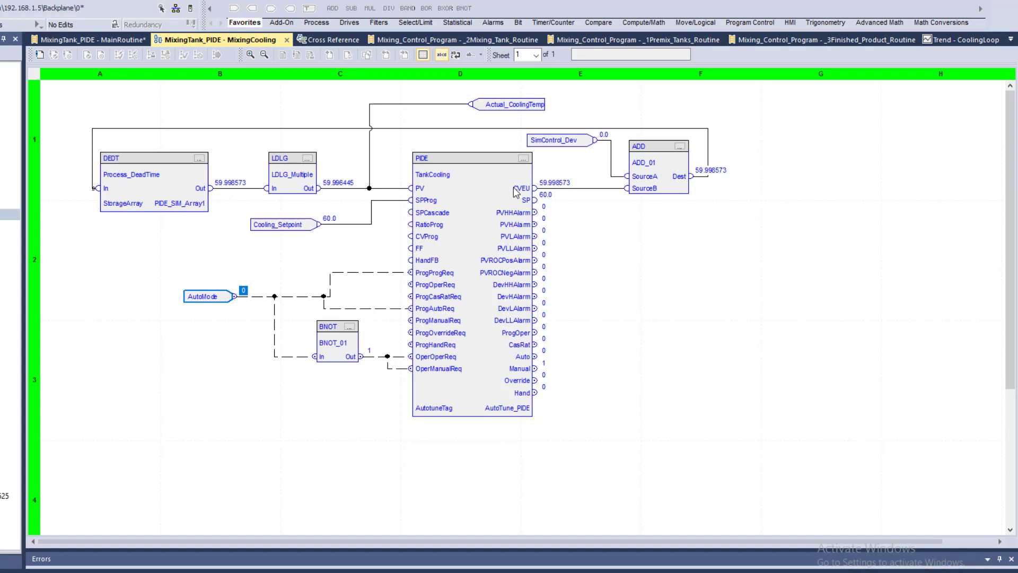
mouse_move(523, 159)
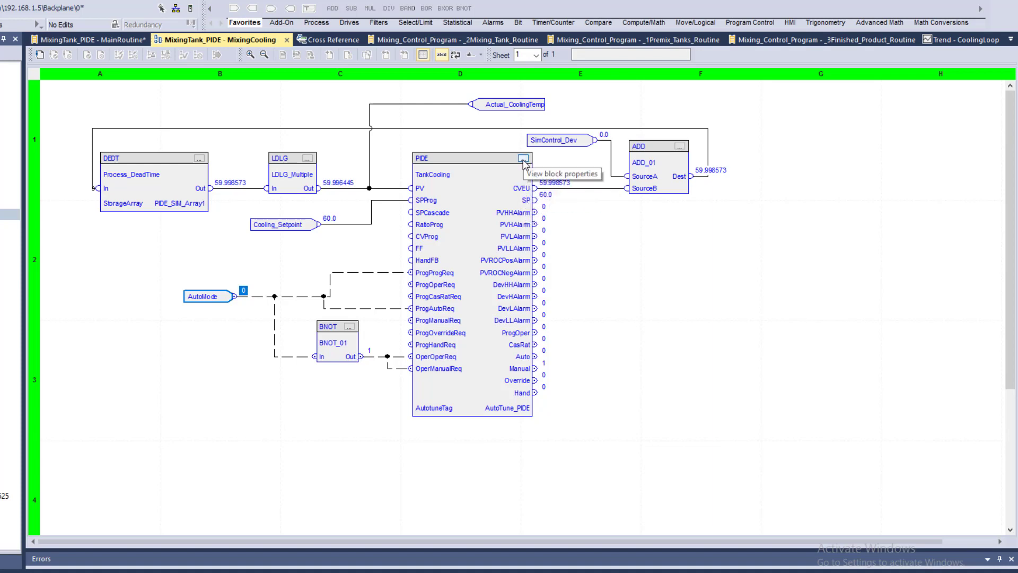
click(523, 159)
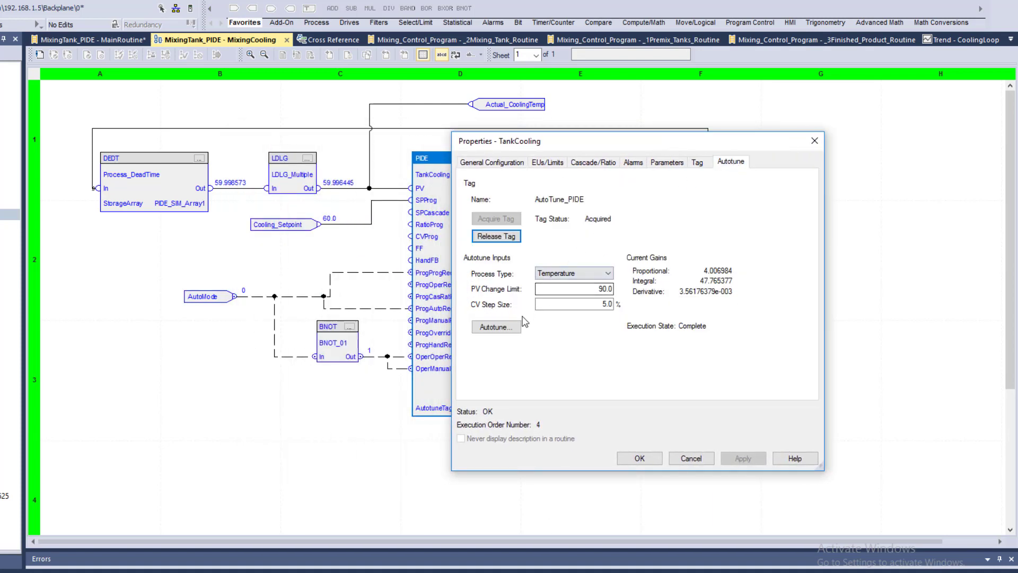
Step: Run a new TankCooling autotune test and apply its slow-response gains (P 1.336, I 0.084)
click(495, 326)
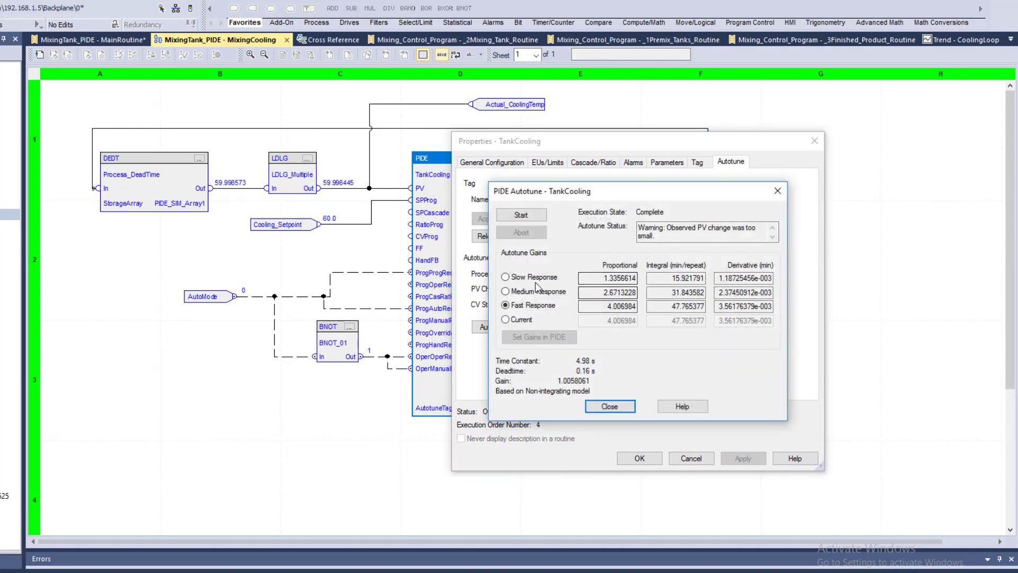
click(520, 214)
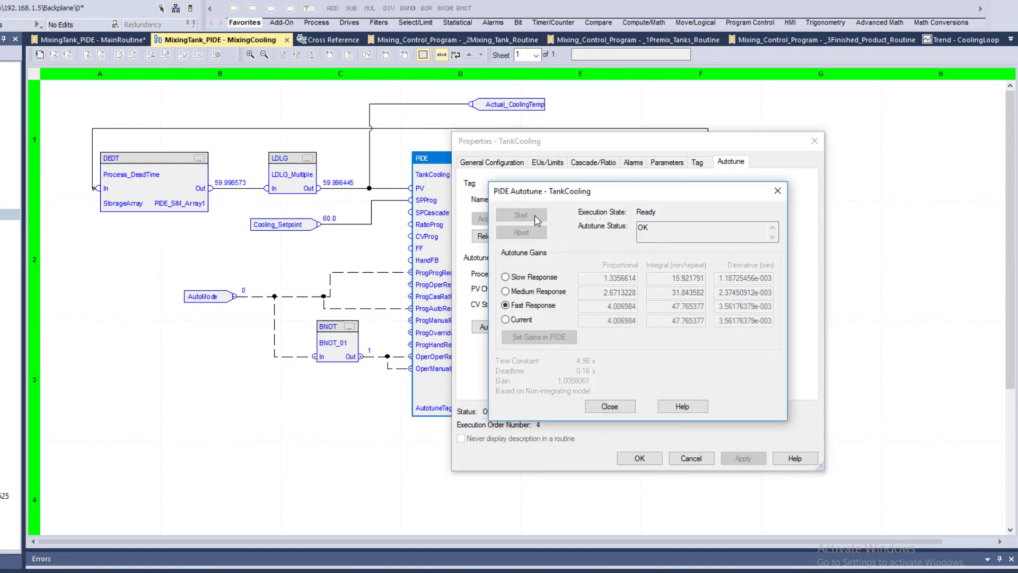
click(521, 215)
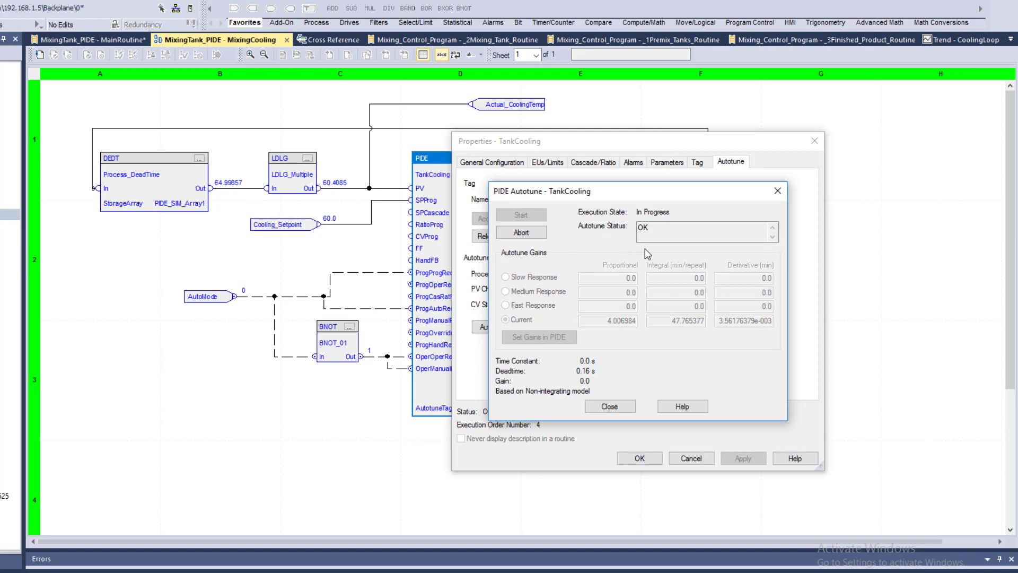
mouse_move(604, 265)
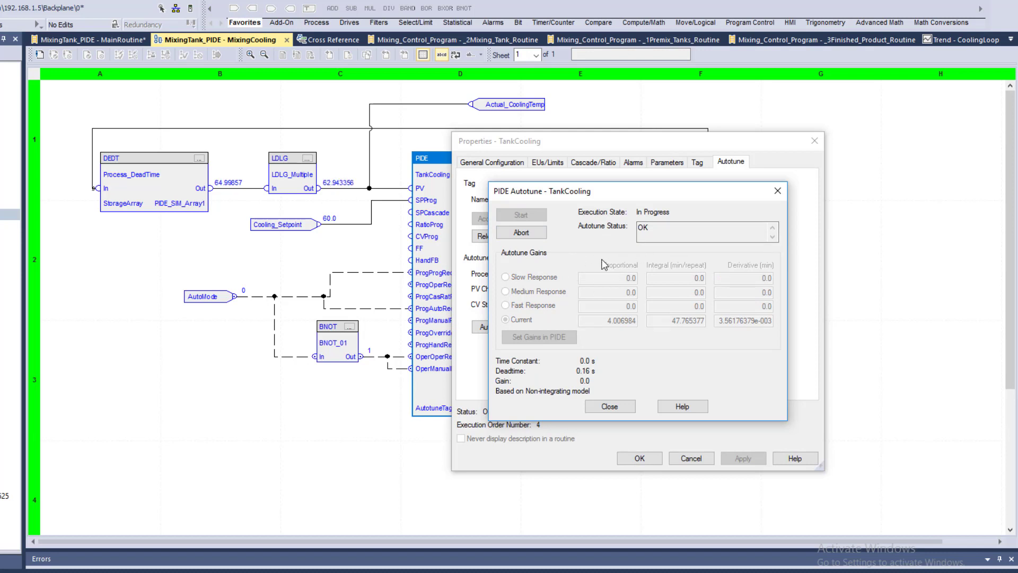
click(520, 231)
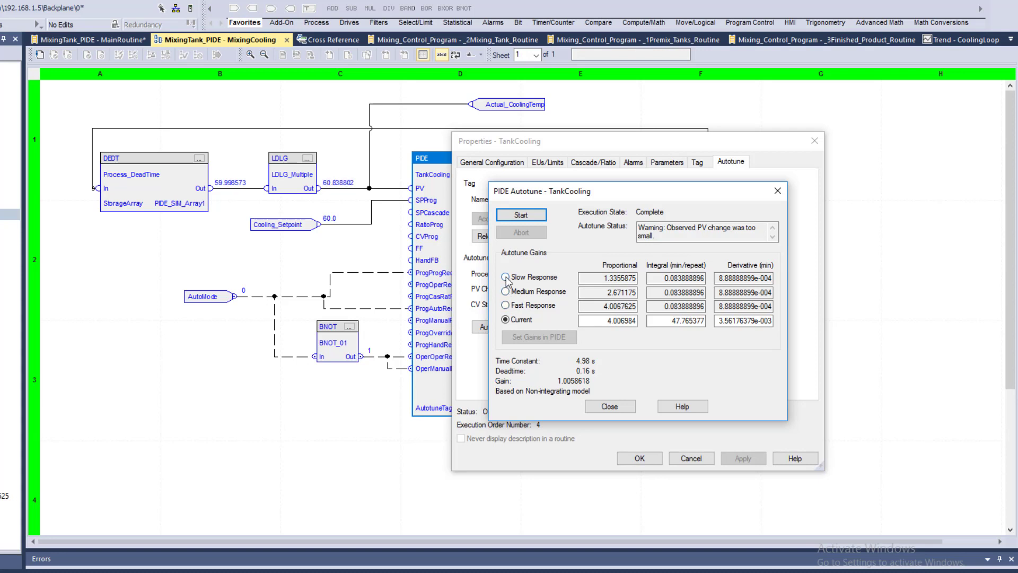
click(506, 277)
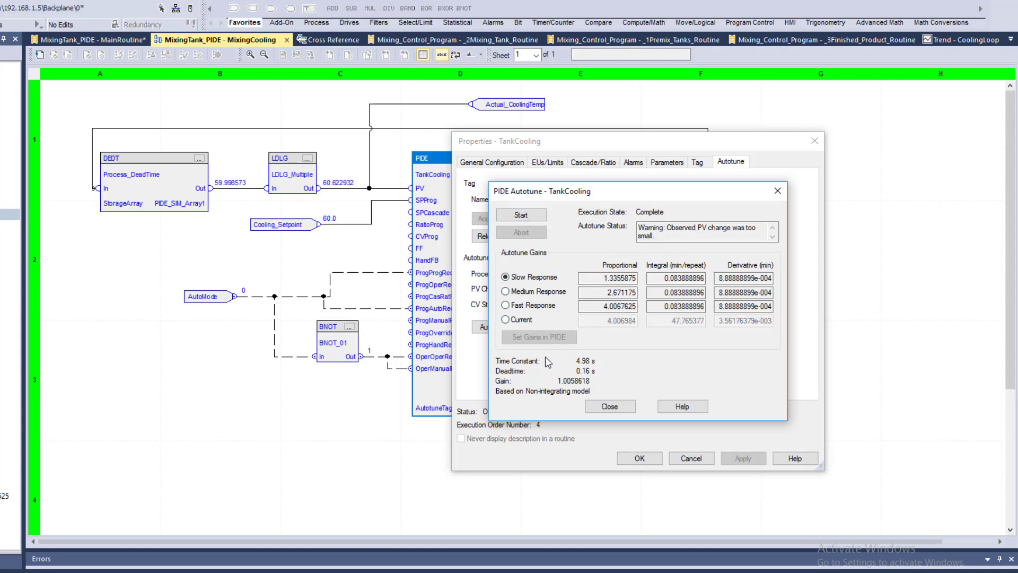
click(608, 406)
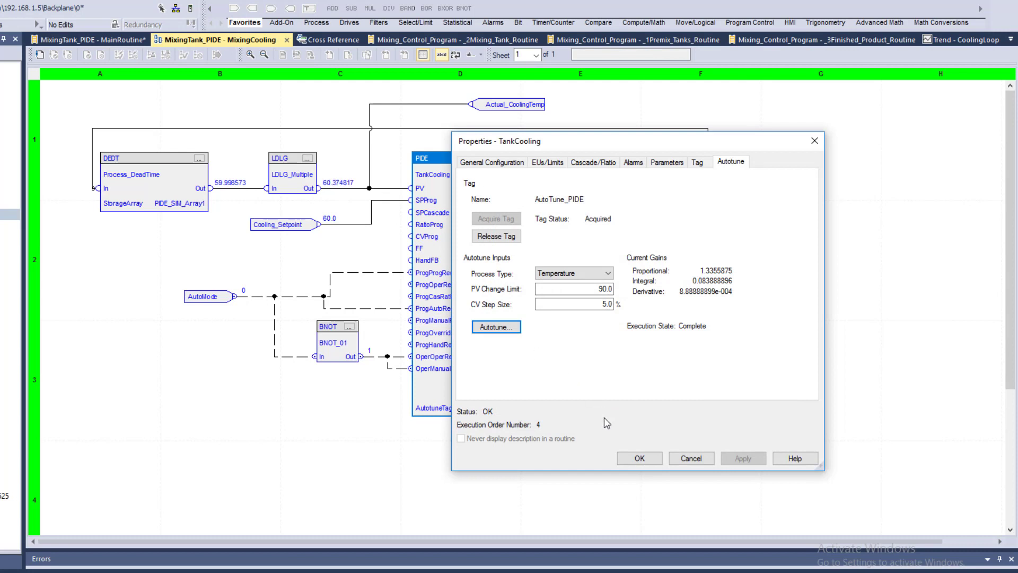
click(638, 457)
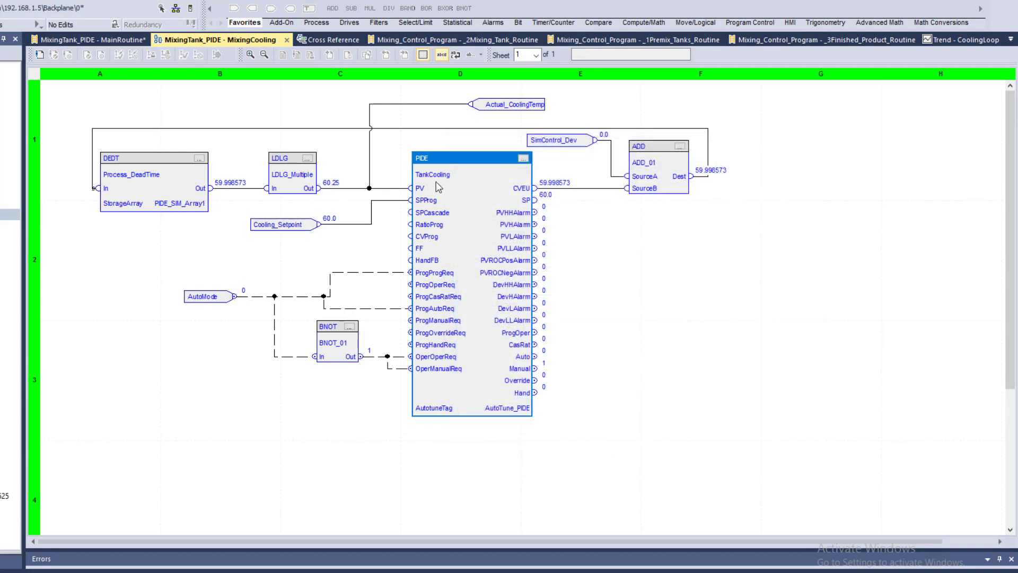
Step: Set AutoMode to 1 and SimControl_Dev to 10.0 to disturb the cooling temperature
click(243, 296)
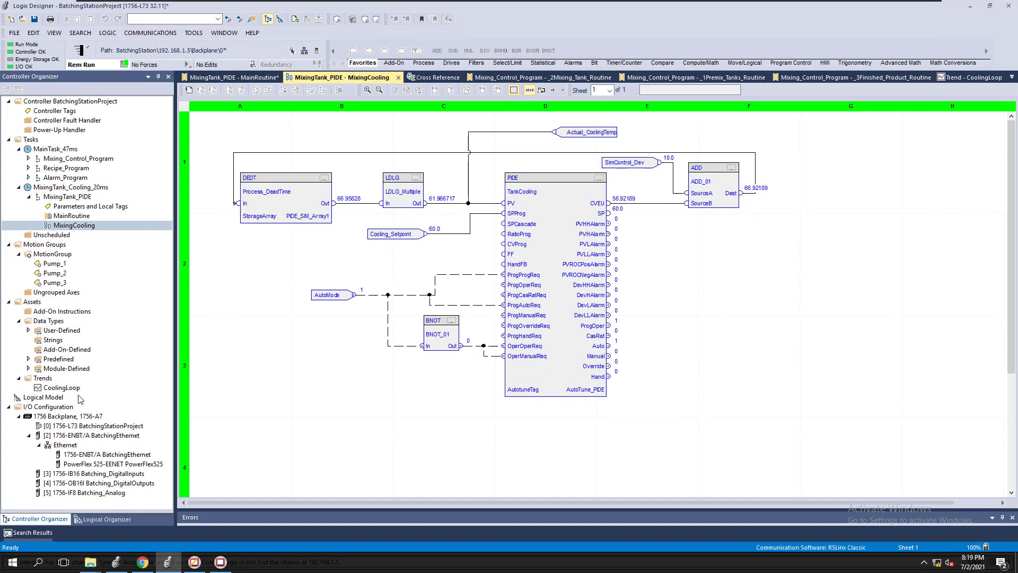
click(961, 77)
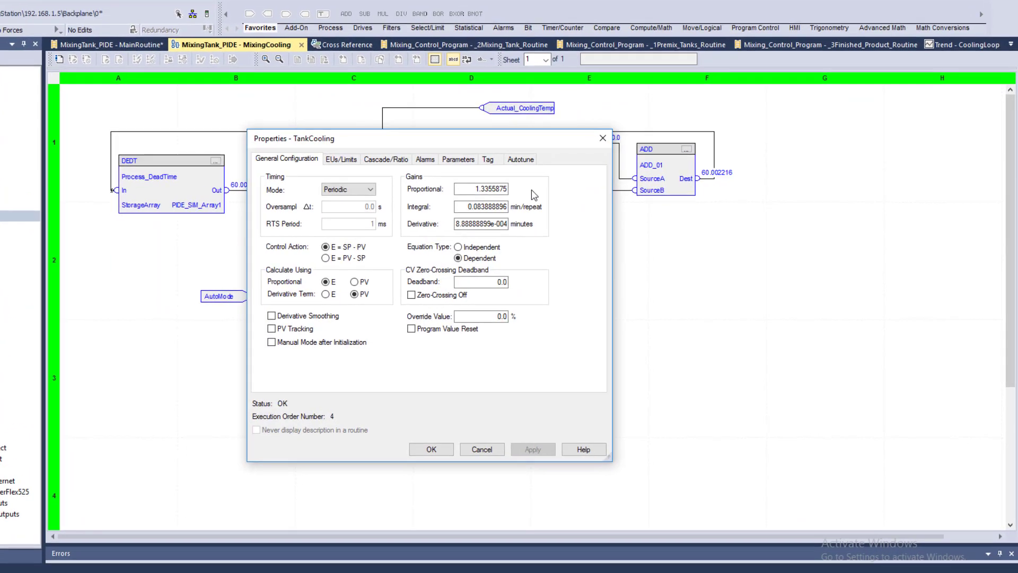
Step: Apply the fast-response autotune gains (P 4.0067625) to TankCooling and close the autotune results
click(515, 157)
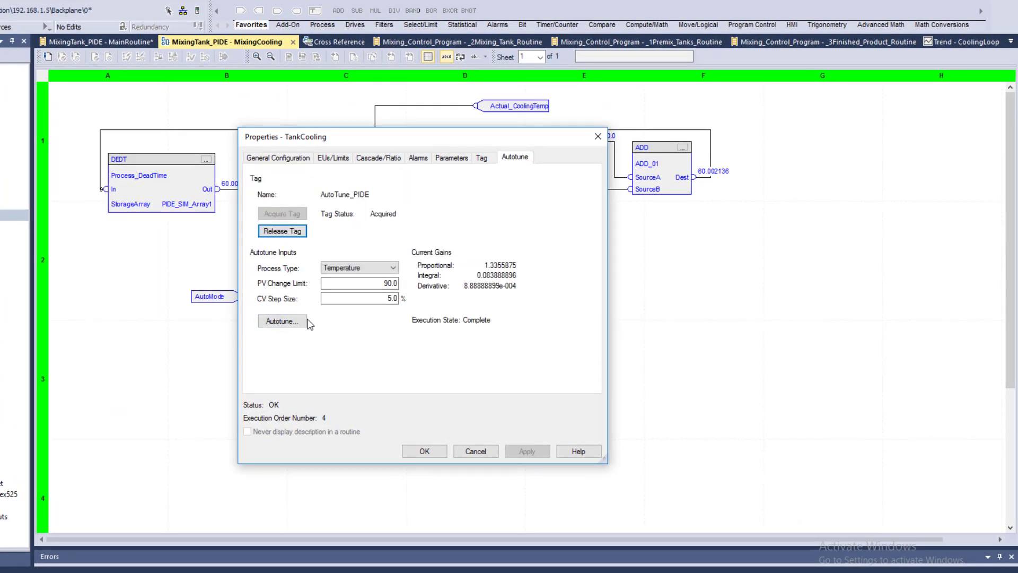
click(281, 321)
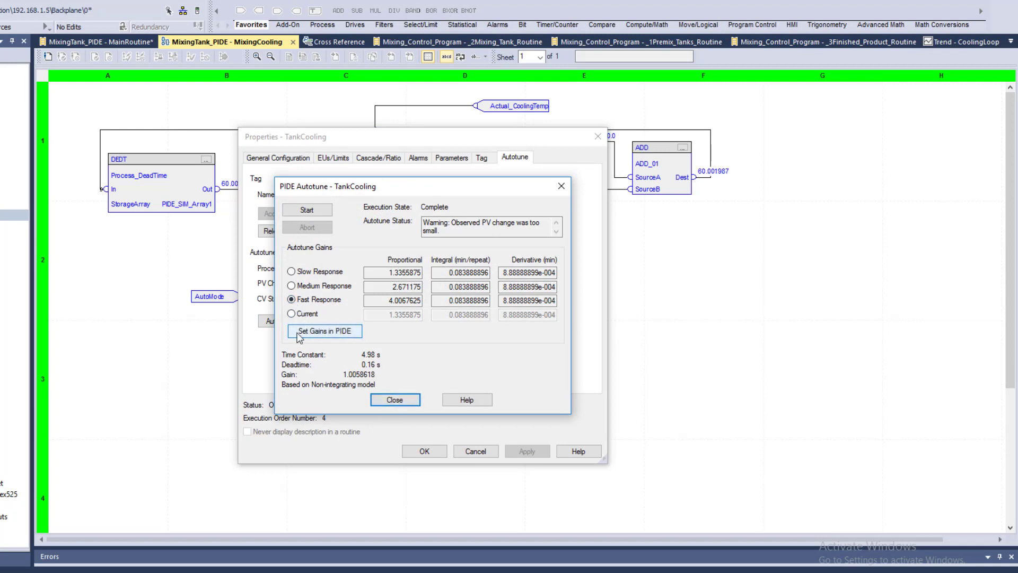
click(324, 330)
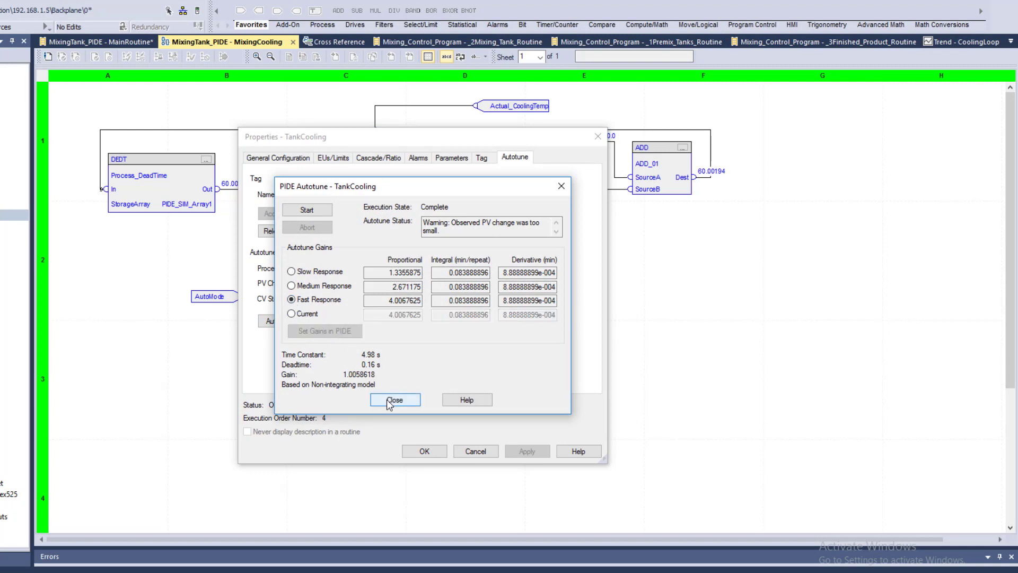
click(394, 399)
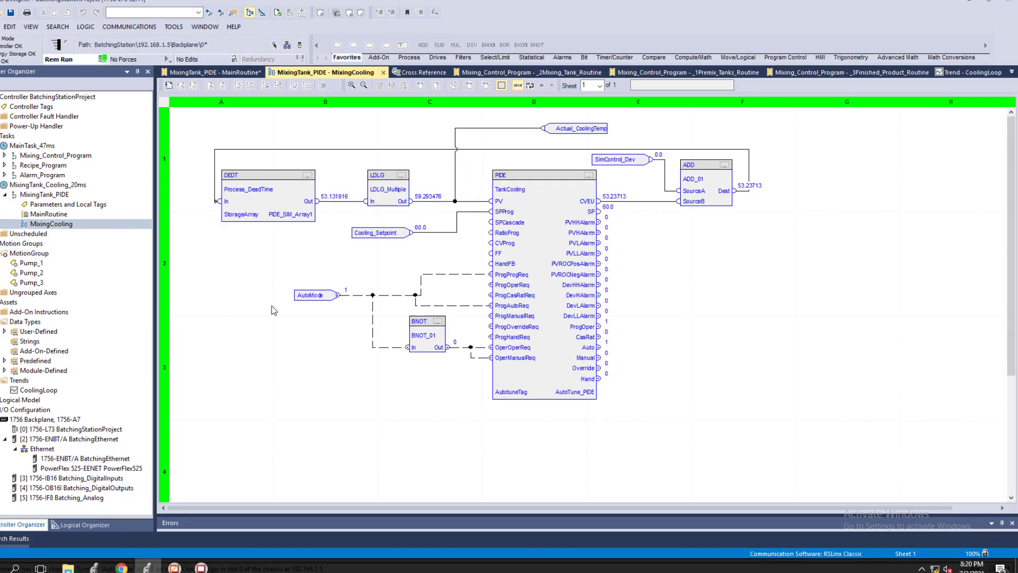
Step: Watch the TankCooling PV settle back to the 60 setpoint in MixingCooling
click(967, 72)
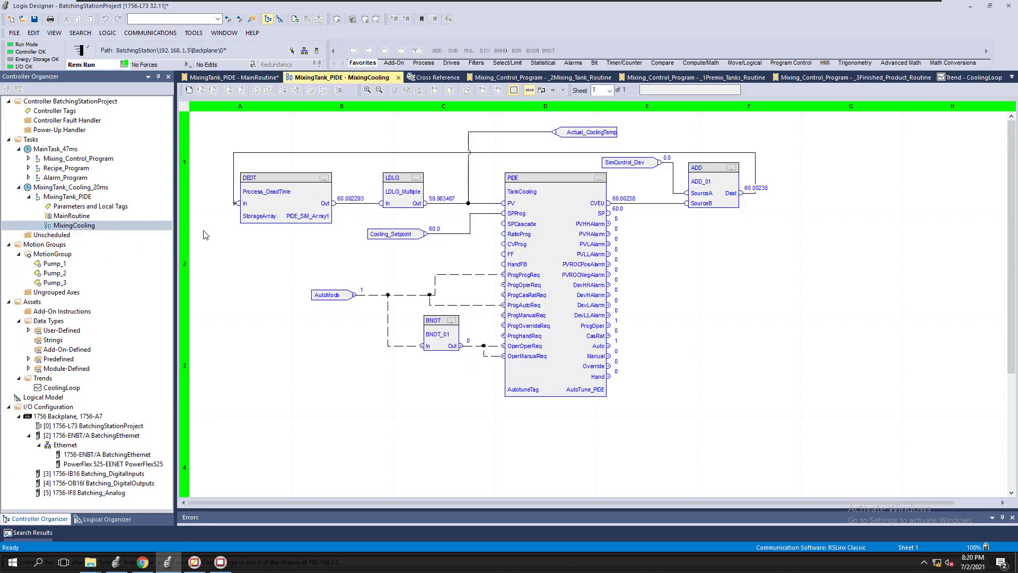
click(552, 177)
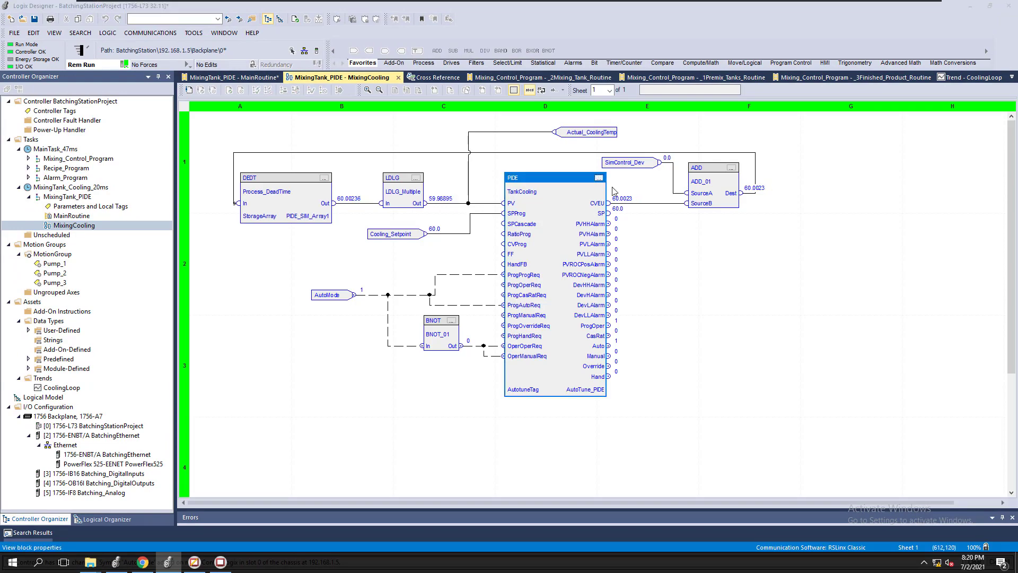
double_click(553, 176)
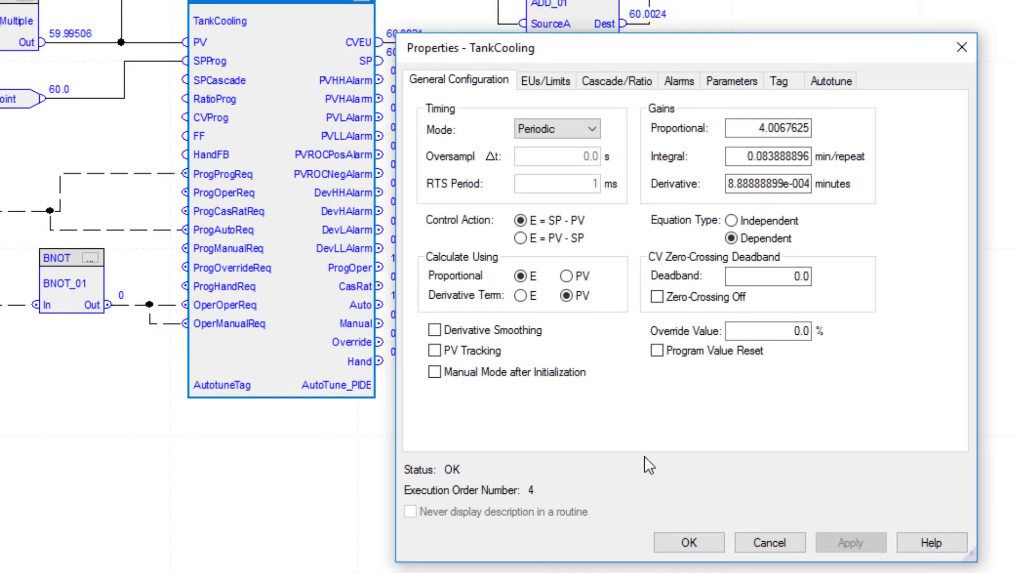
click(687, 541)
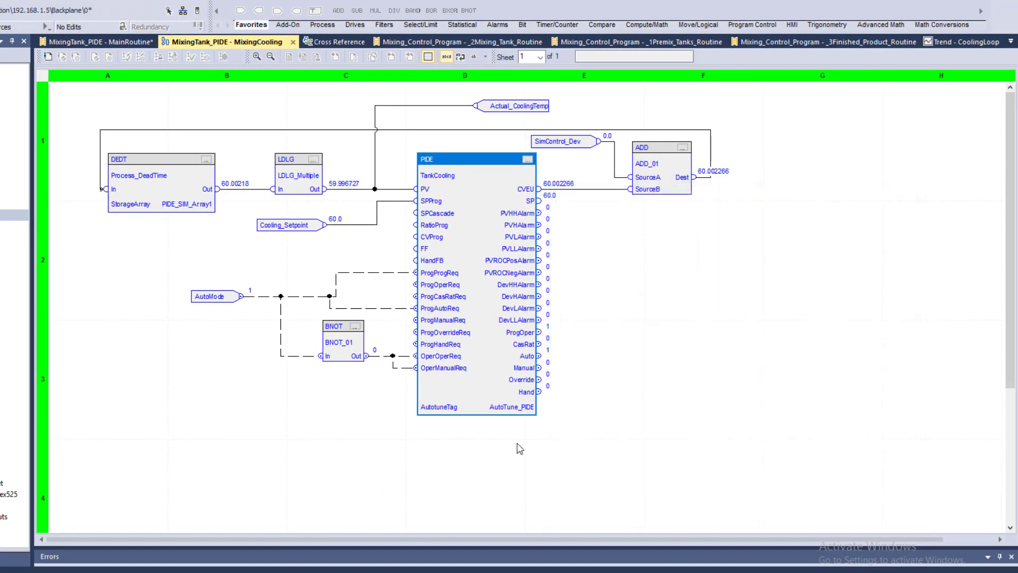
mouse_move(209, 303)
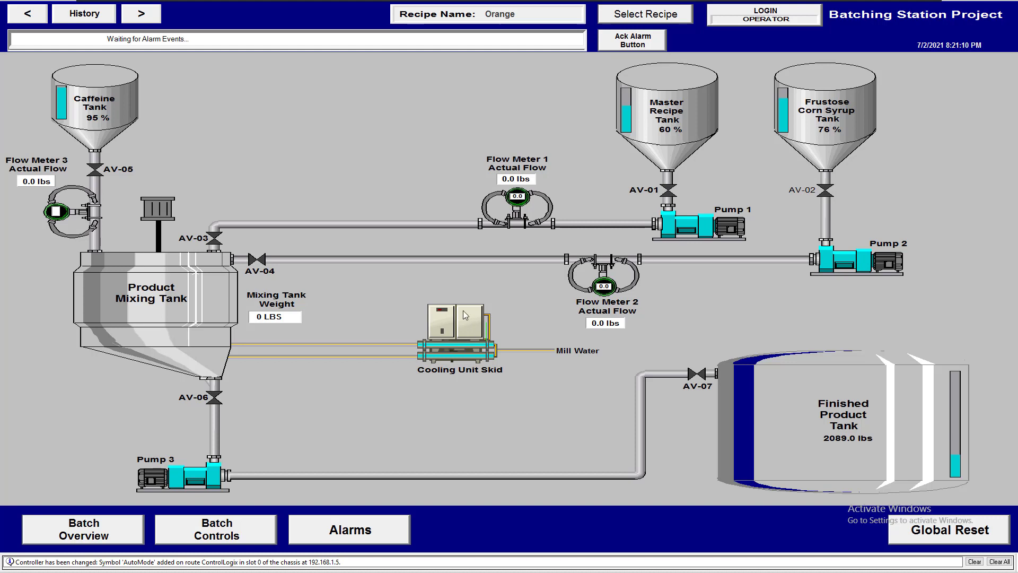
mouse_move(747, 104)
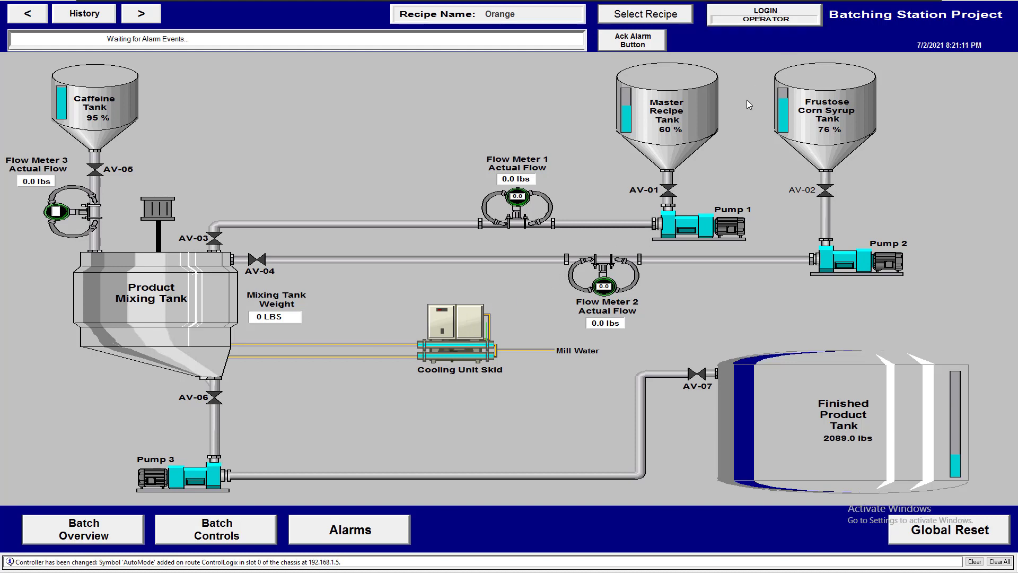
mouse_move(332, 425)
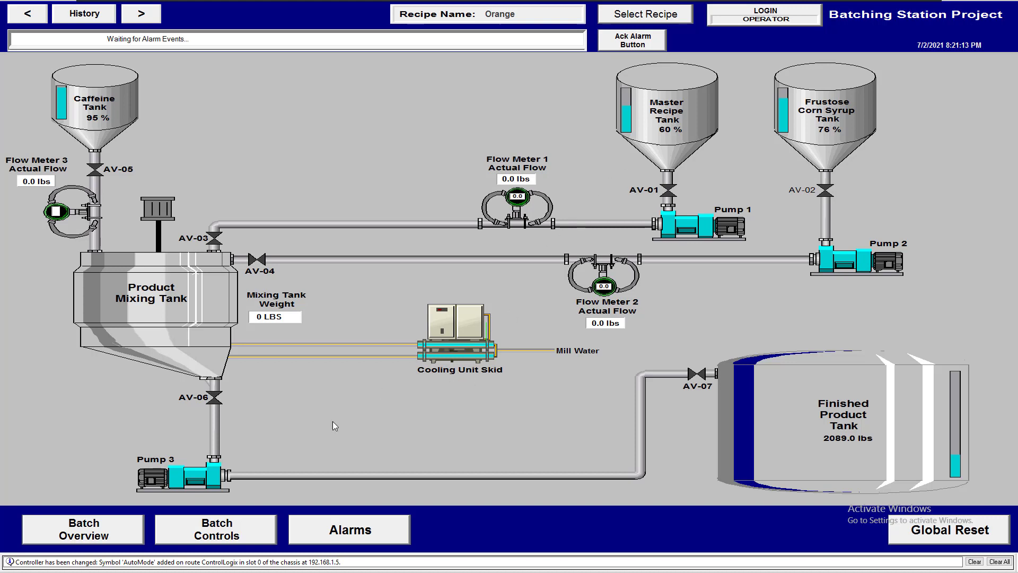
Step: Glance at the HMI Batching Station overview, then return to the MixingCooling logic diagram
click(10, 561)
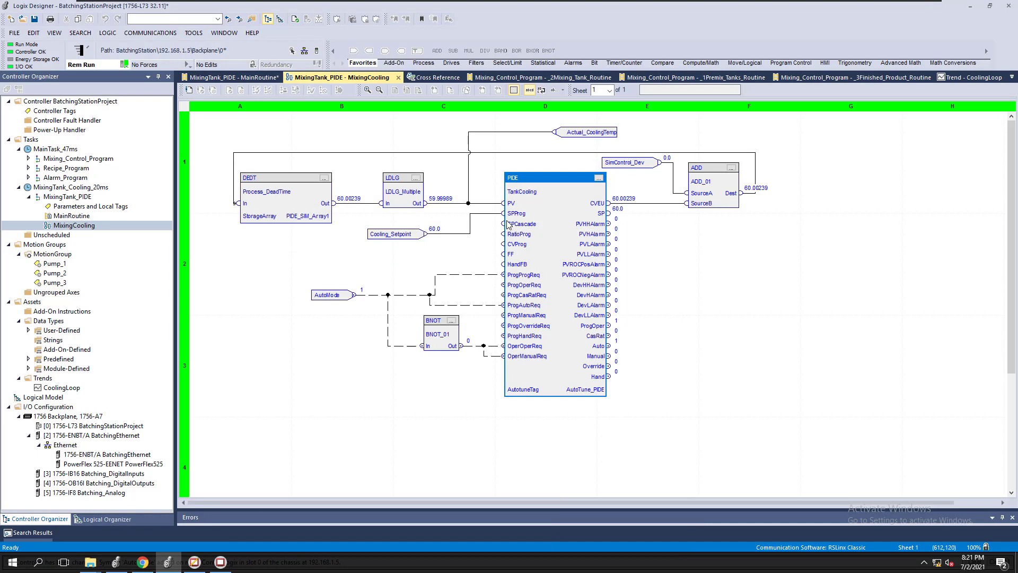
mouse_move(360, 303)
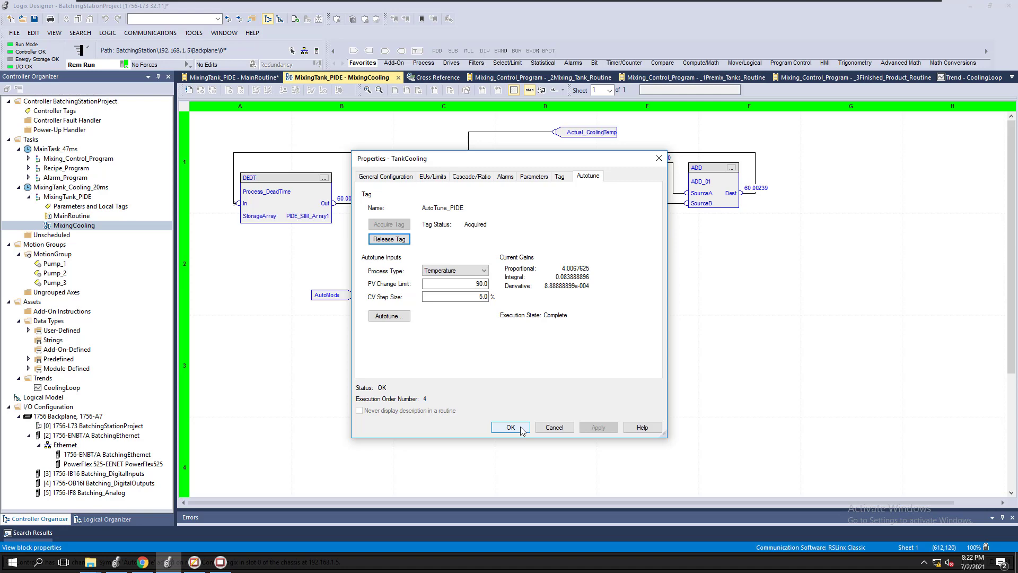
click(510, 427)
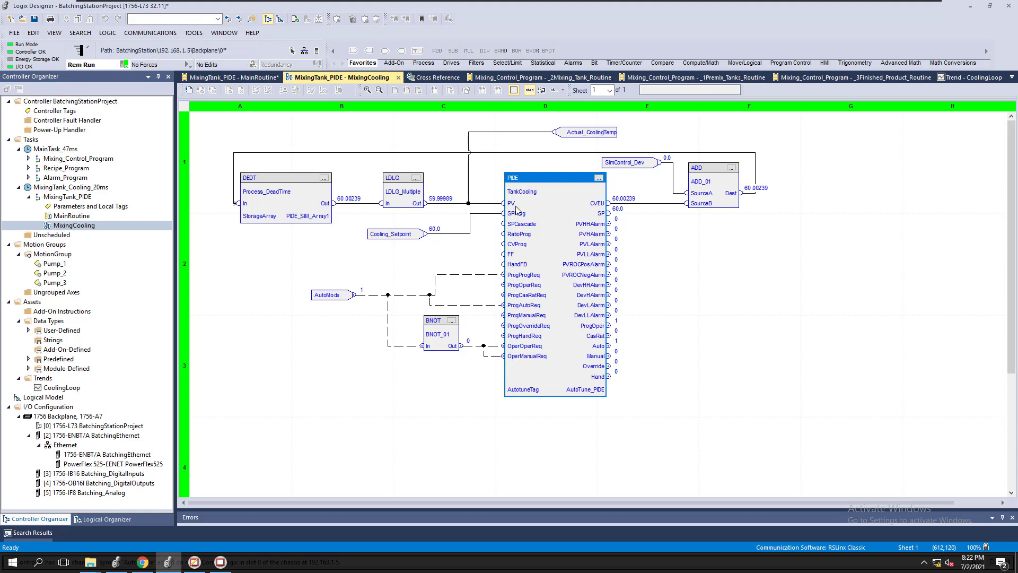
mouse_move(653, 303)
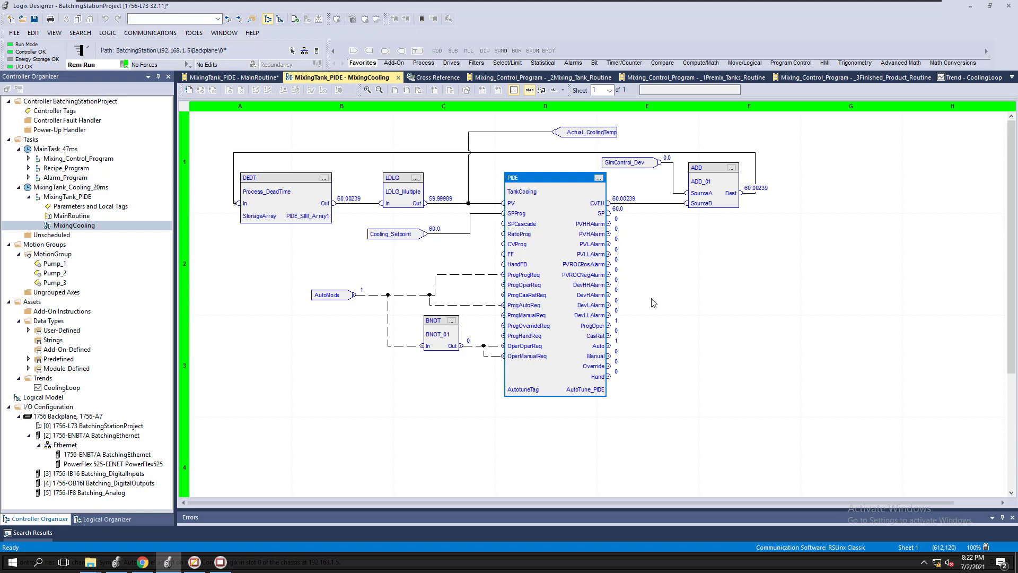